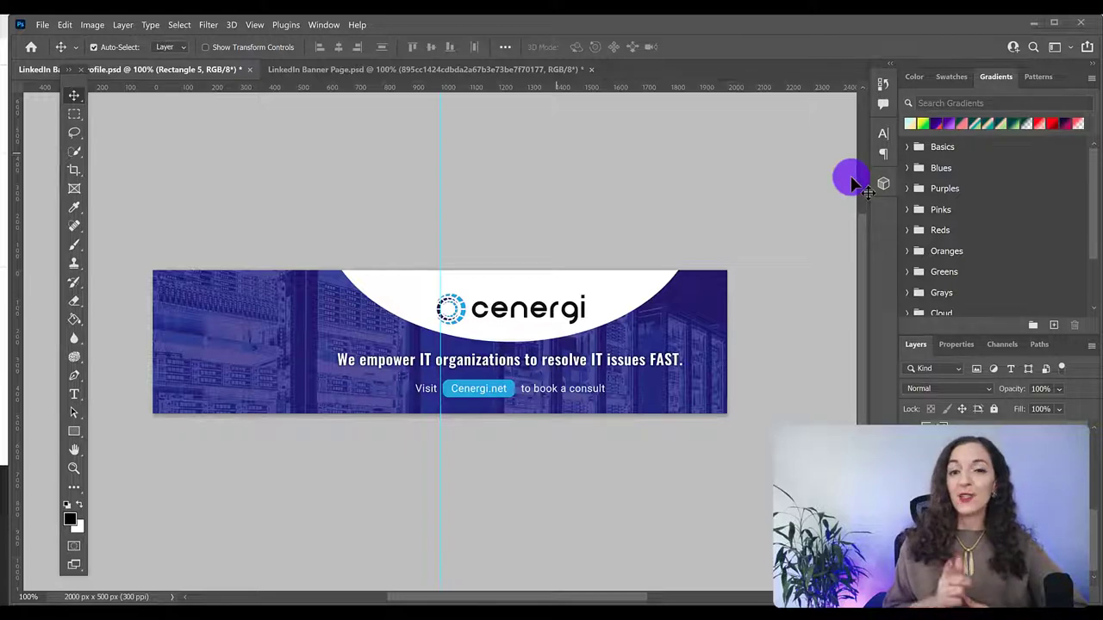
mouse_move(462, 146)
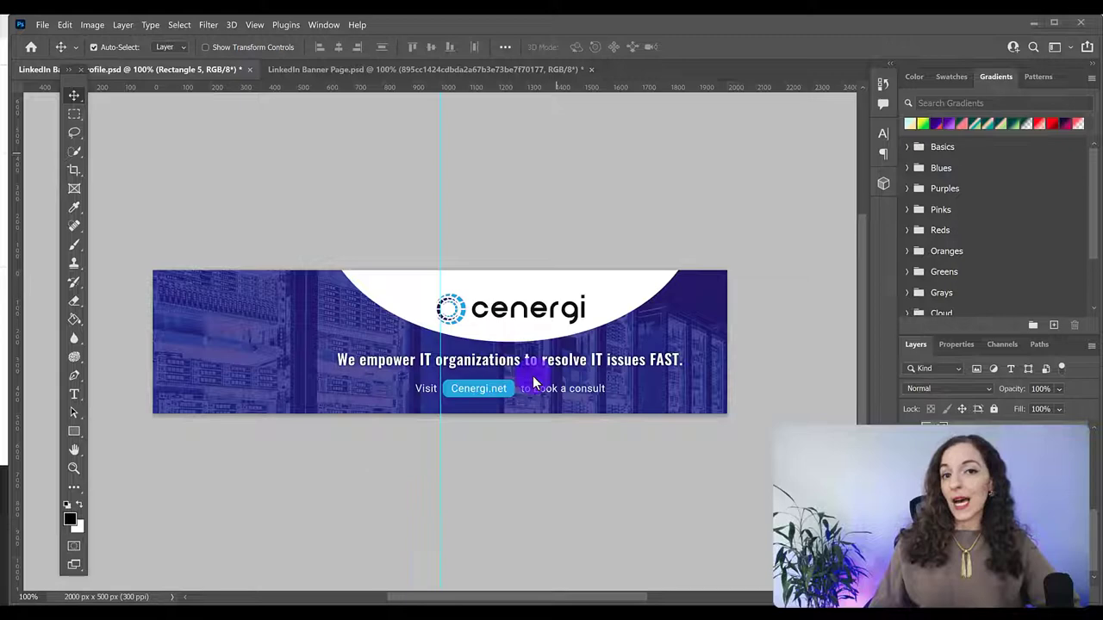
mouse_move(624, 310)
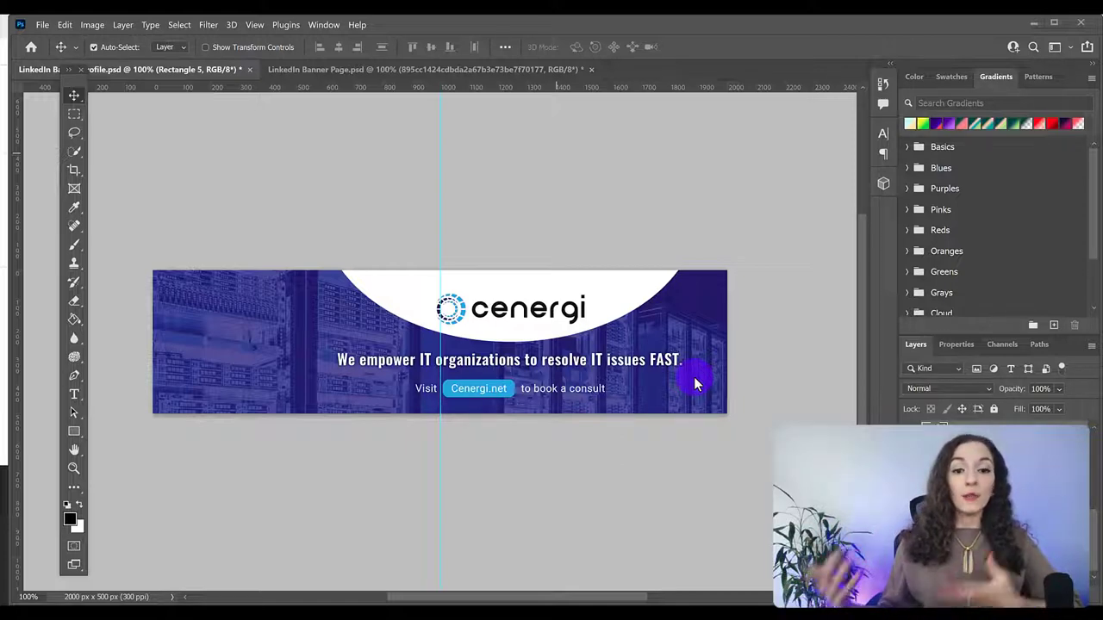
mouse_move(155, 275)
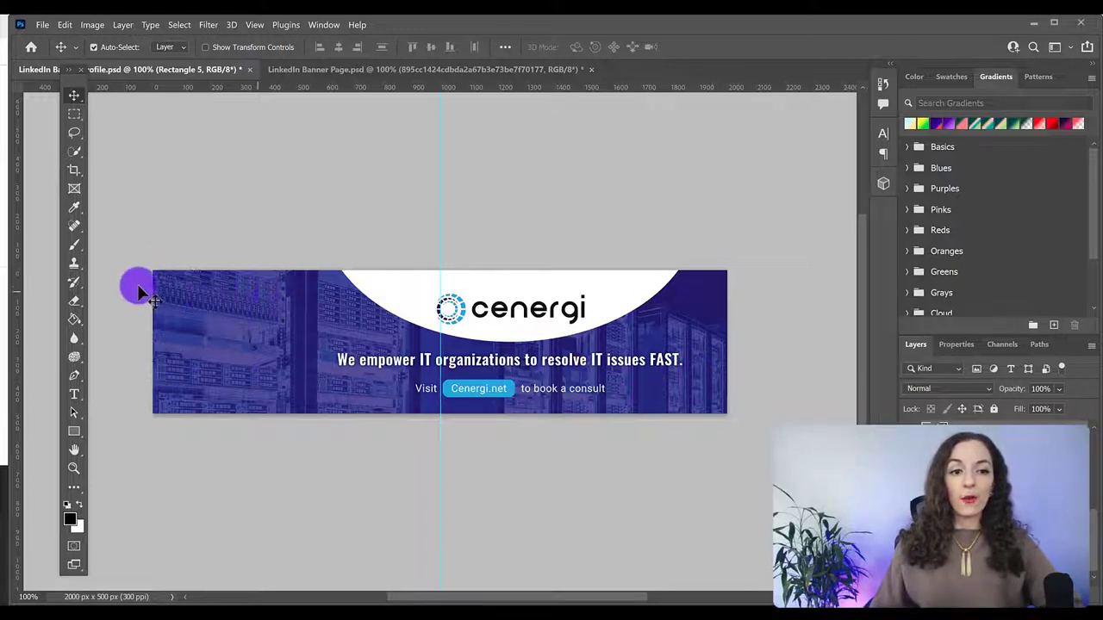
- Create a new 2000 × 500 px transparent document with an artboard via File > New
click(41, 24)
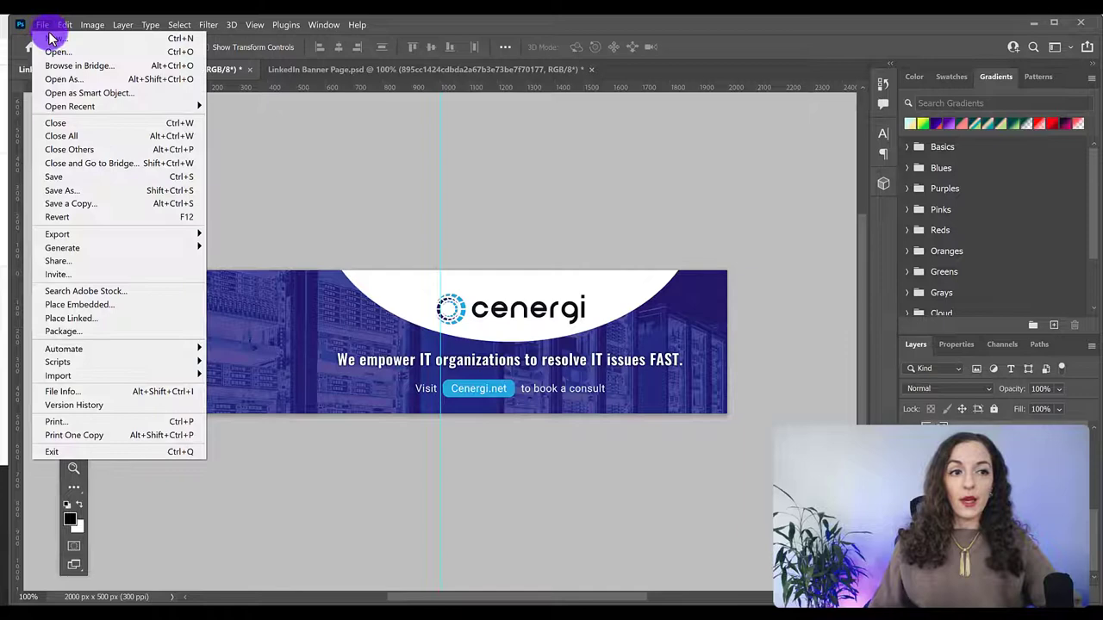
click(54, 38)
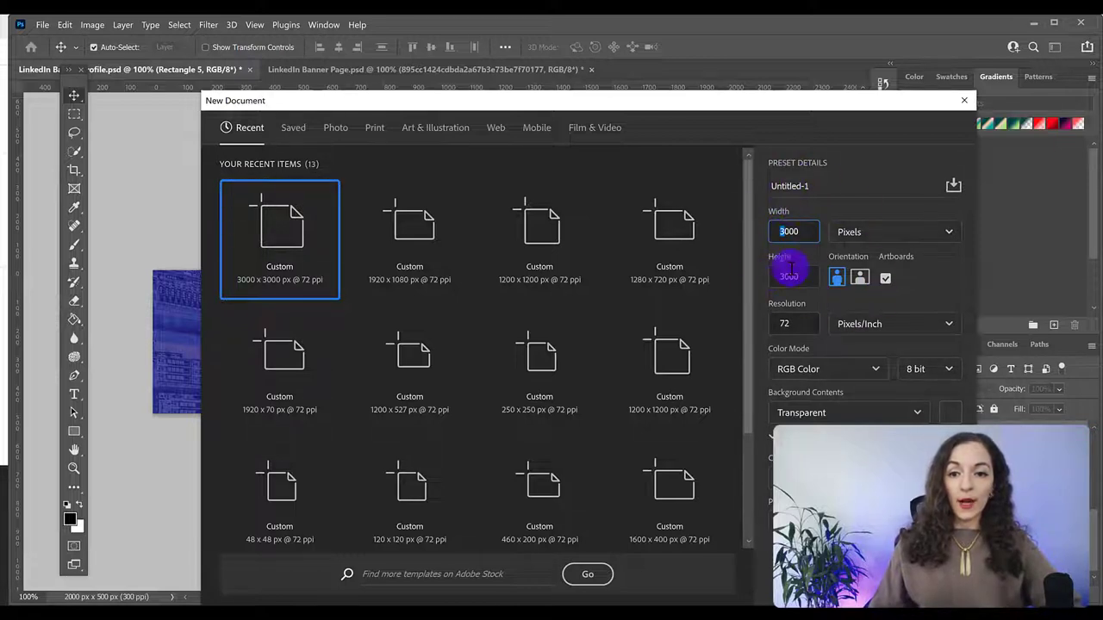
text(2000)
click(795, 276)
text(500)
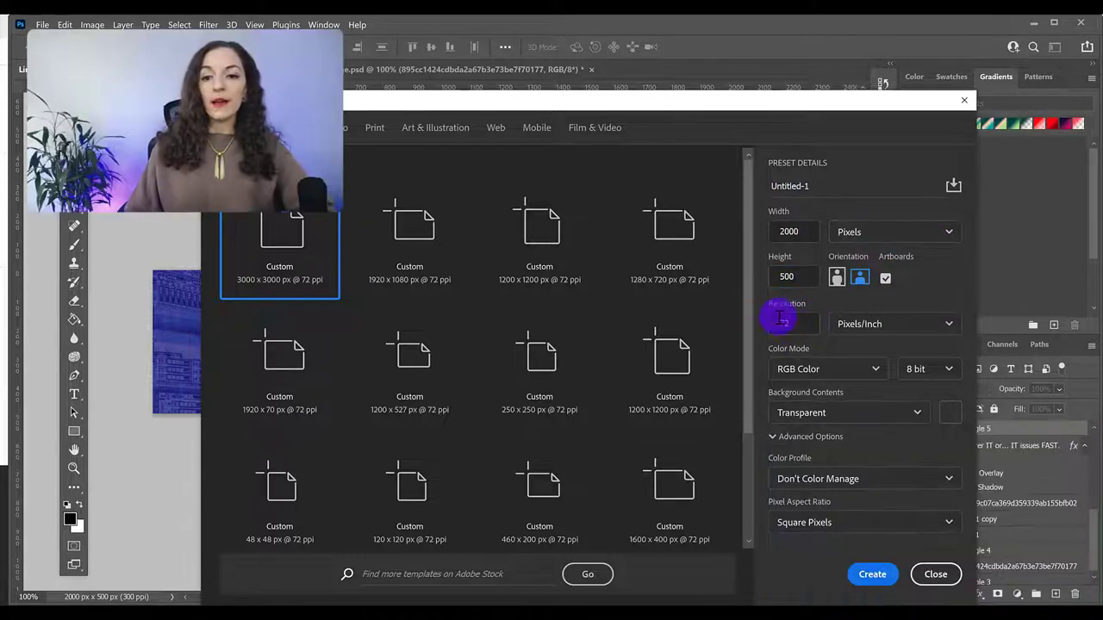
click(786, 324)
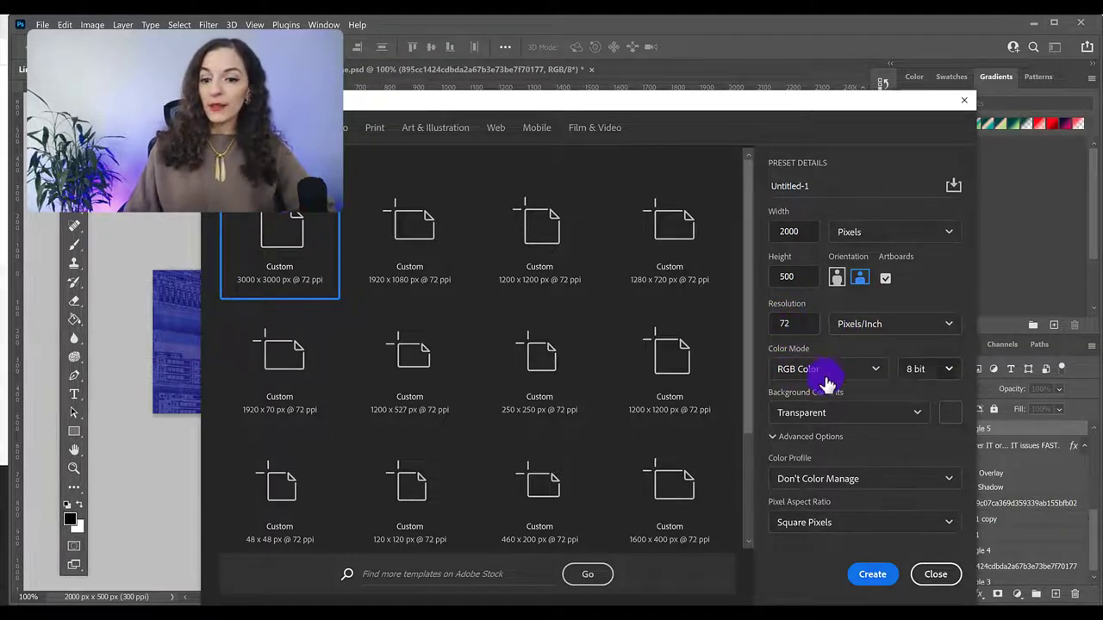
mouse_move(872, 574)
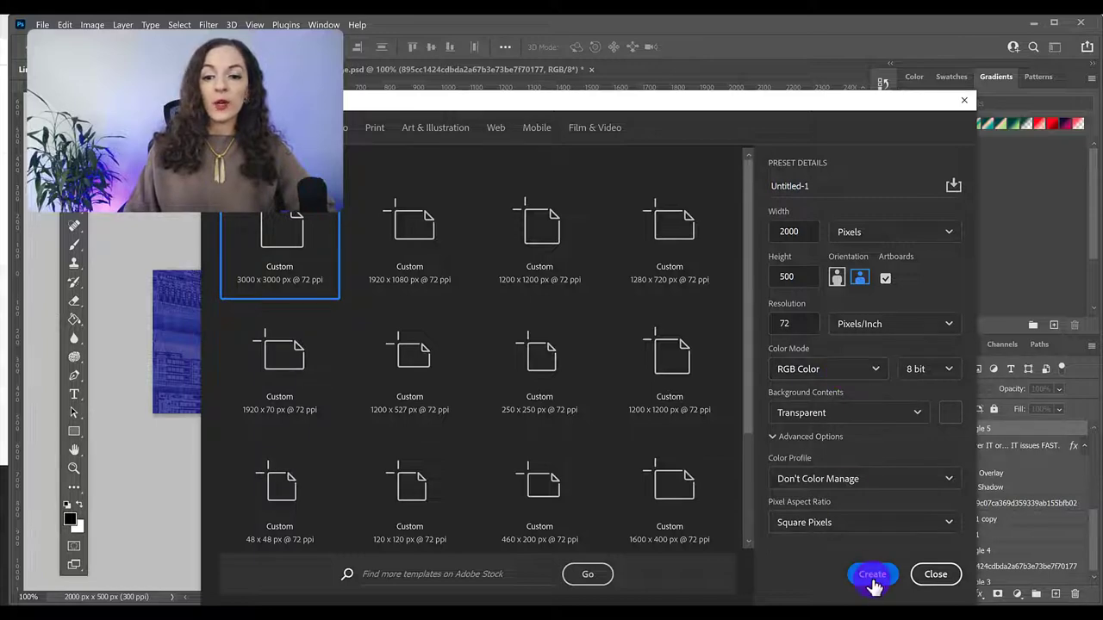
click(872, 574)
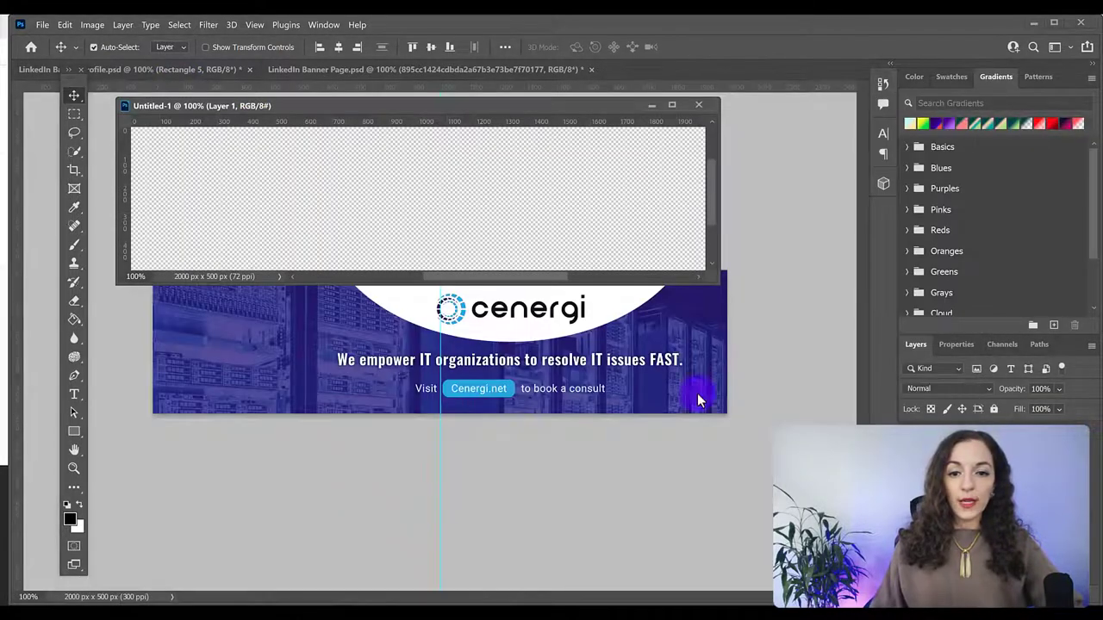
- Enlarge the floating Untitled-1 window so Artboard 1 shows fully
drag(698, 400, 590, 466)
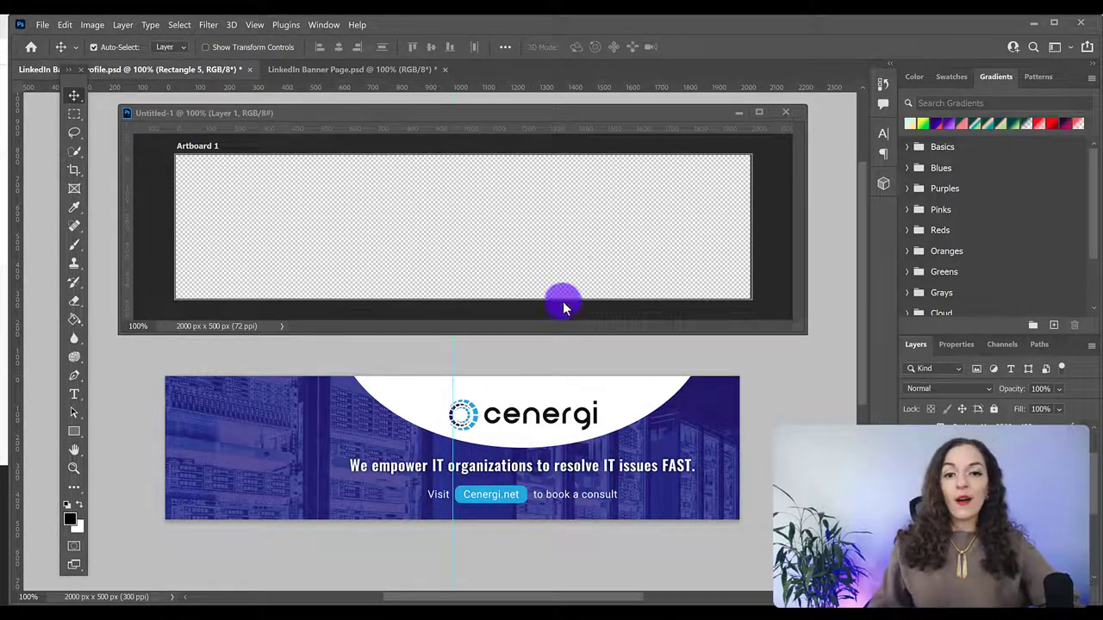
mouse_move(530, 262)
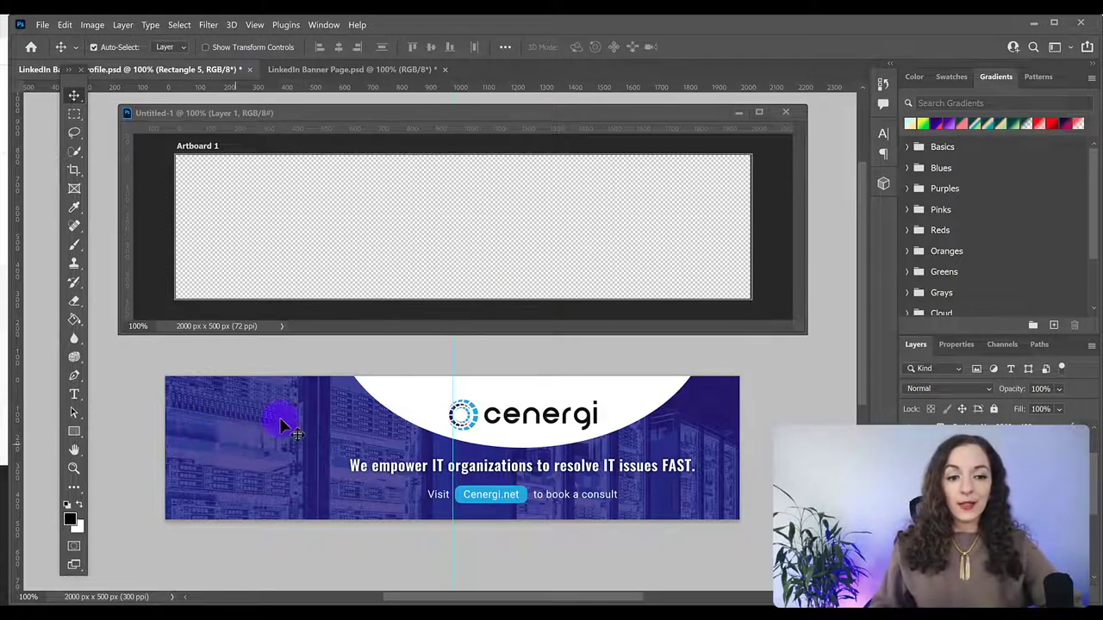
mouse_move(262, 501)
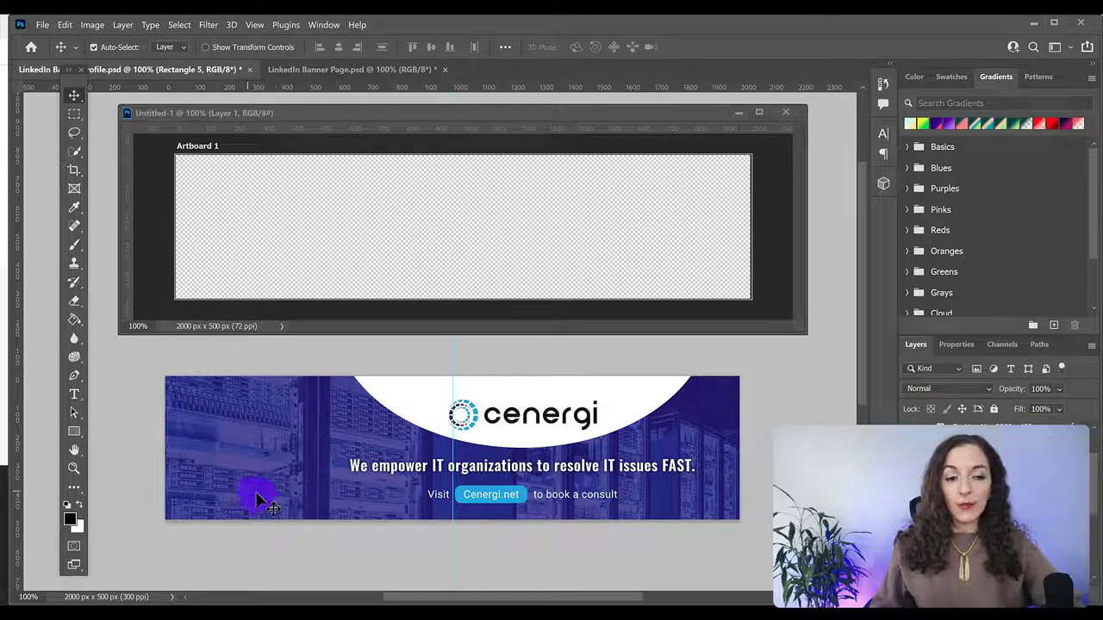
mouse_move(301, 513)
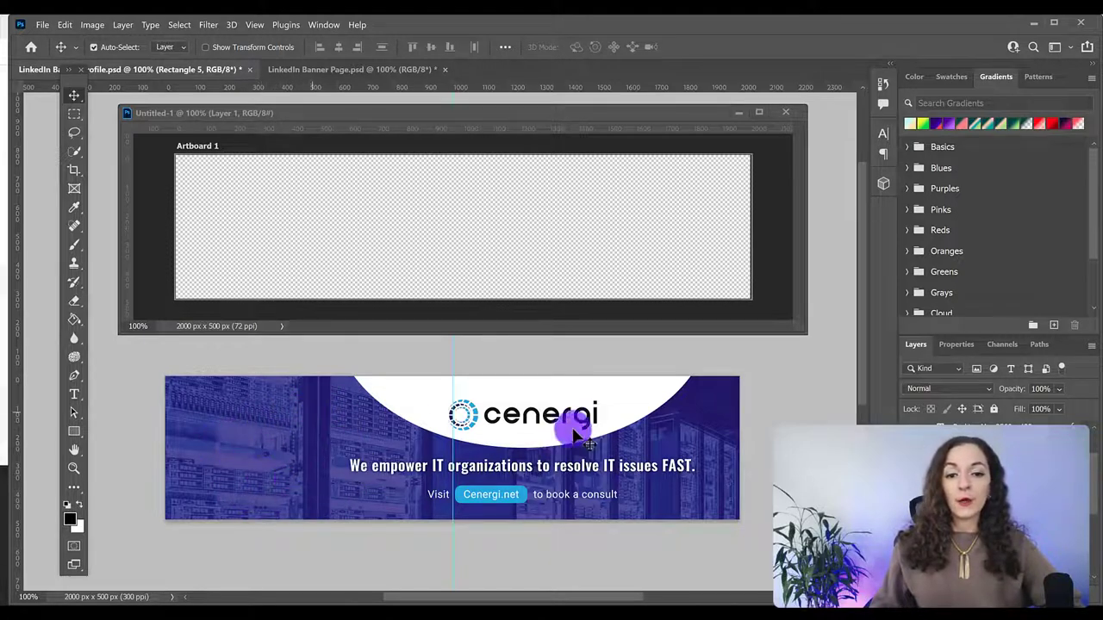
mouse_move(600, 474)
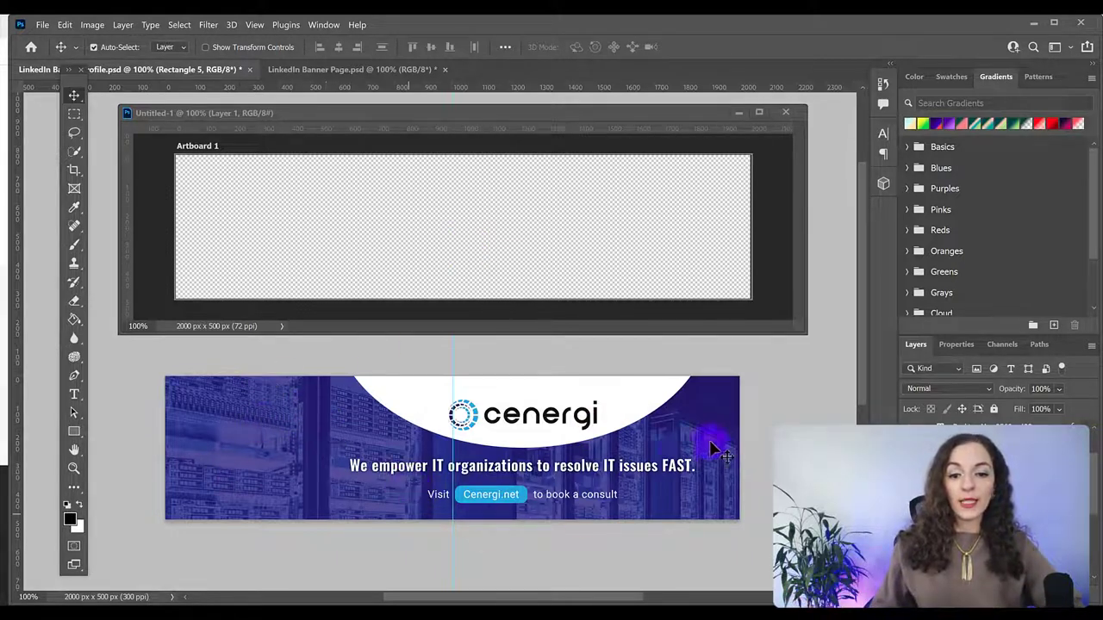
mouse_move(327, 518)
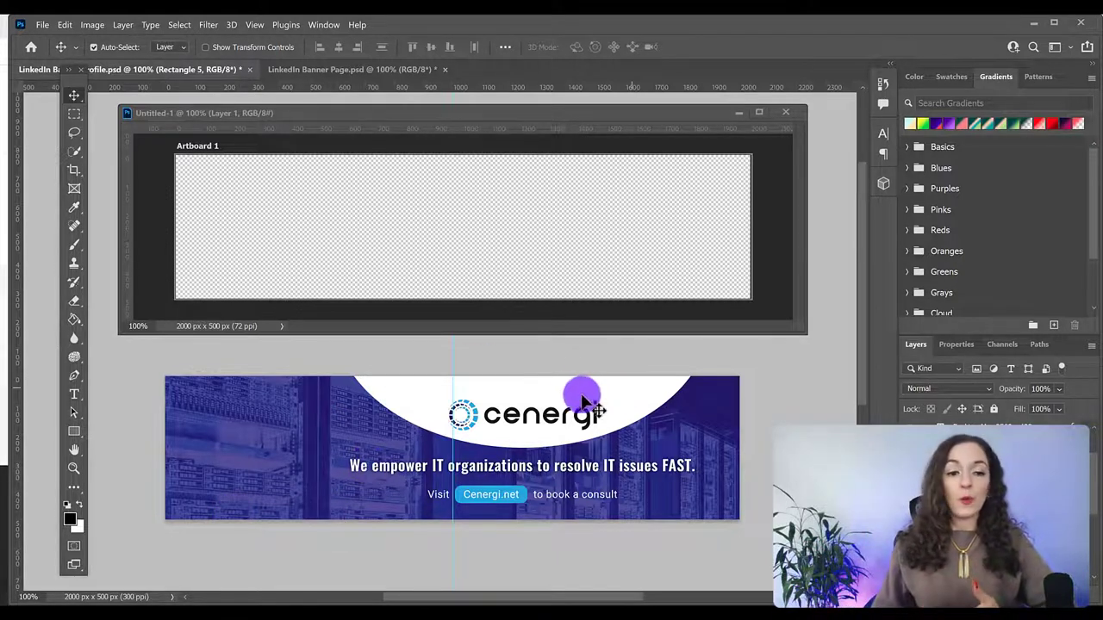
mouse_move(353, 403)
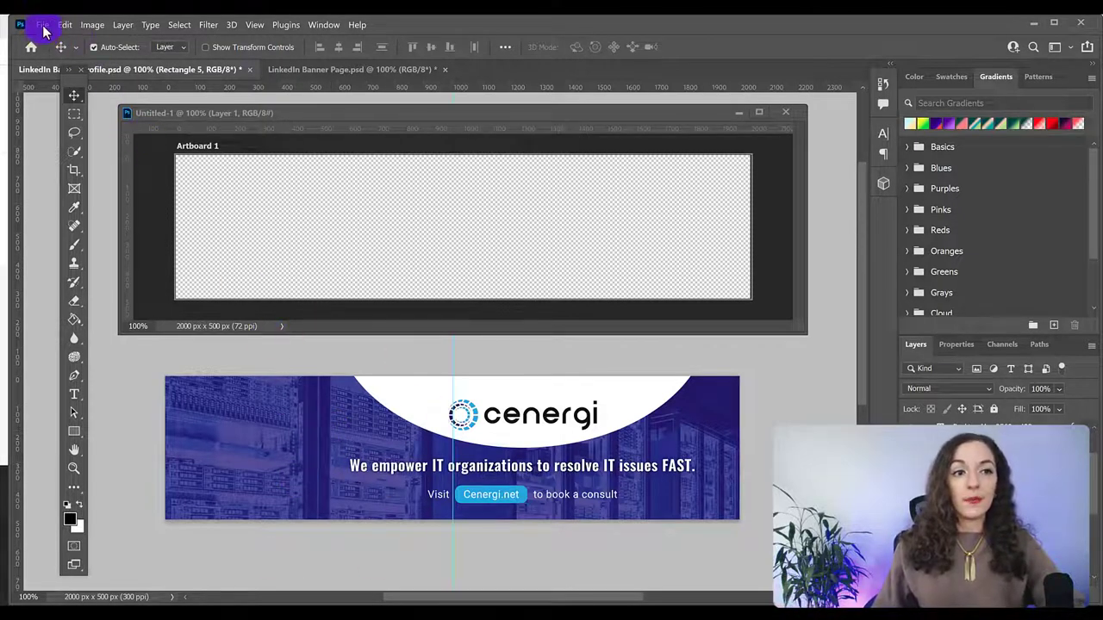
- Place the server-room PNG from Downloads into Artboard 1 as an embedded image
click(41, 24)
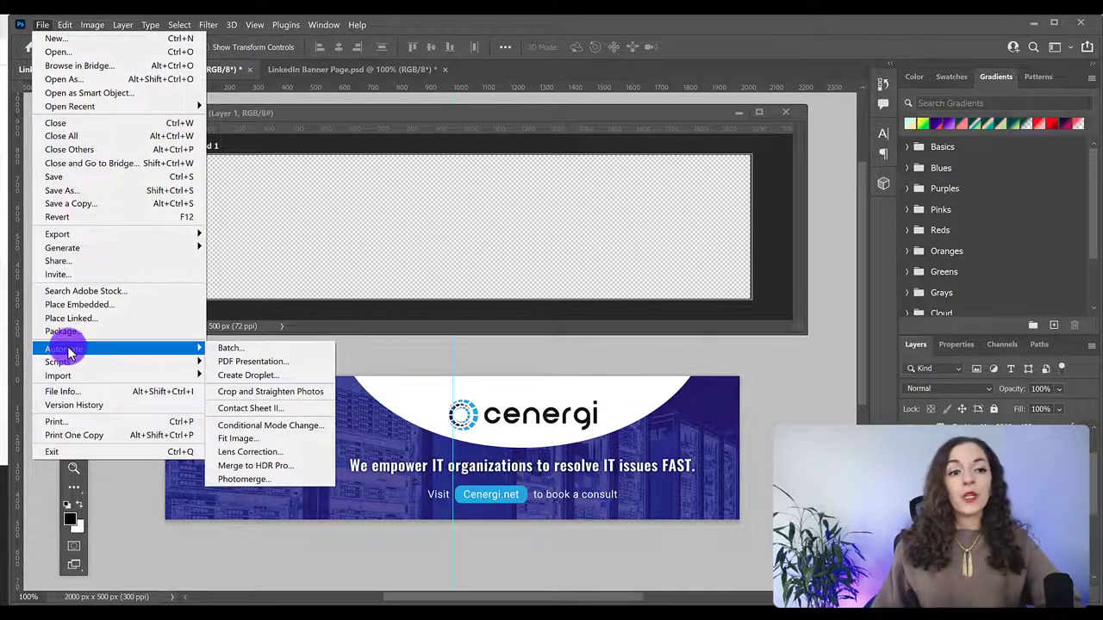
mouse_move(62, 331)
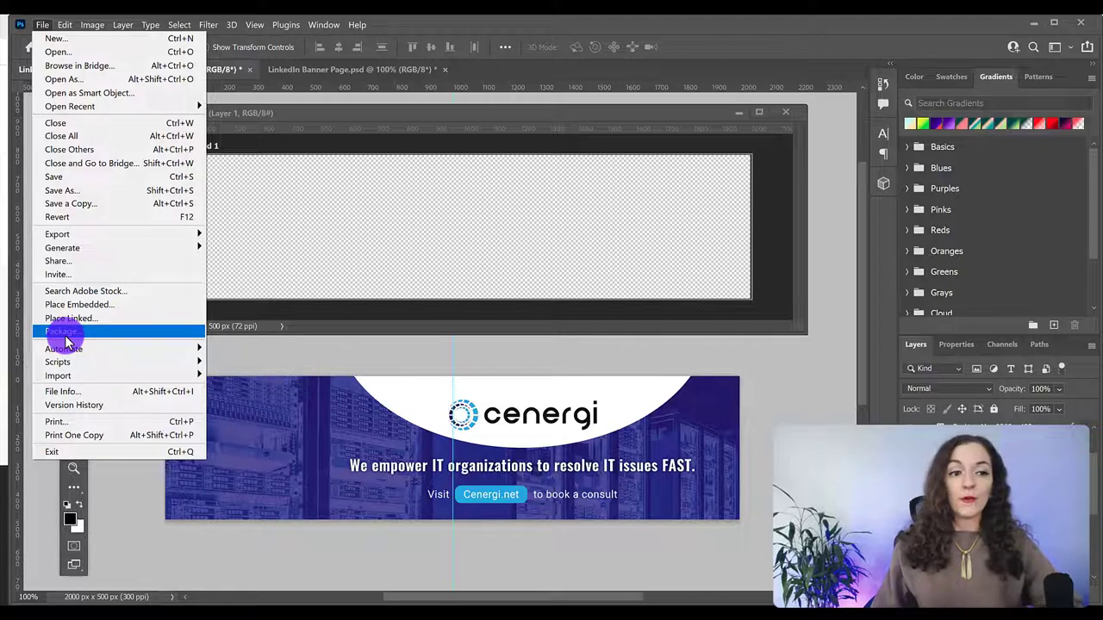
mouse_move(80, 303)
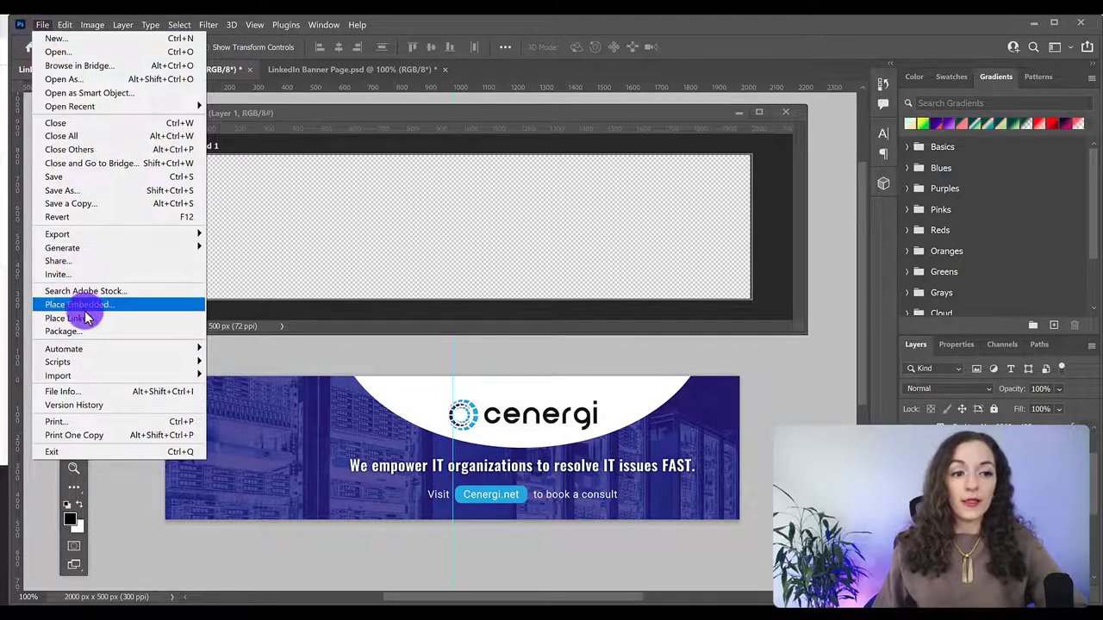
click(78, 303)
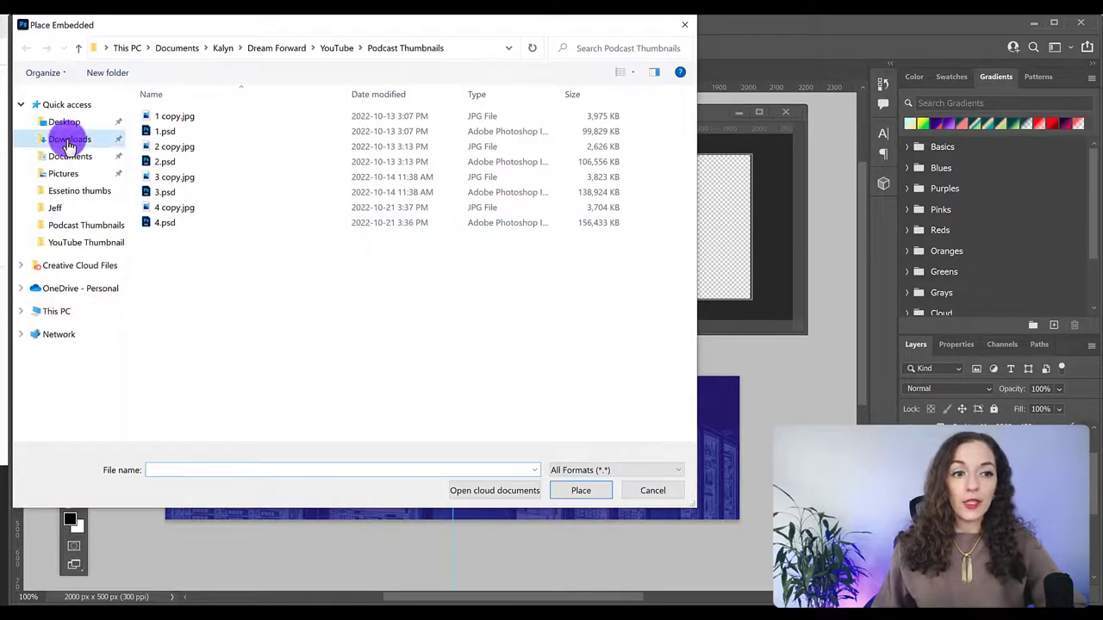
click(69, 137)
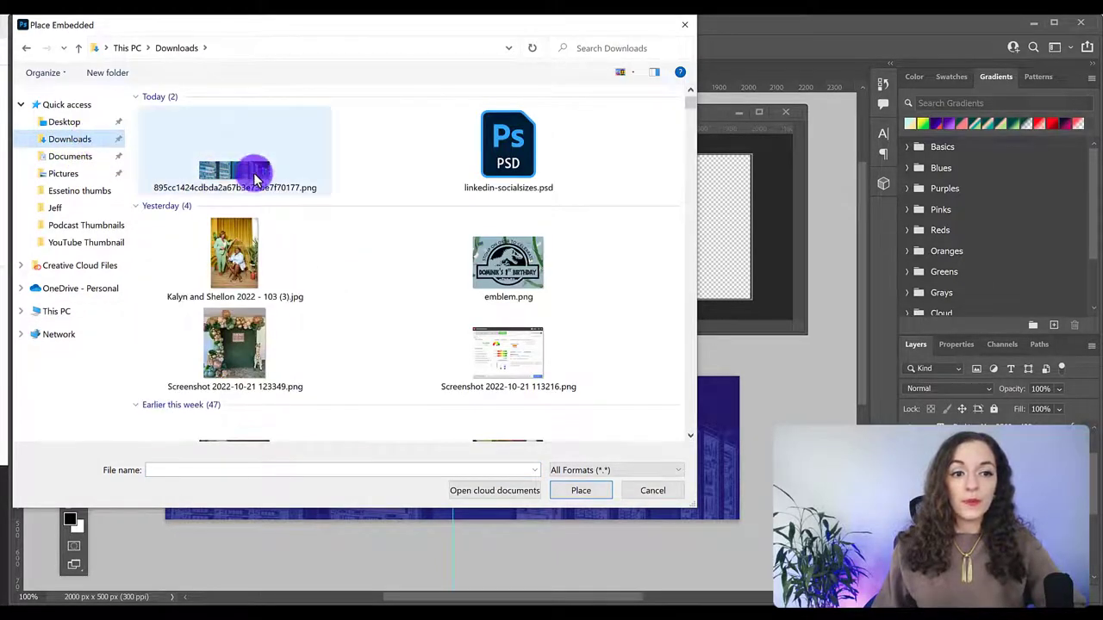
mouse_move(234, 172)
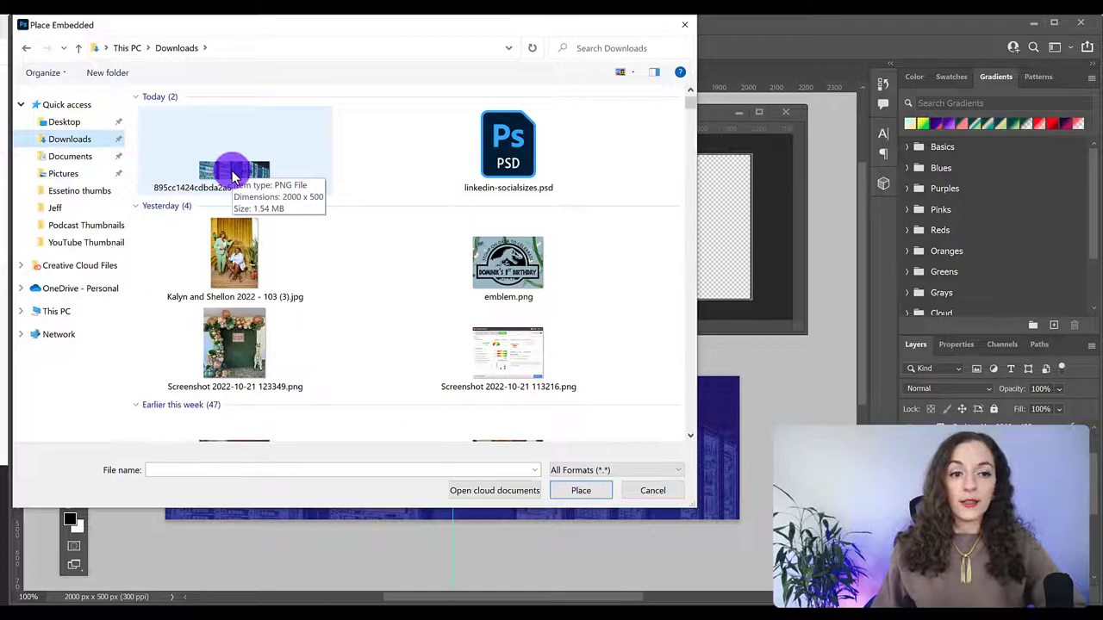
click(581, 489)
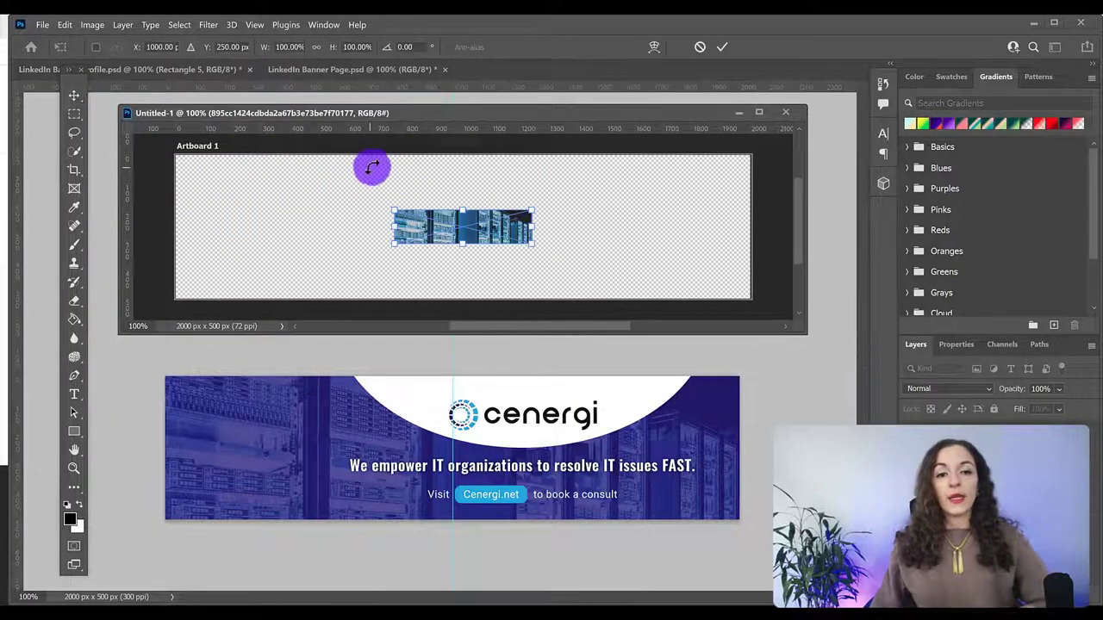
- Move the placed server photo to the artboard's top-left corner and begin scaling it up
drag(462, 227, 438, 213)
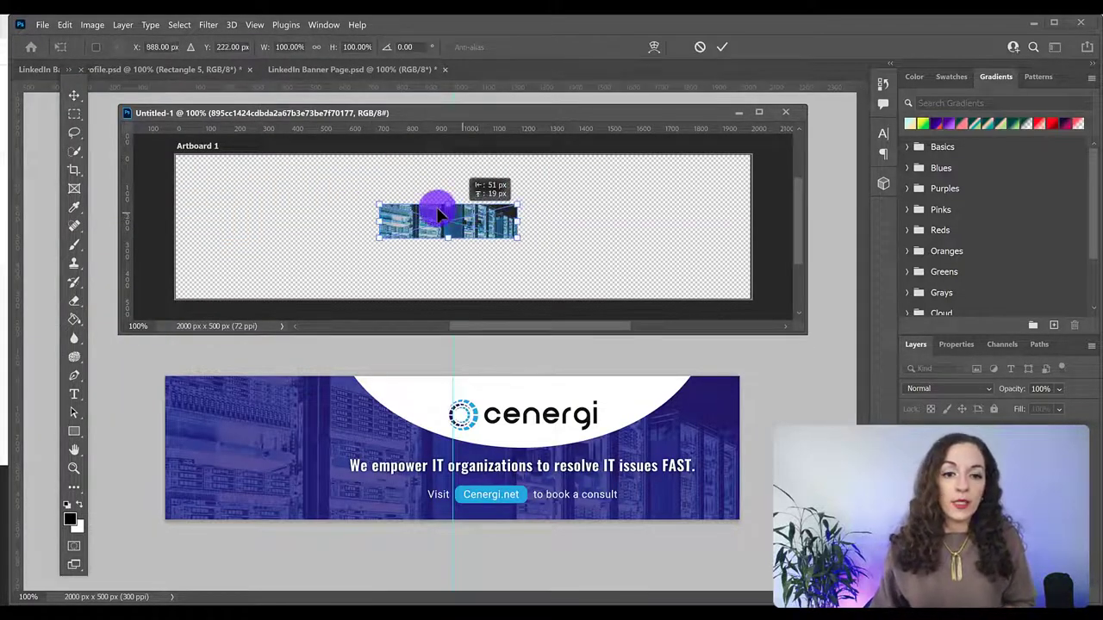
drag(448, 216, 245, 172)
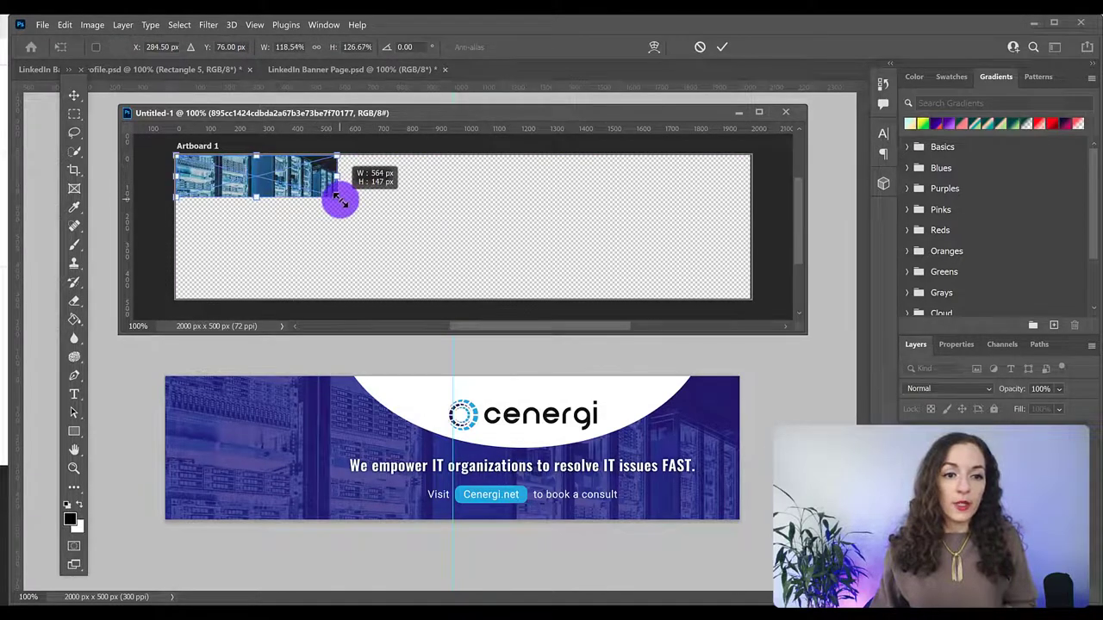
drag(341, 200, 405, 238)
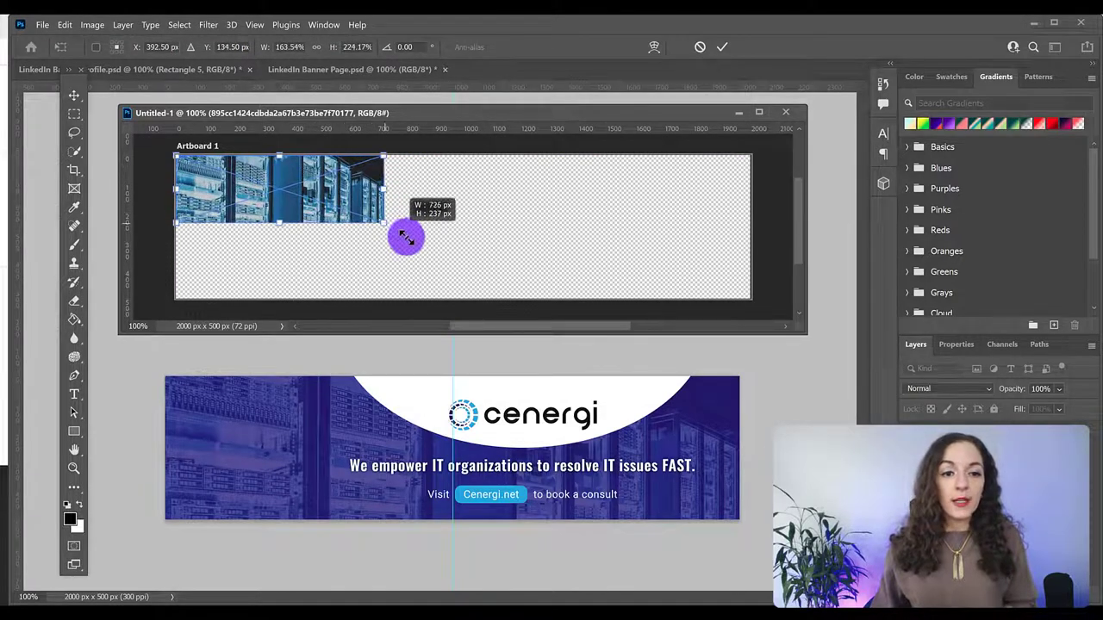
drag(407, 236, 513, 269)
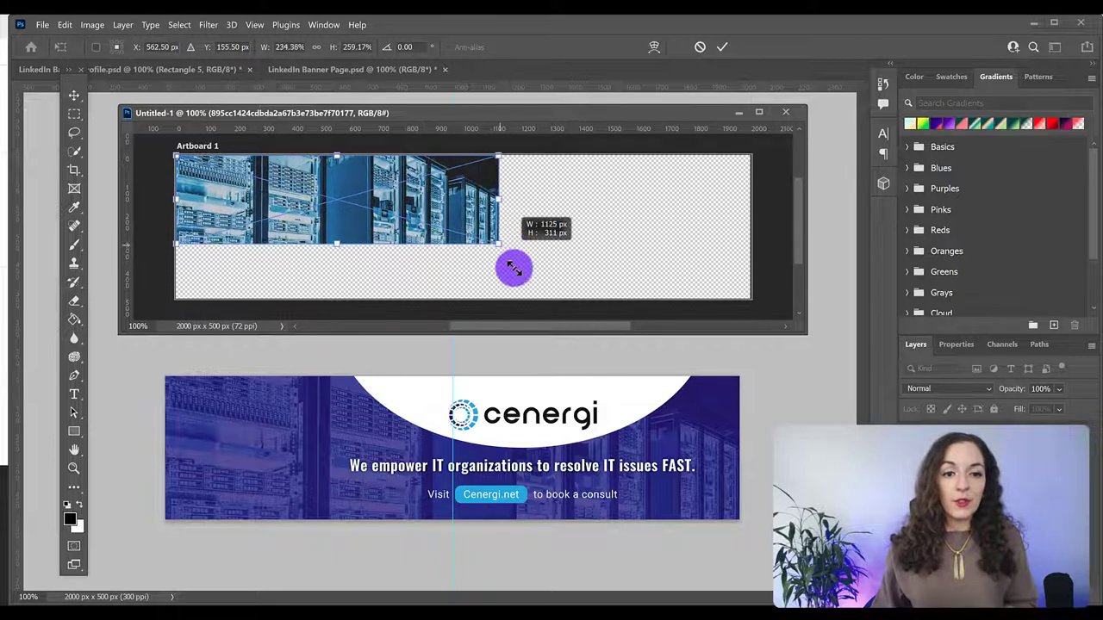
drag(514, 269, 507, 273)
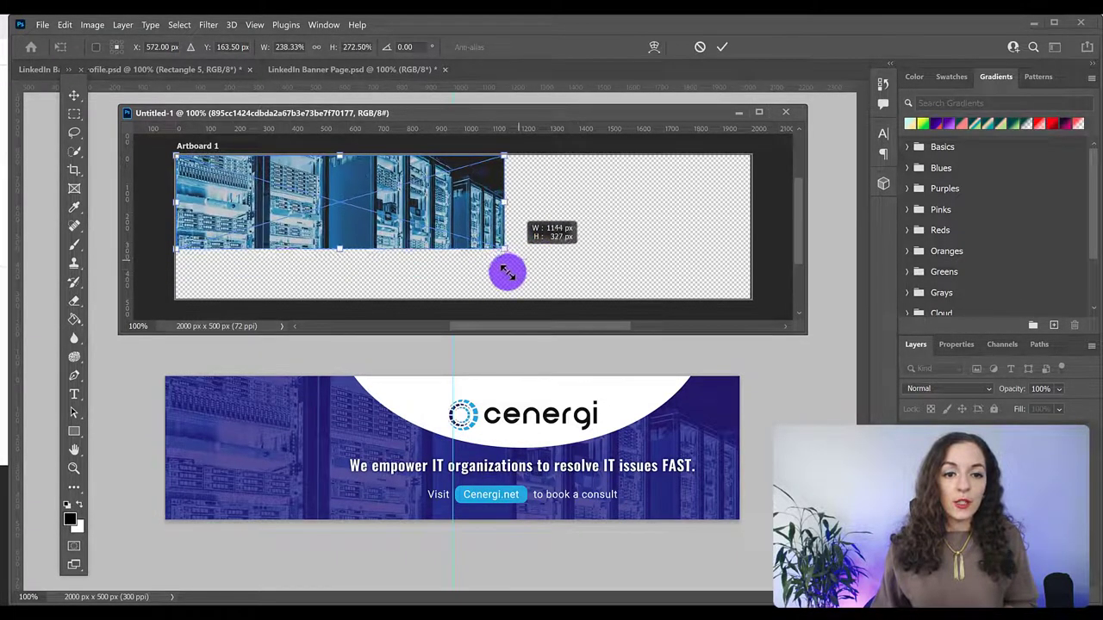
drag(506, 272, 451, 255)
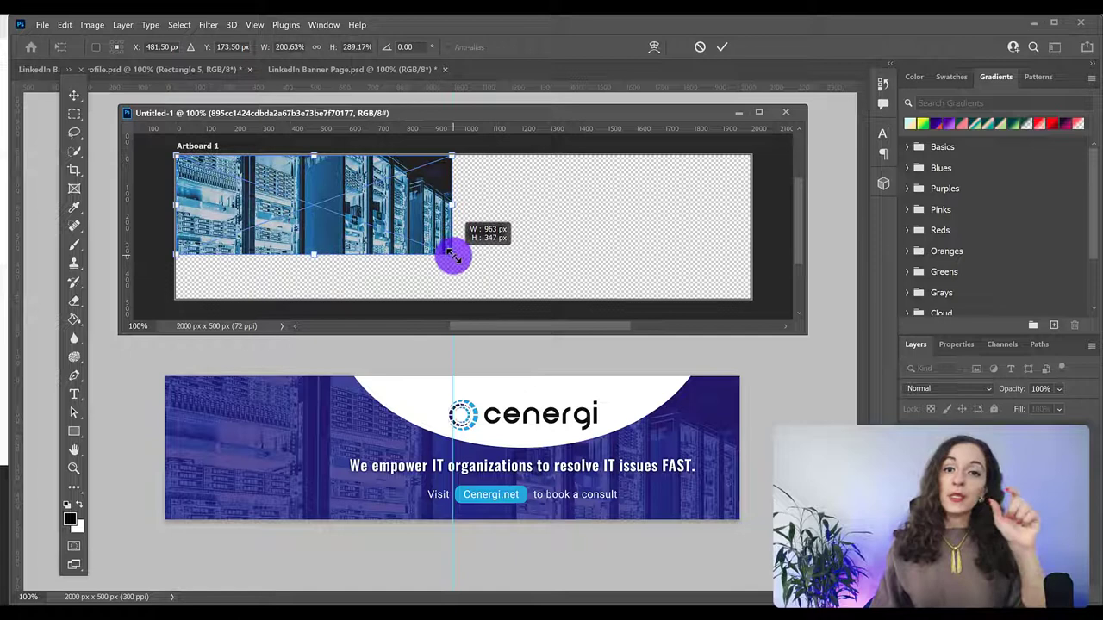
drag(452, 255, 459, 250)
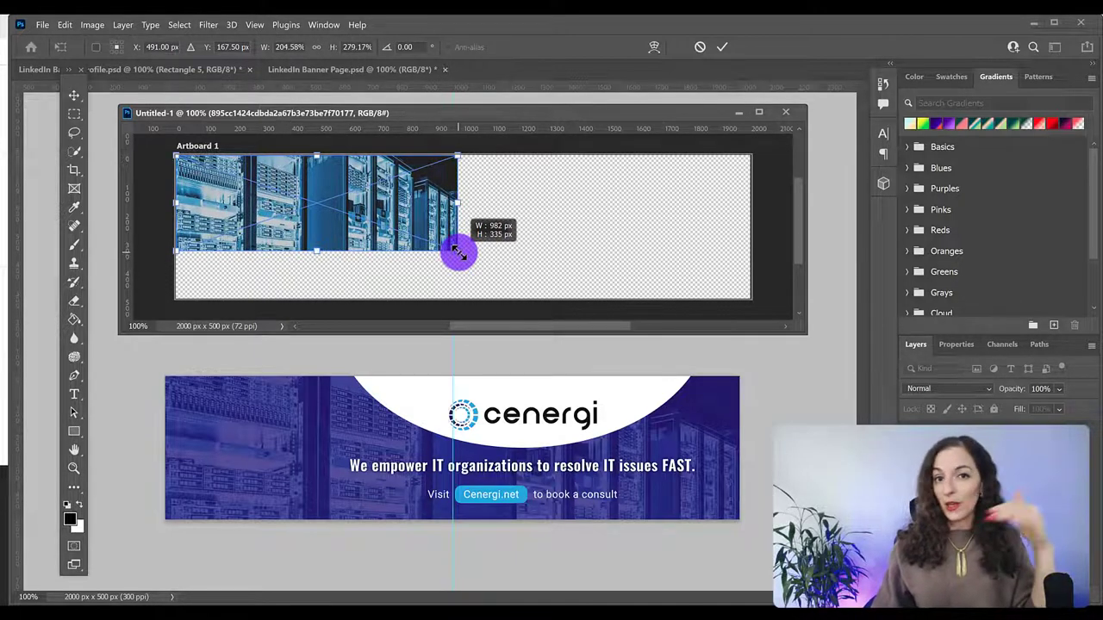
drag(457, 252, 421, 240)
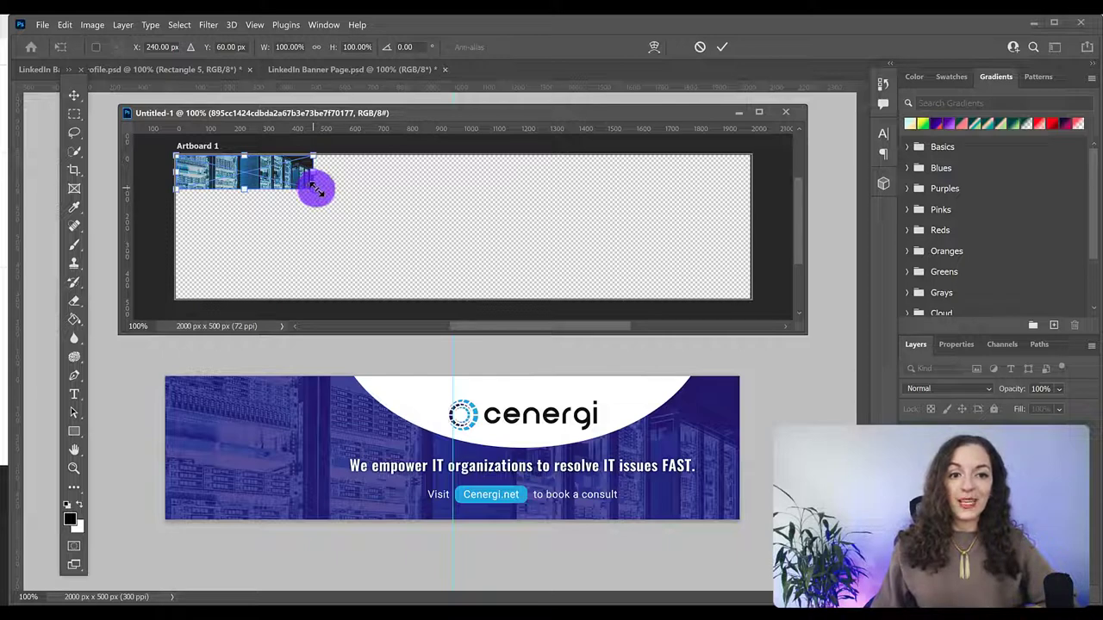
- Stretch the server photo to fill the whole 2000 × 500 artboard and commit the transform
drag(314, 188, 624, 267)
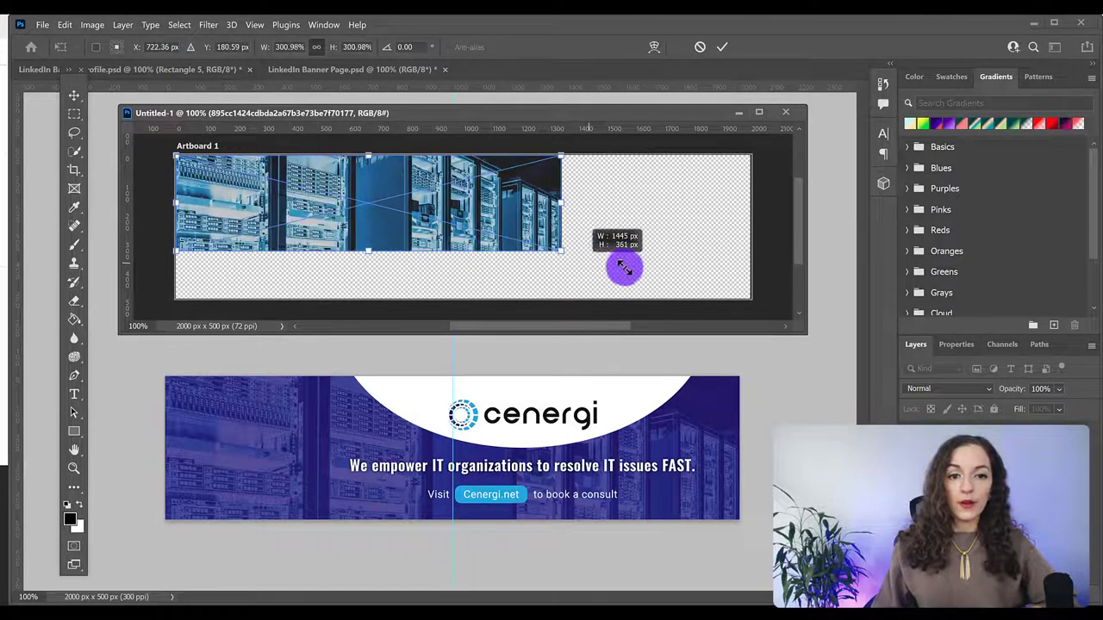
drag(624, 267, 607, 279)
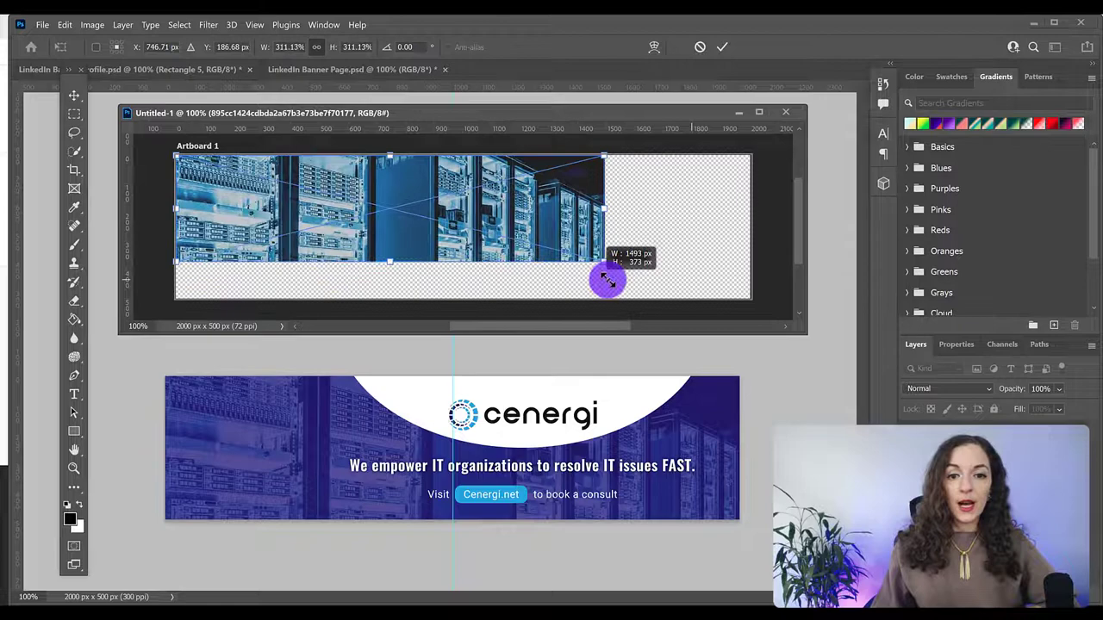
drag(607, 279, 716, 286)
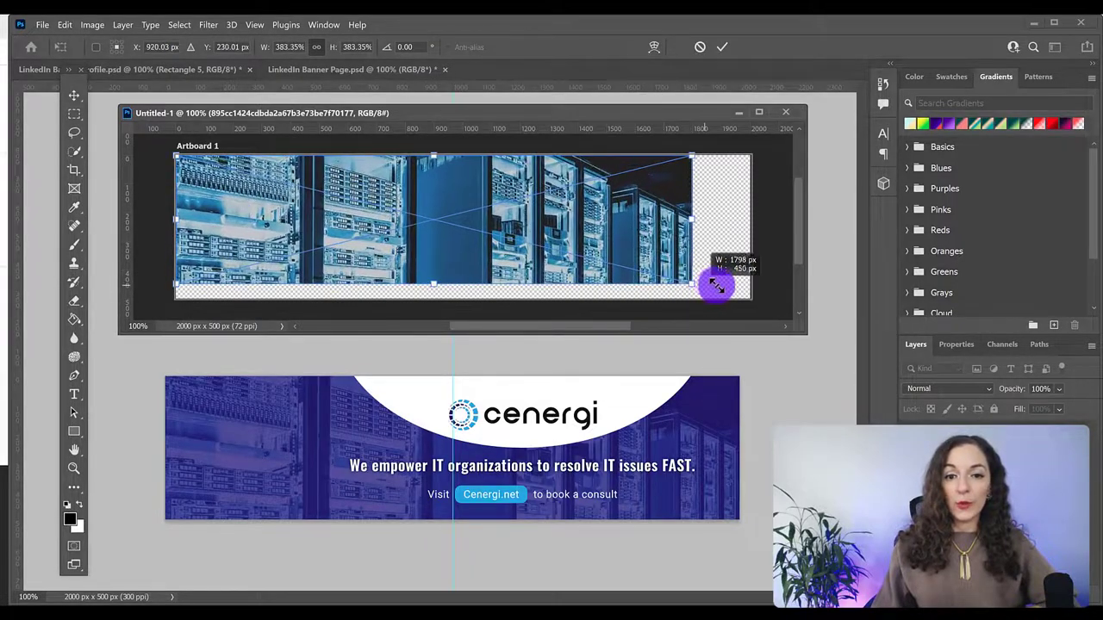
drag(715, 285, 755, 293)
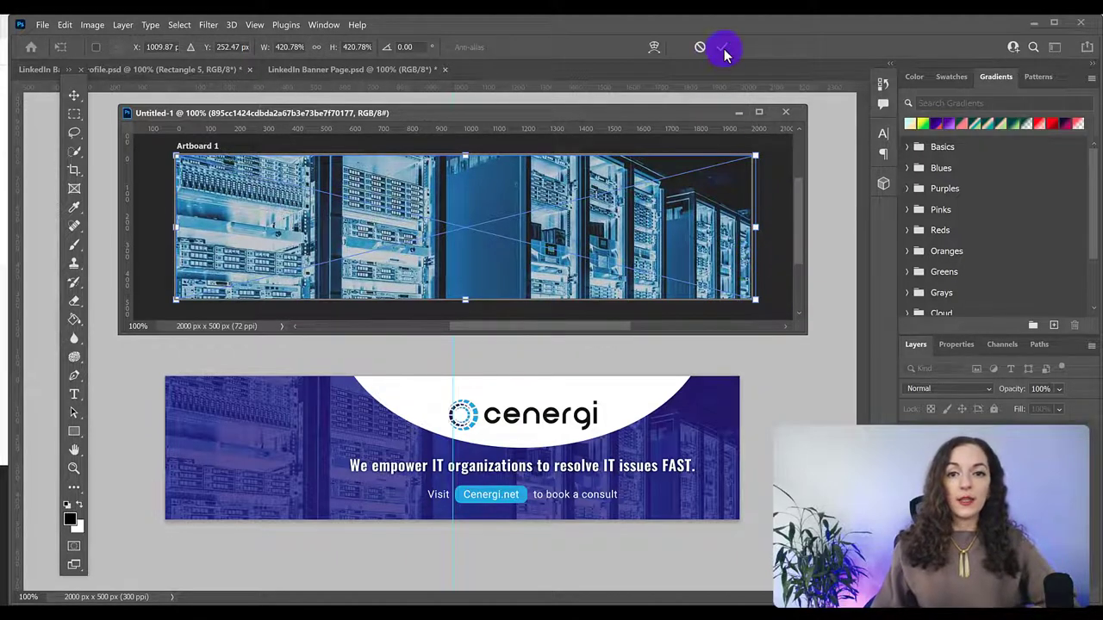
click(724, 48)
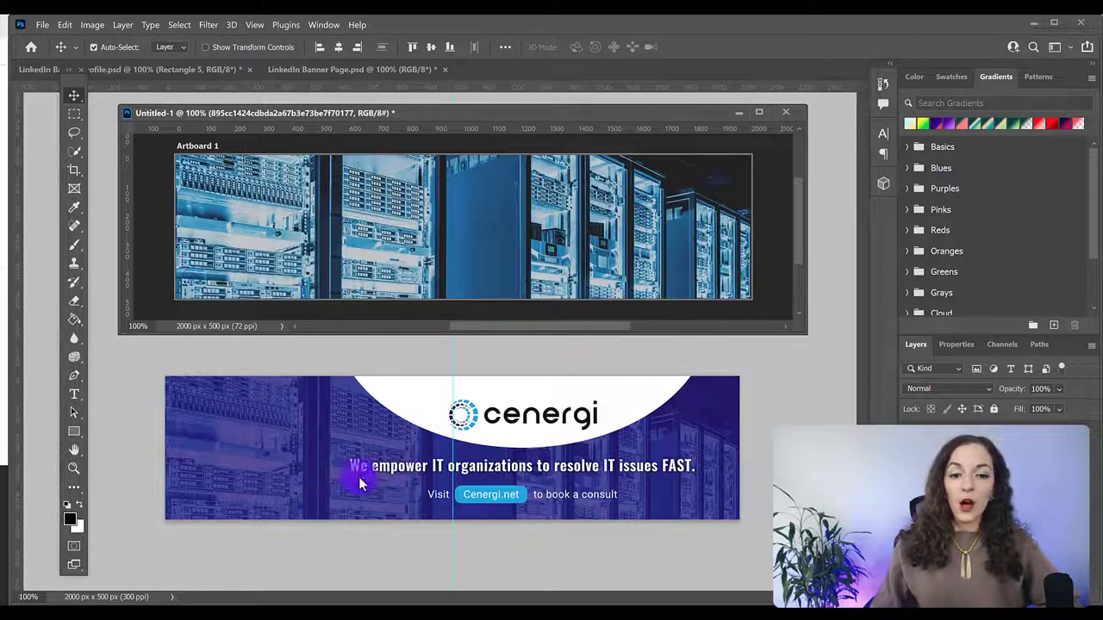
mouse_move(308, 455)
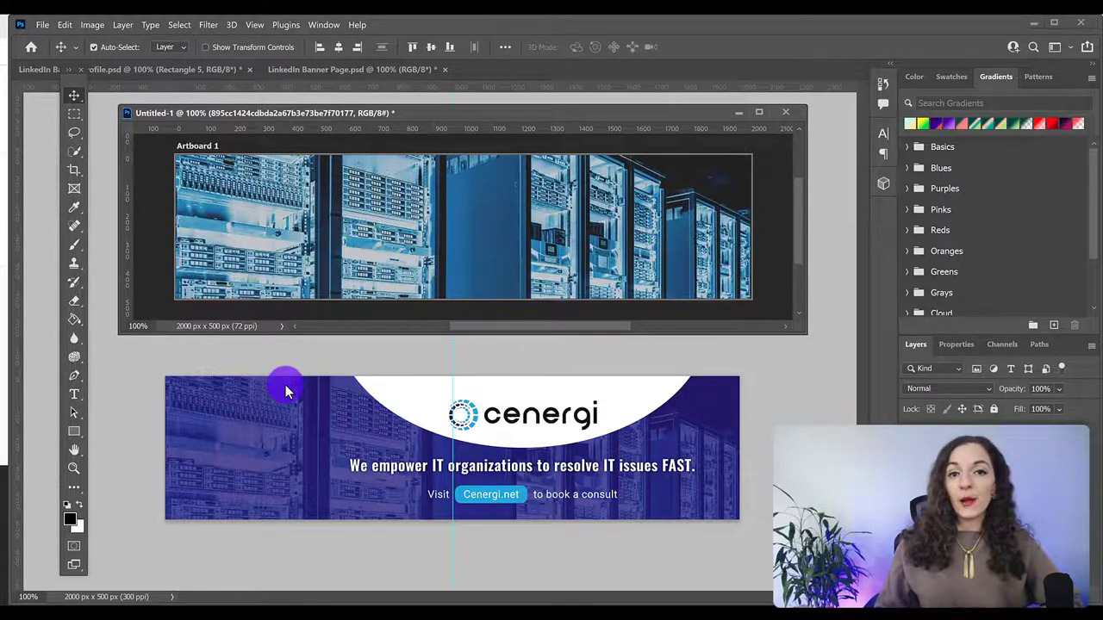
mouse_move(296, 435)
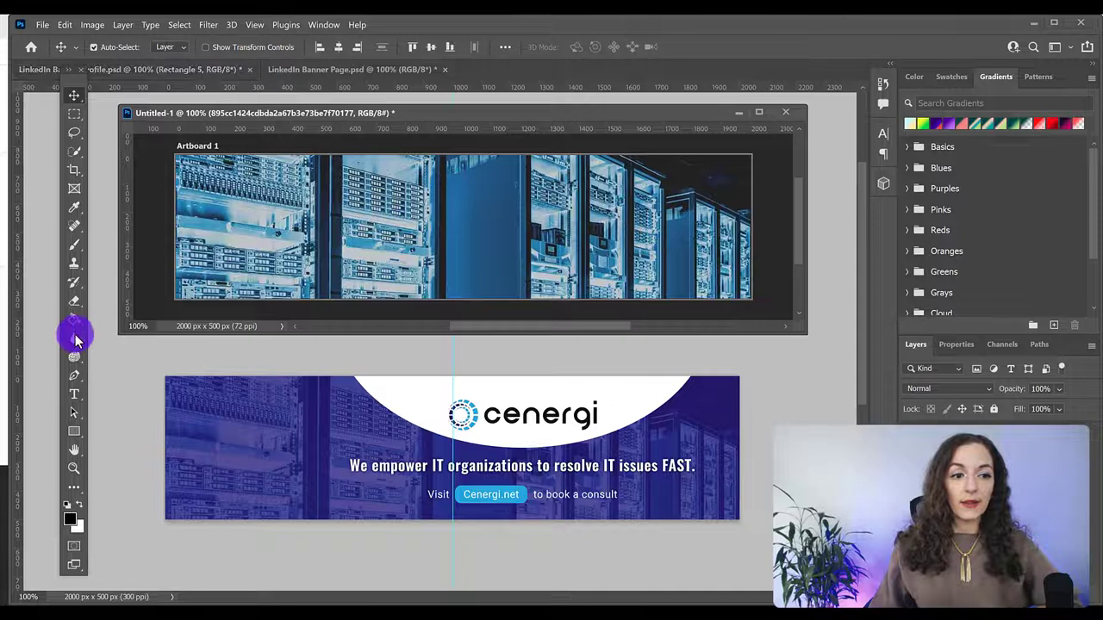
mouse_move(74, 431)
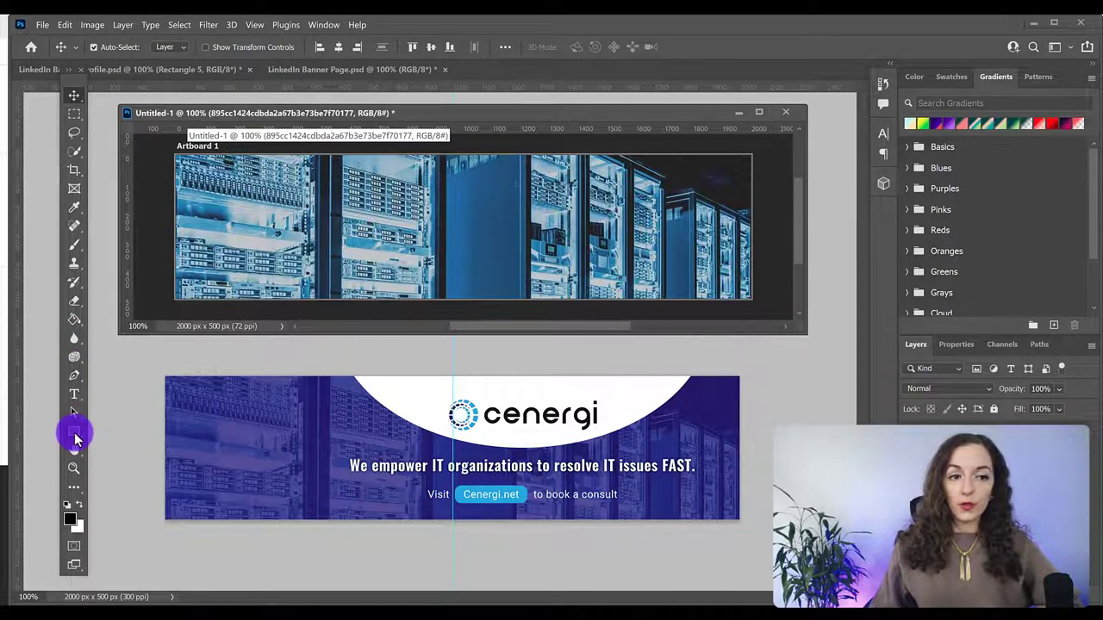
- Draw a black rectangle covering the entire artboard over the server photo
click(74, 431)
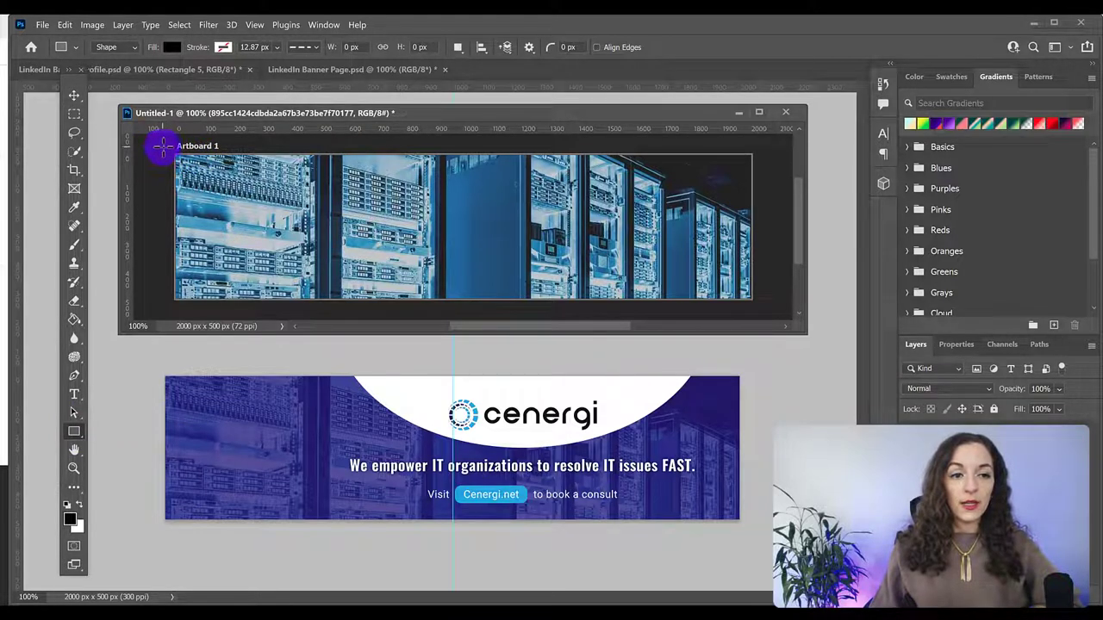
drag(162, 145, 767, 307)
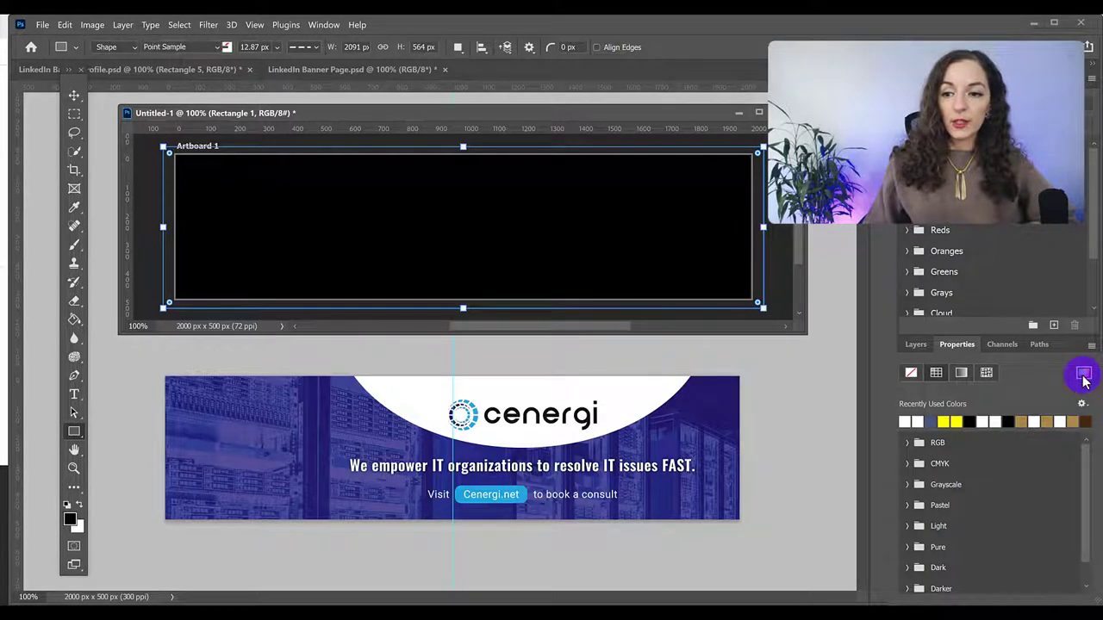
- Set the rectangle's fill to a dark navy blue sampled from the reference banner
click(1084, 372)
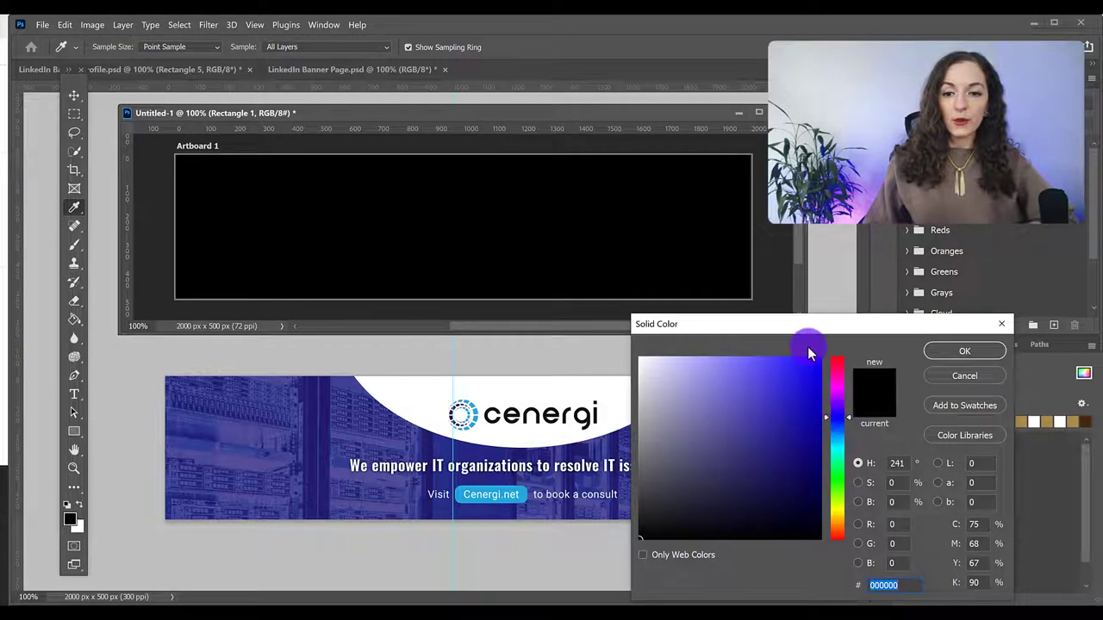
drag(657, 324, 765, 276)
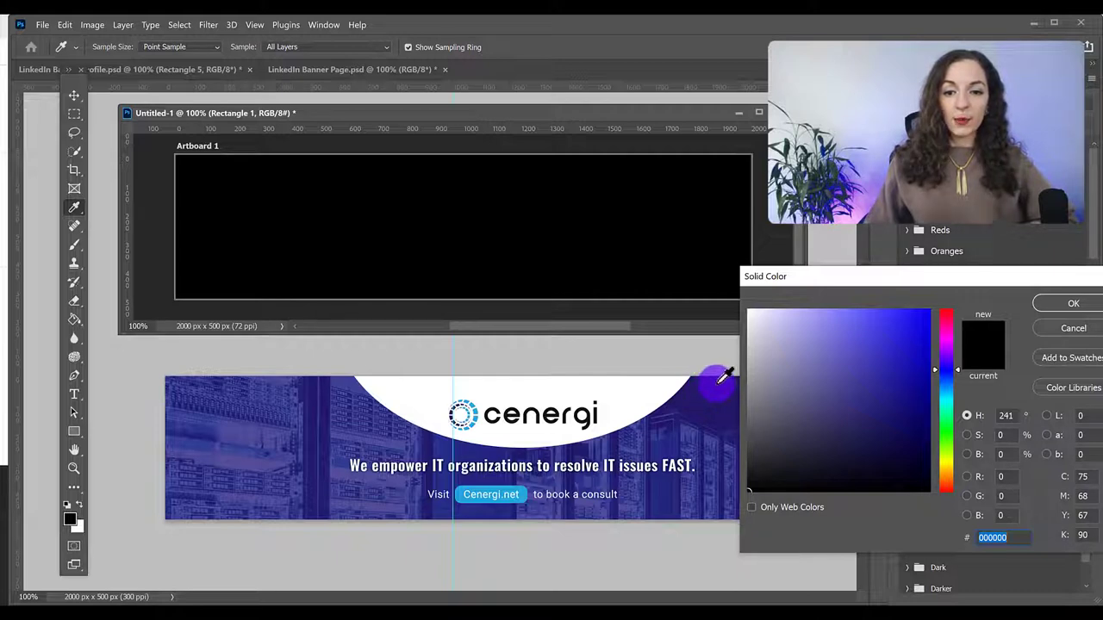
click(945, 302)
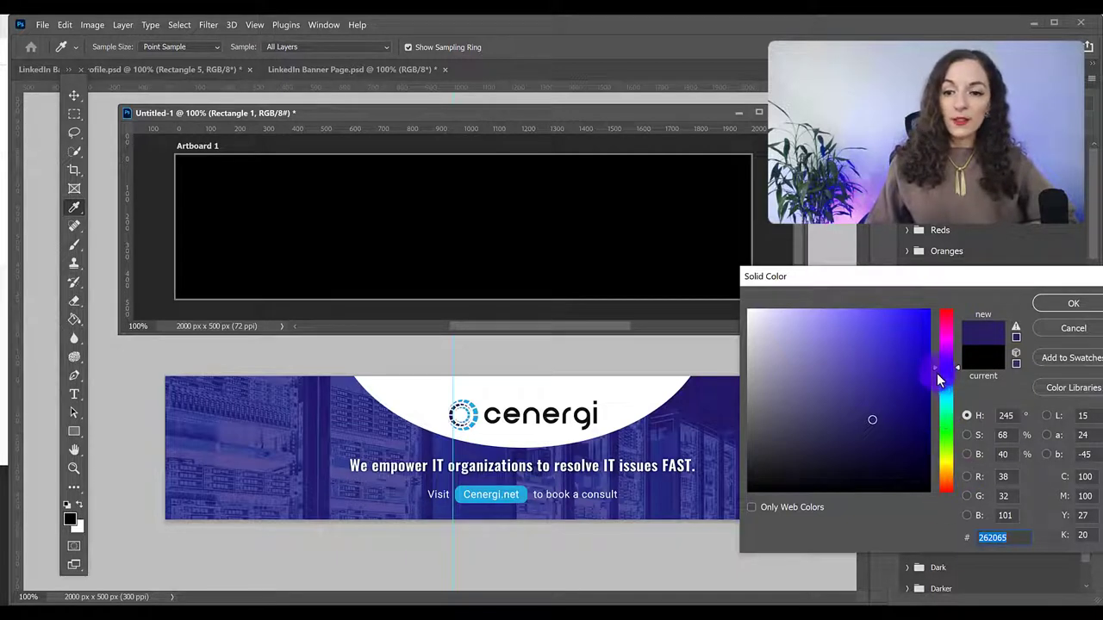
click(900, 379)
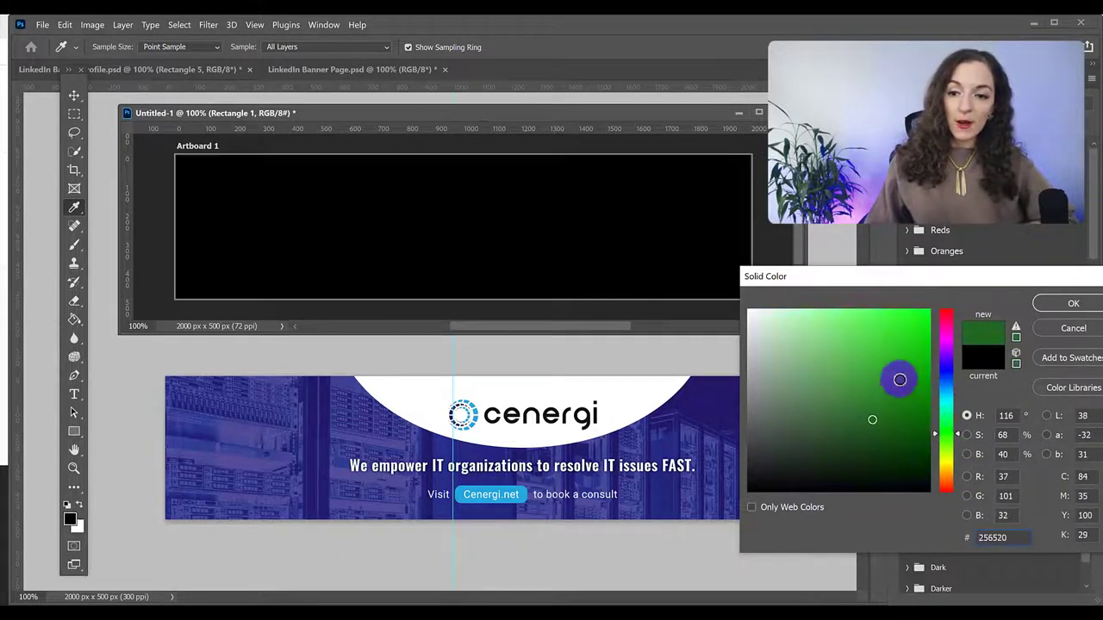
click(827, 385)
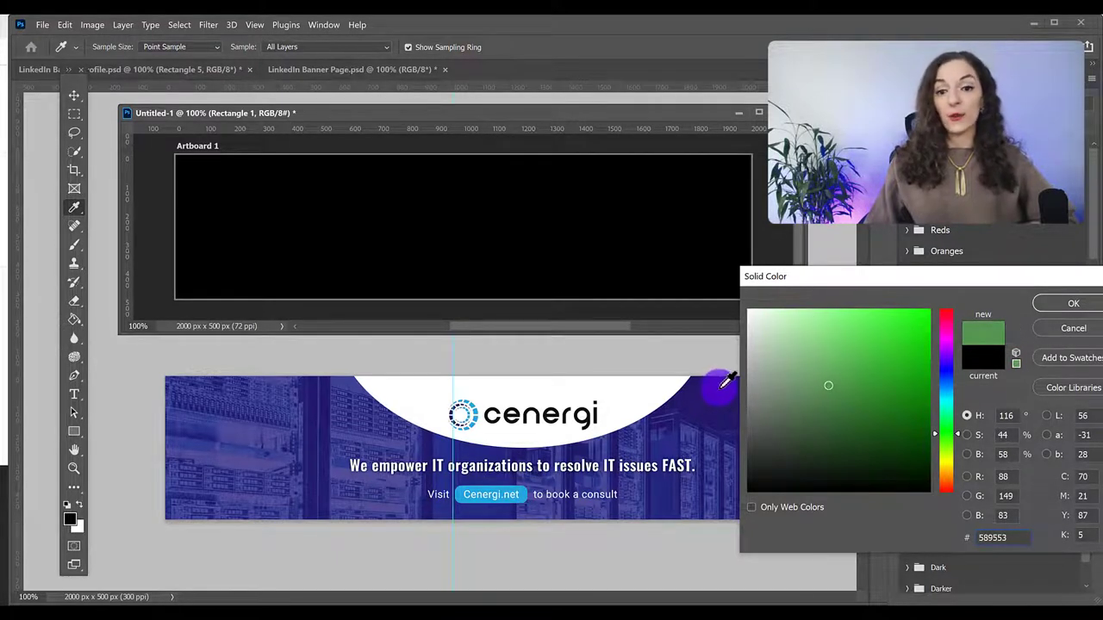
click(872, 420)
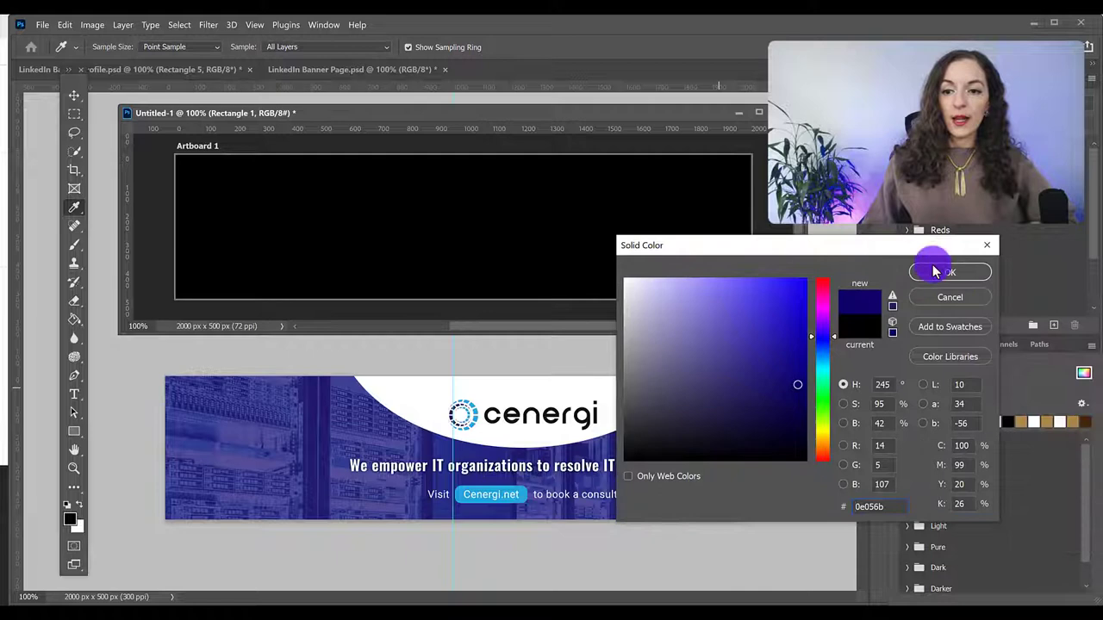
click(950, 272)
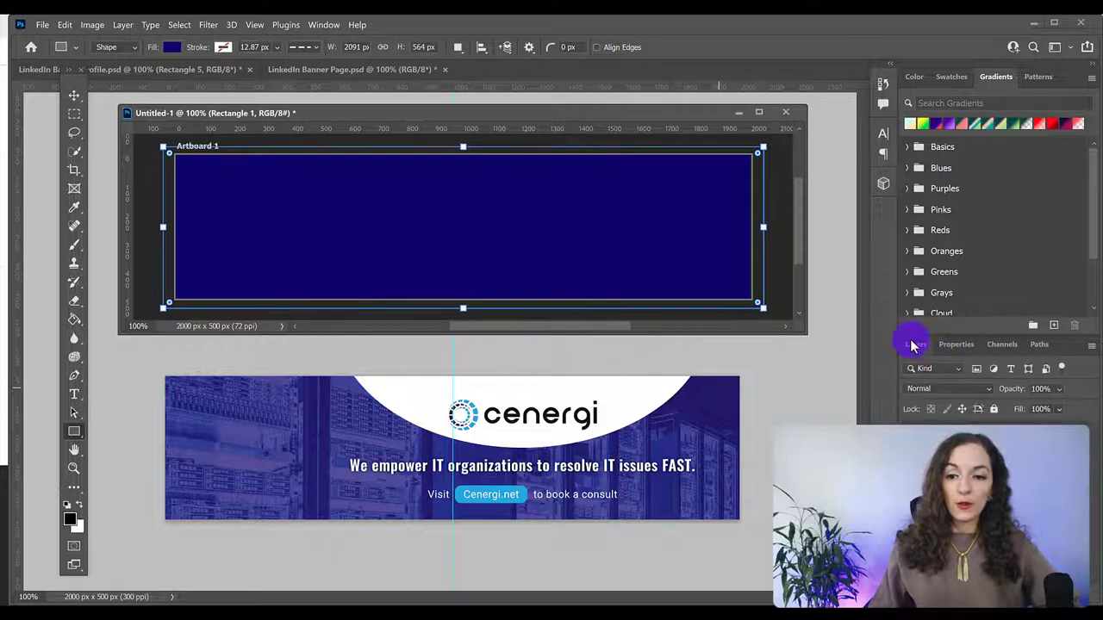
- Lower the rectangle layer's opacity to about 77% so the photo shows through
click(917, 345)
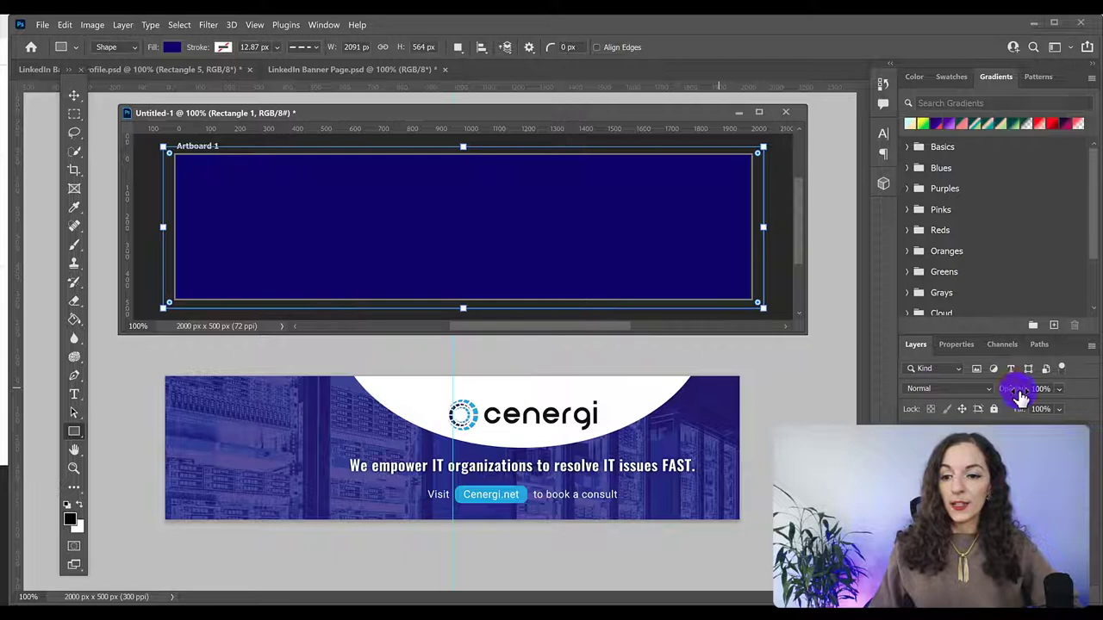
click(1041, 389)
text(25)
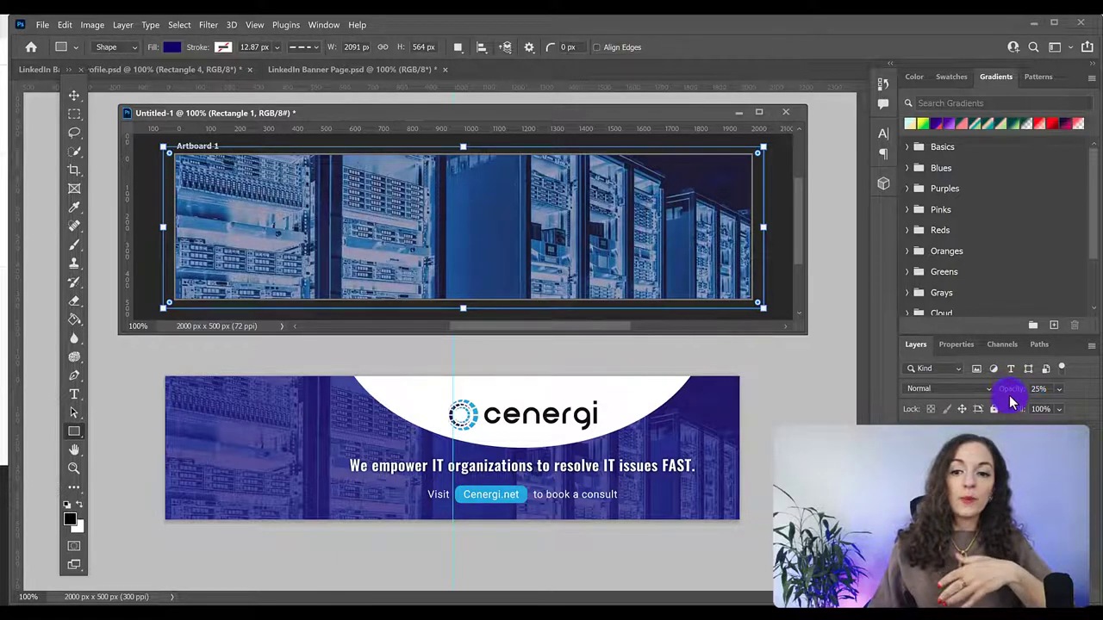
click(1037, 389)
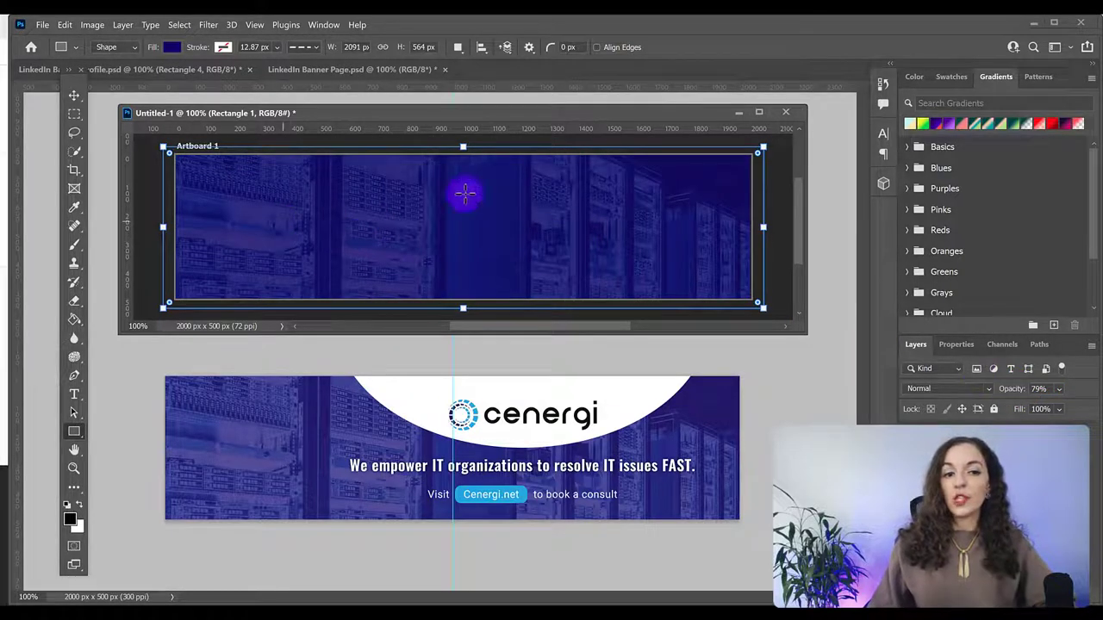
mouse_move(553, 241)
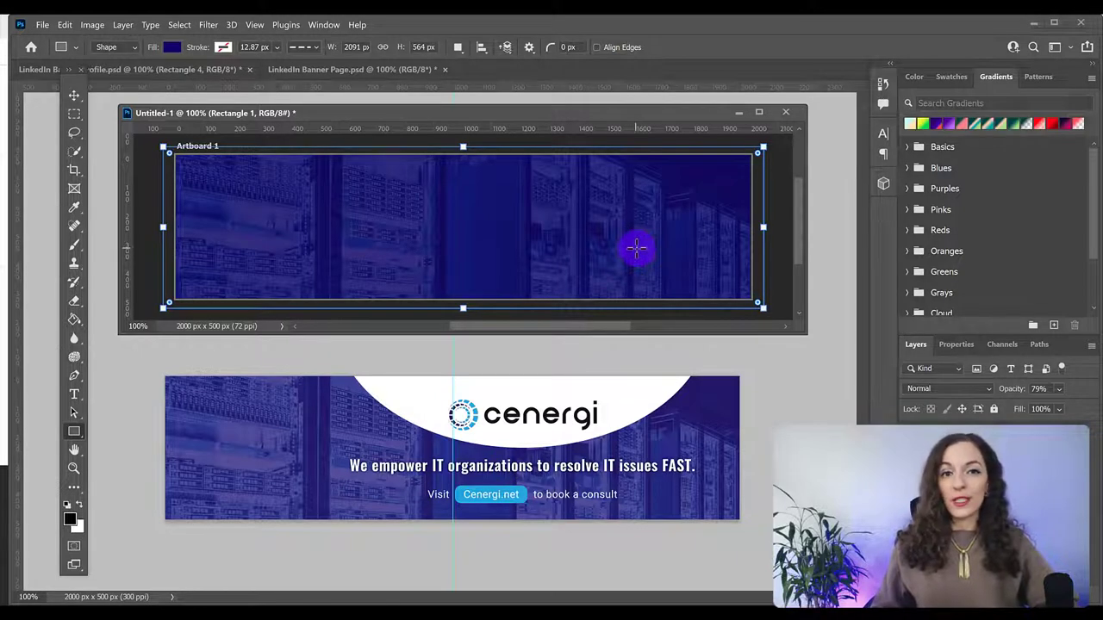
mouse_move(586, 258)
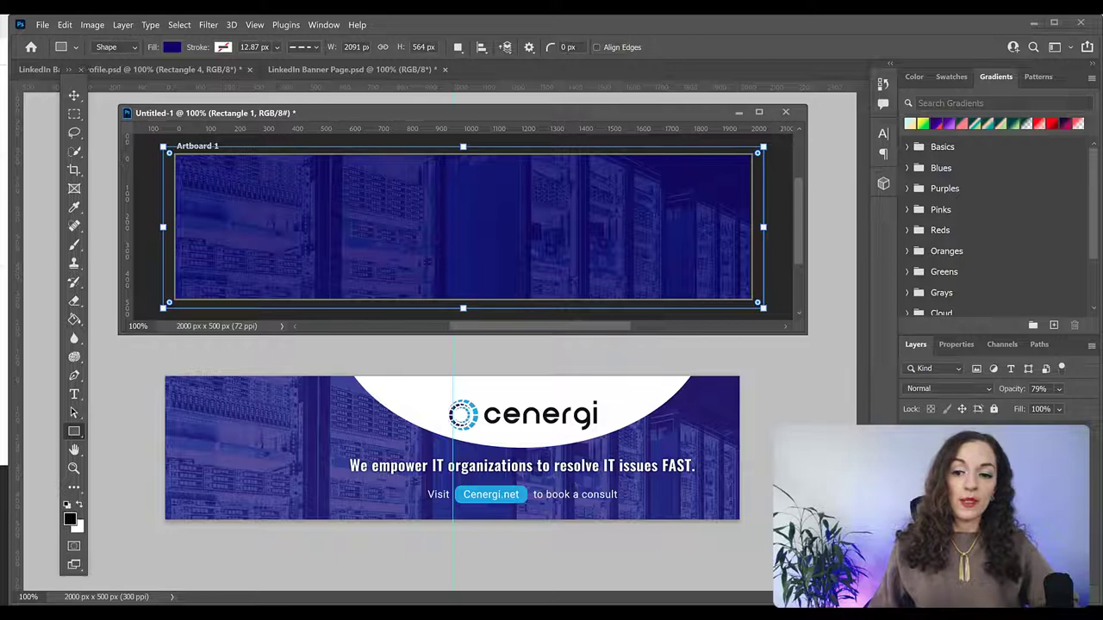
click(1038, 390)
text(77)
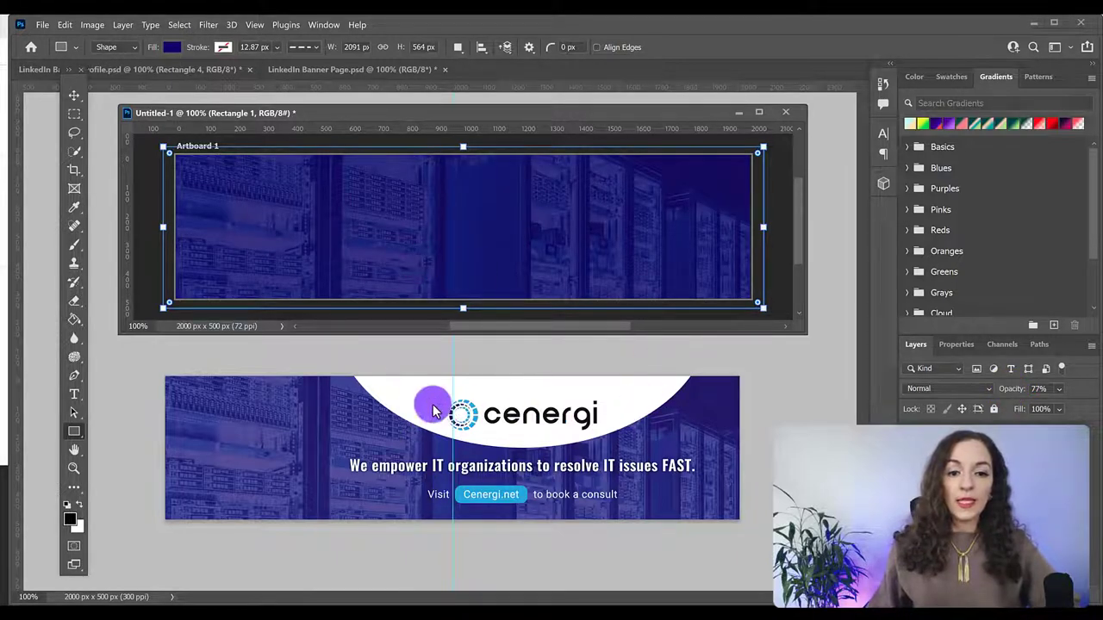
mouse_move(668, 373)
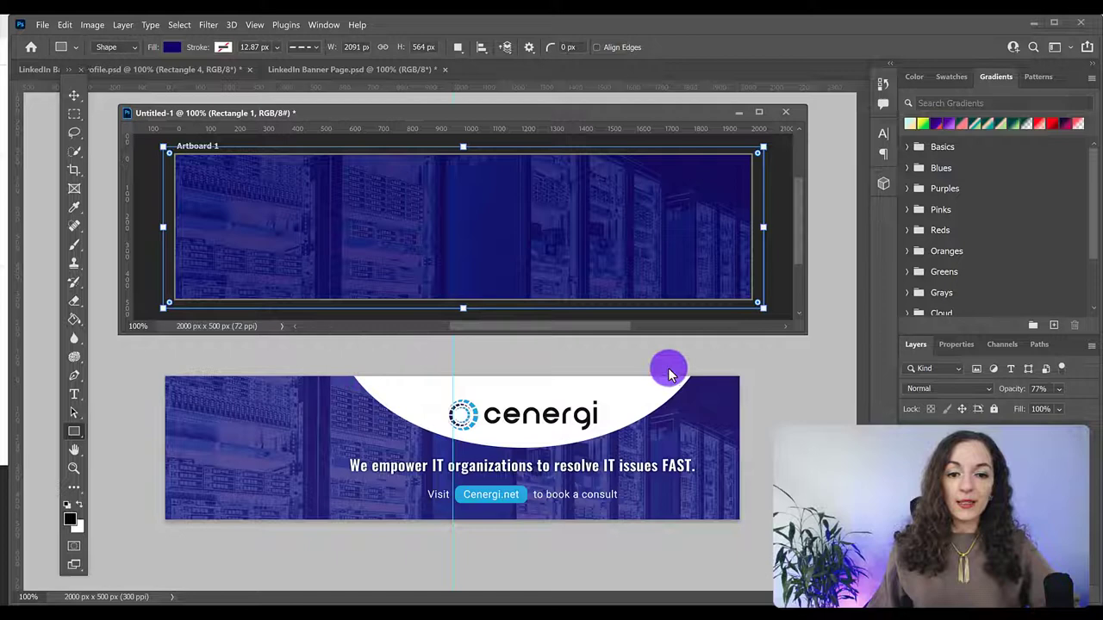
mouse_move(663, 383)
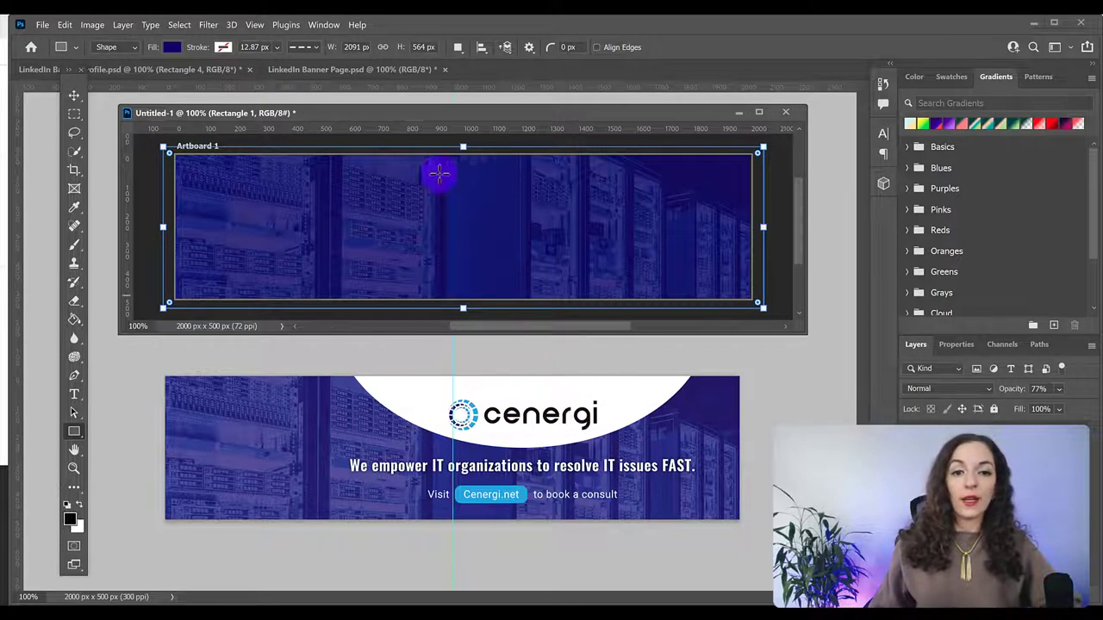
mouse_move(513, 183)
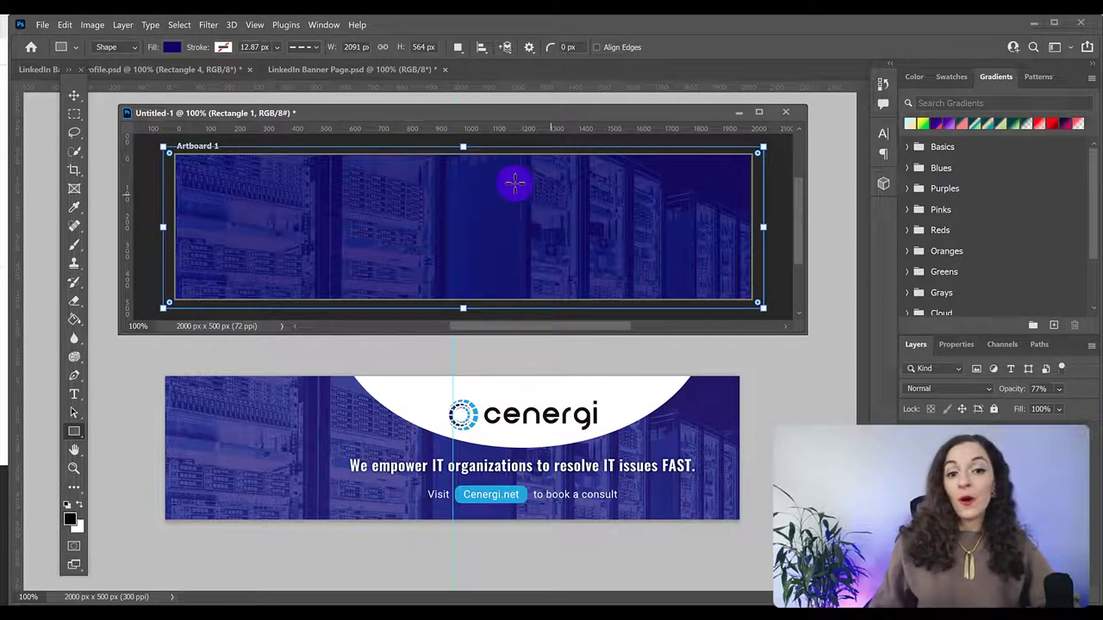
mouse_move(481, 208)
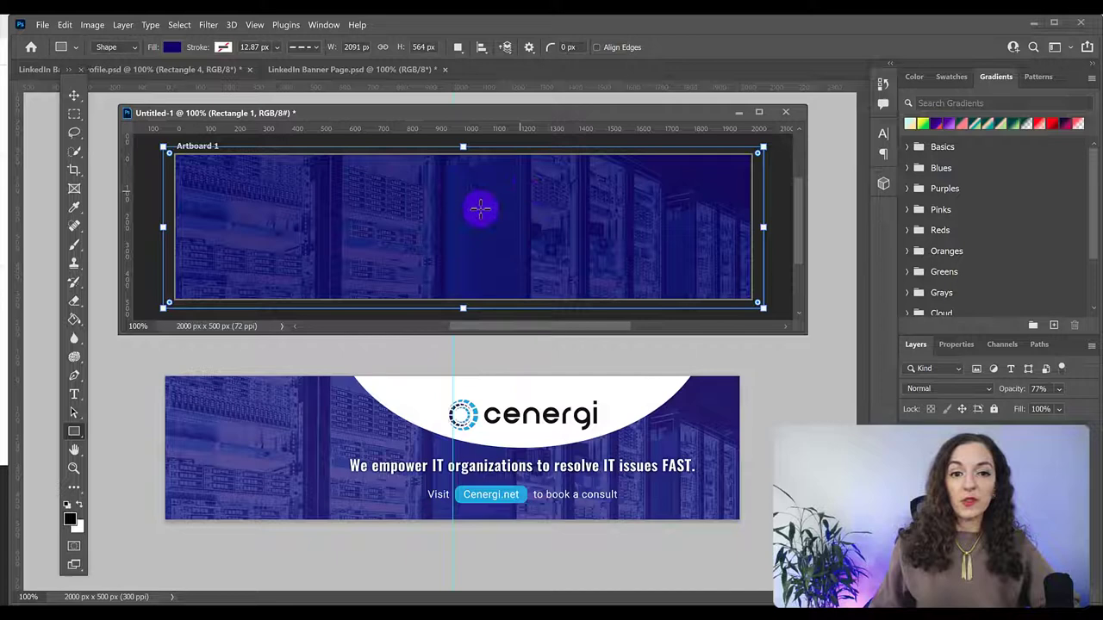
mouse_move(398, 357)
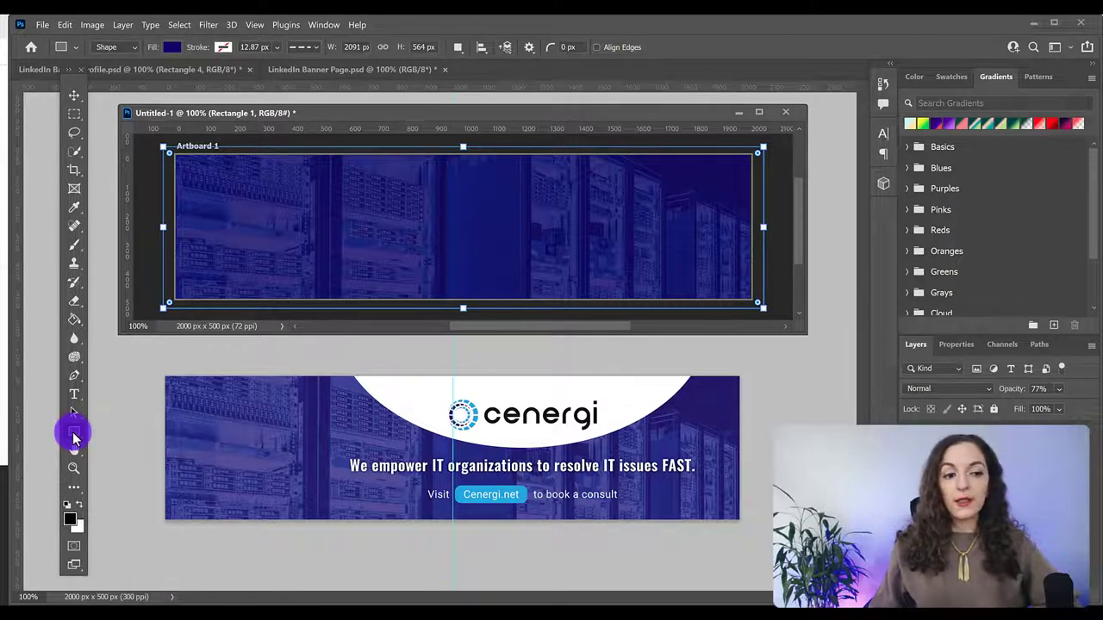
click(74, 431)
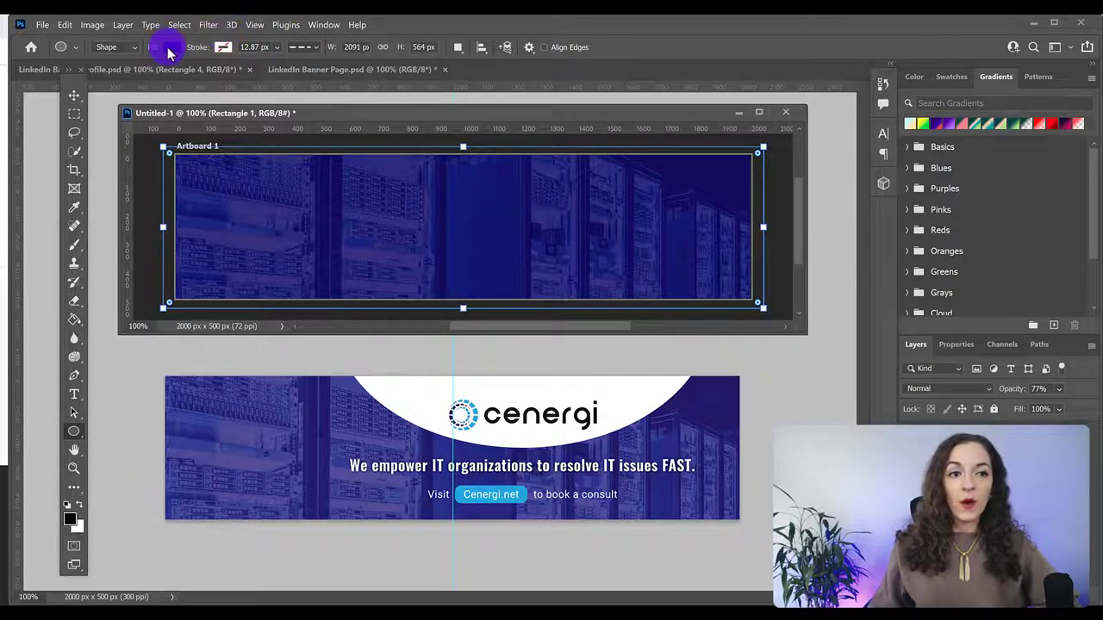
click(169, 49)
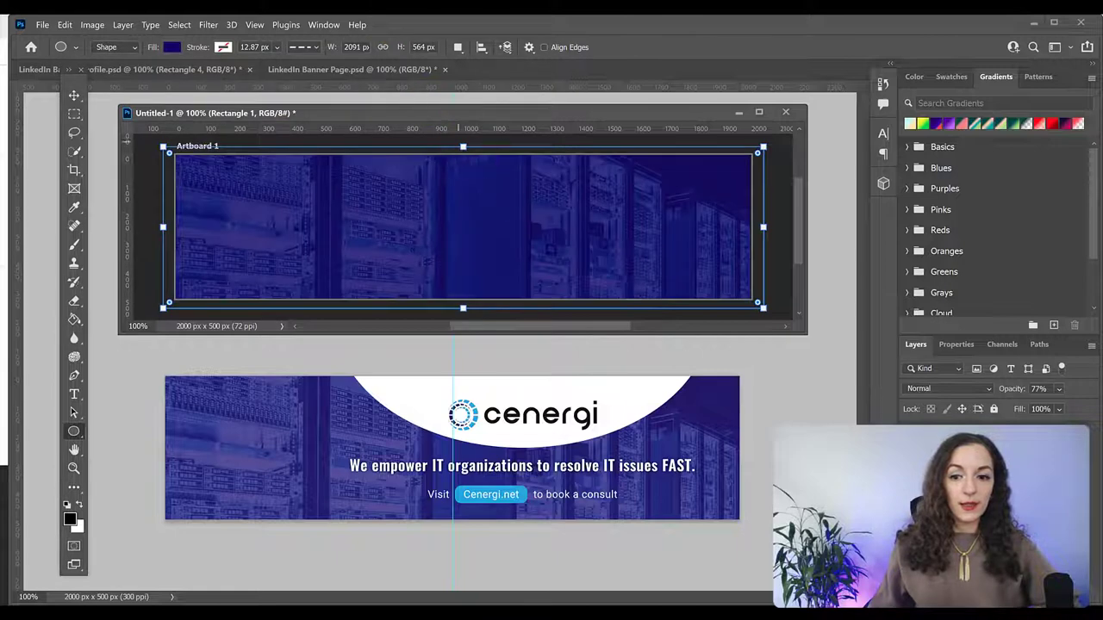
mouse_move(755, 382)
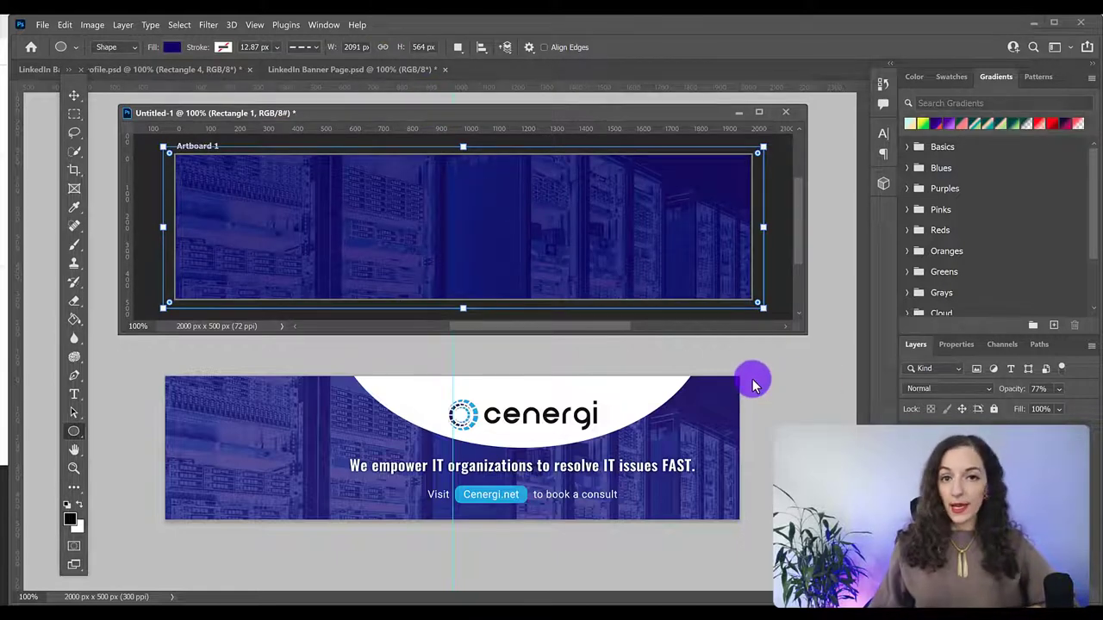
mouse_move(211, 191)
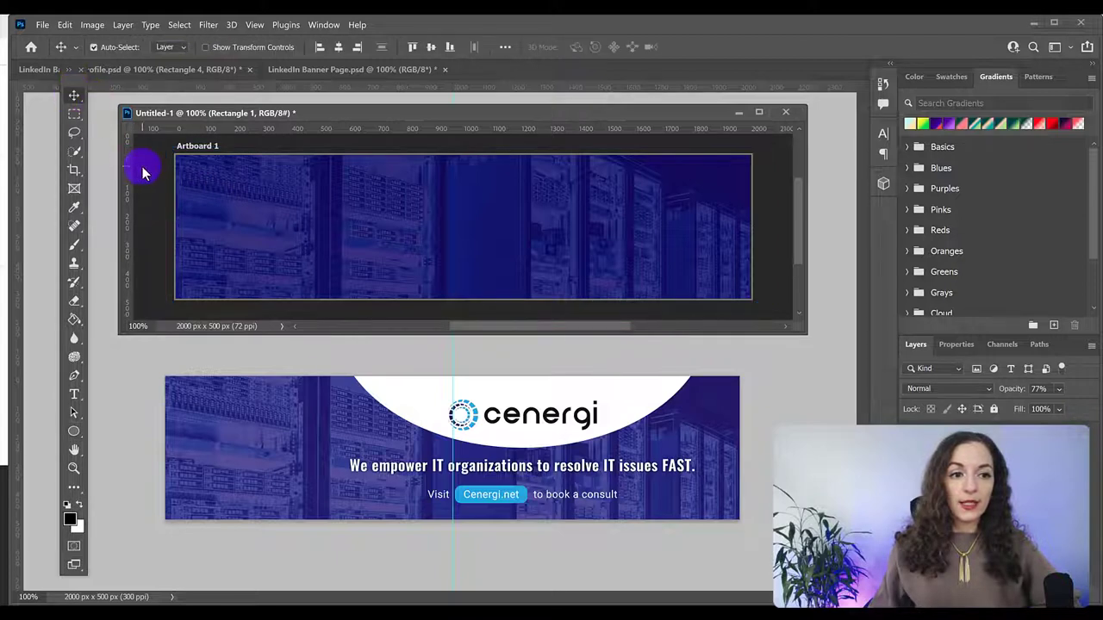
- Draw a wide ellipse across the middle of the banner and fill it white
click(74, 431)
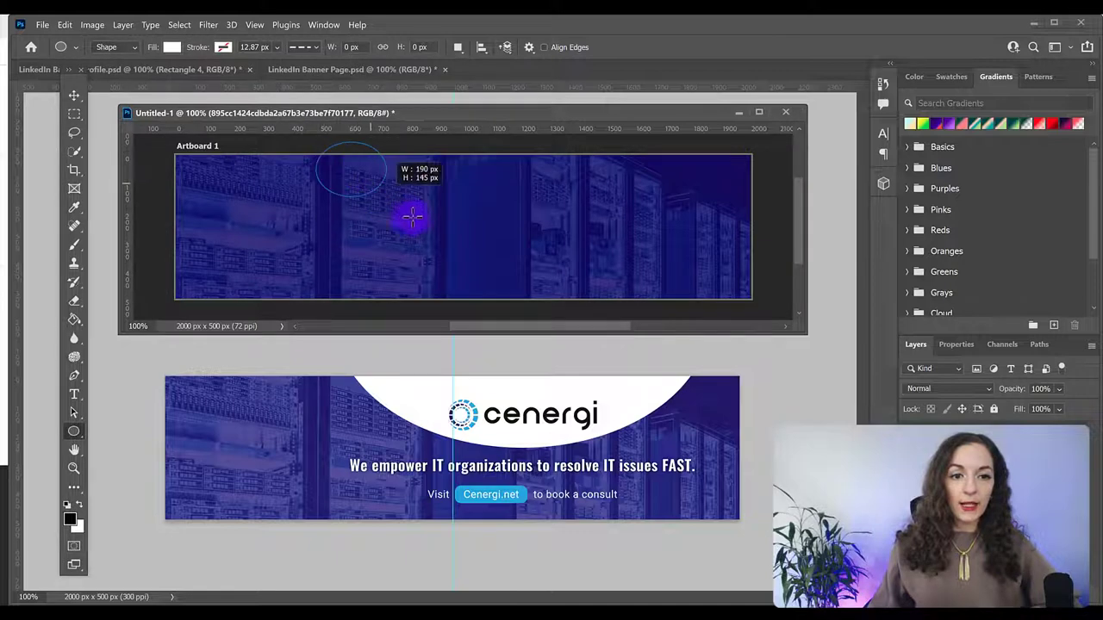
drag(410, 217, 636, 290)
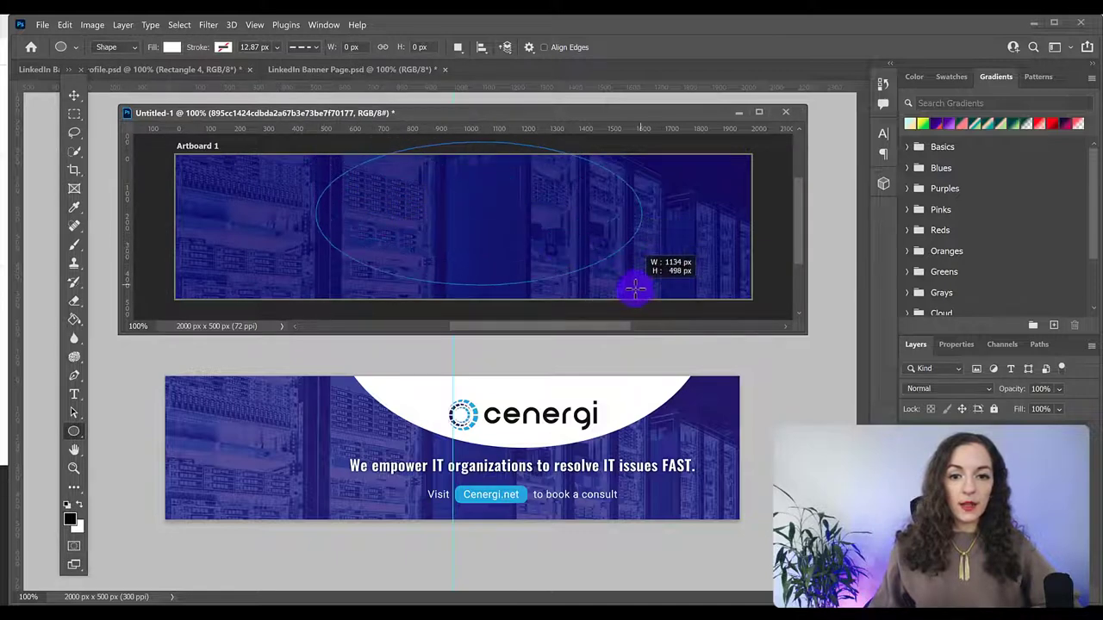
drag(634, 289, 600, 309)
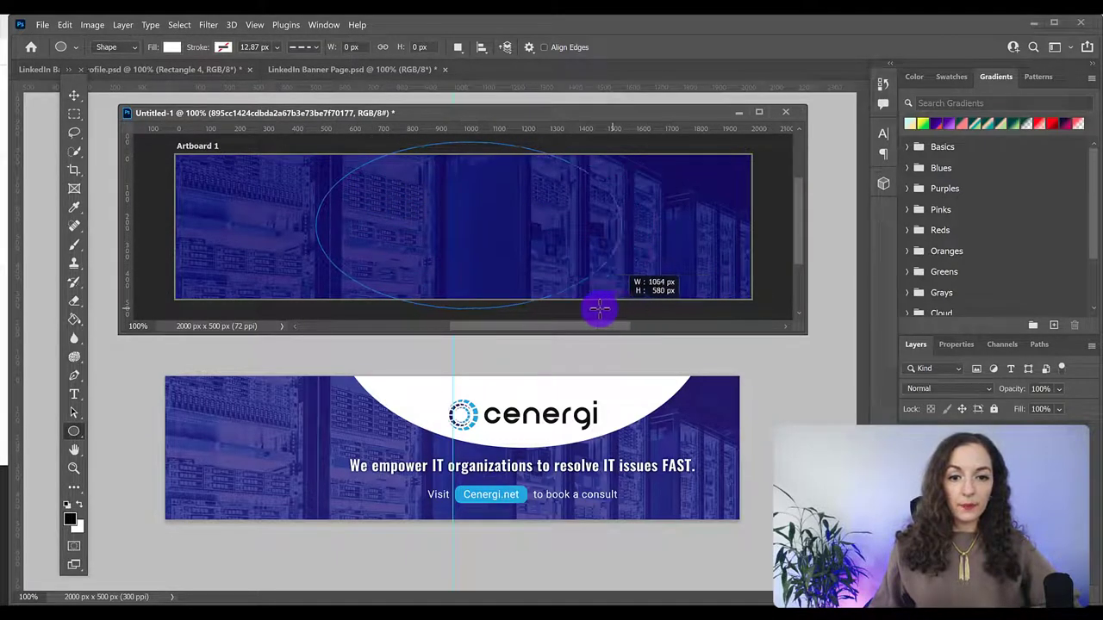
drag(600, 308, 620, 311)
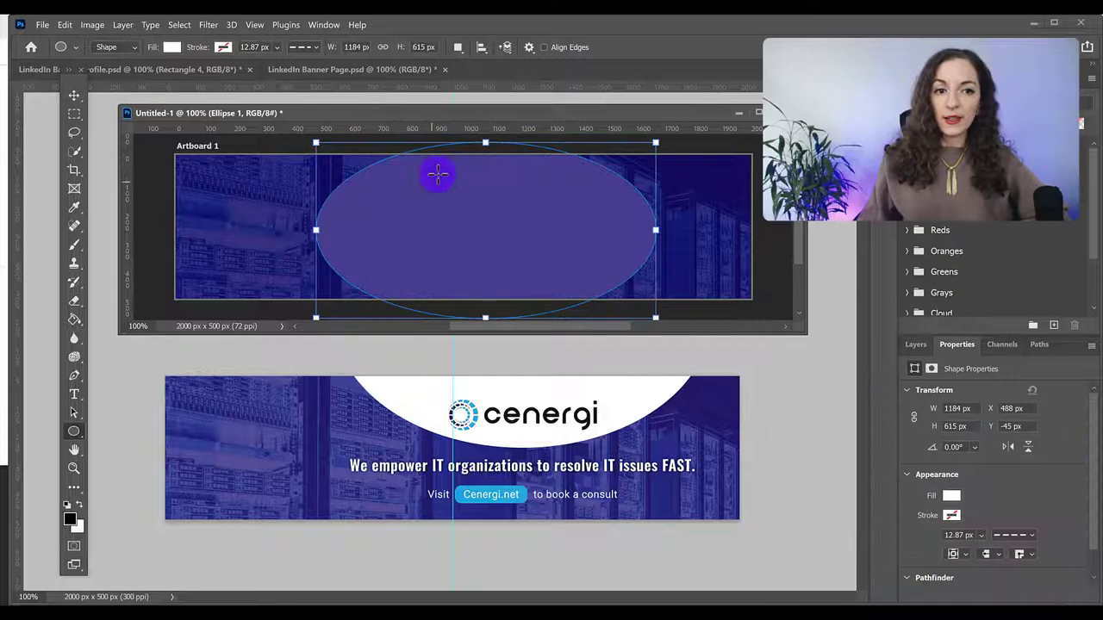
click(915, 345)
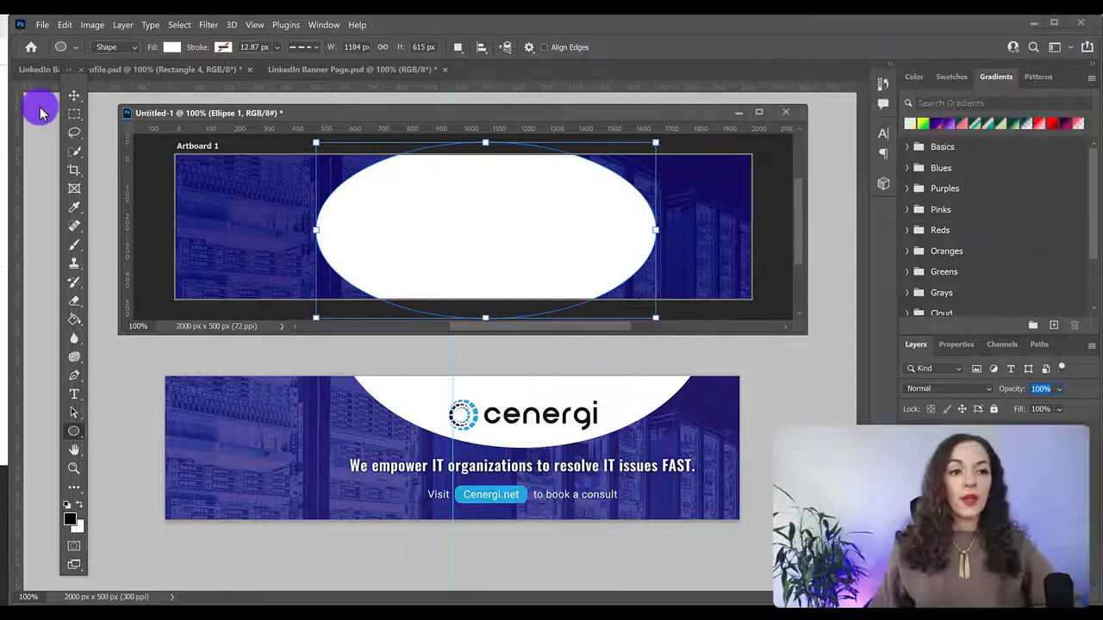
mouse_move(74, 95)
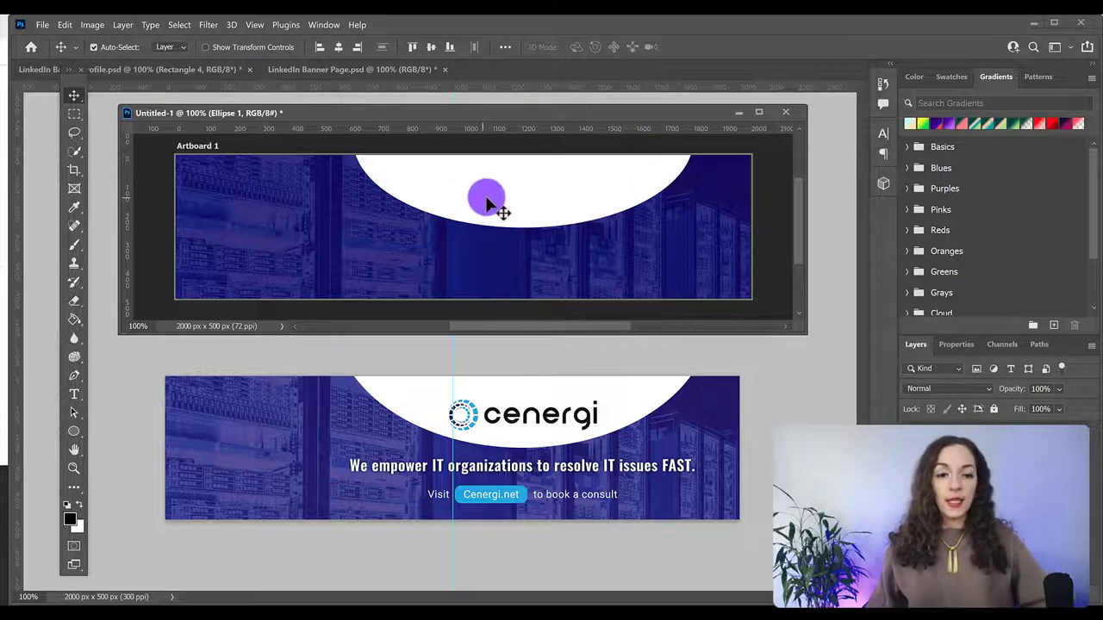
- Drag the white oval upward so its top half is cut off by the artboard edge
drag(486, 197, 655, 290)
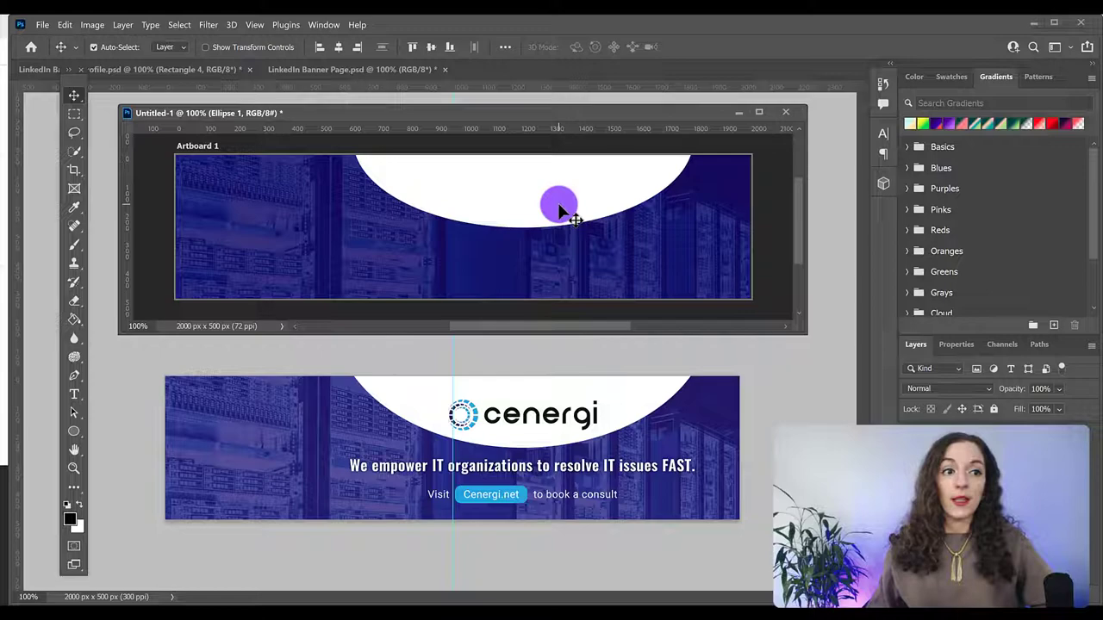
- Scale the white oval narrower with Edit > Transform > Scale to match the reference curve
click(64, 24)
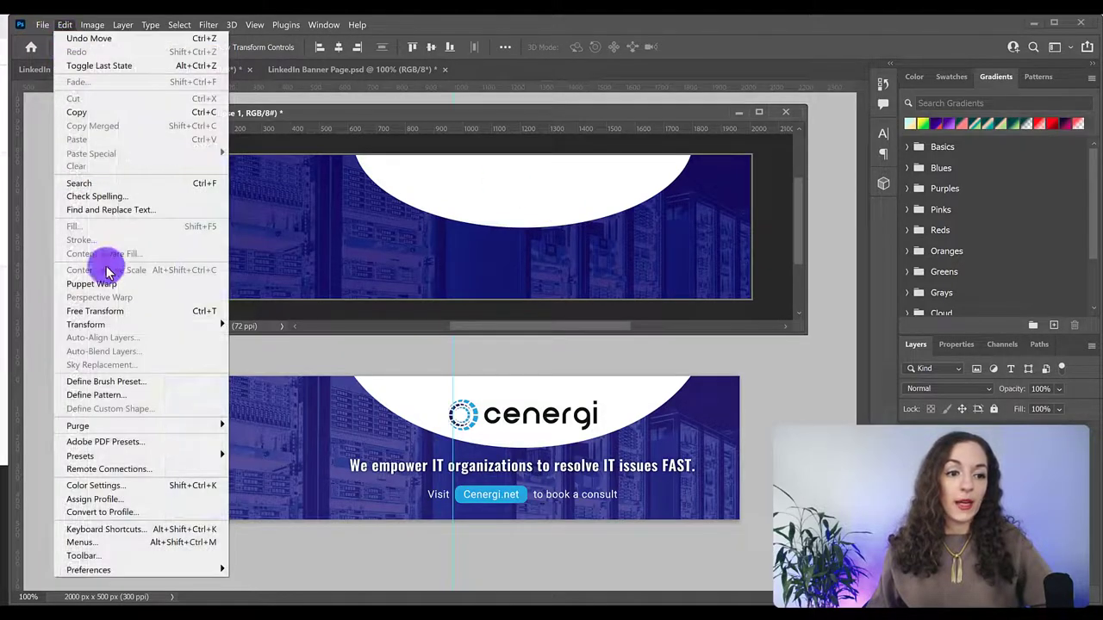
click(86, 324)
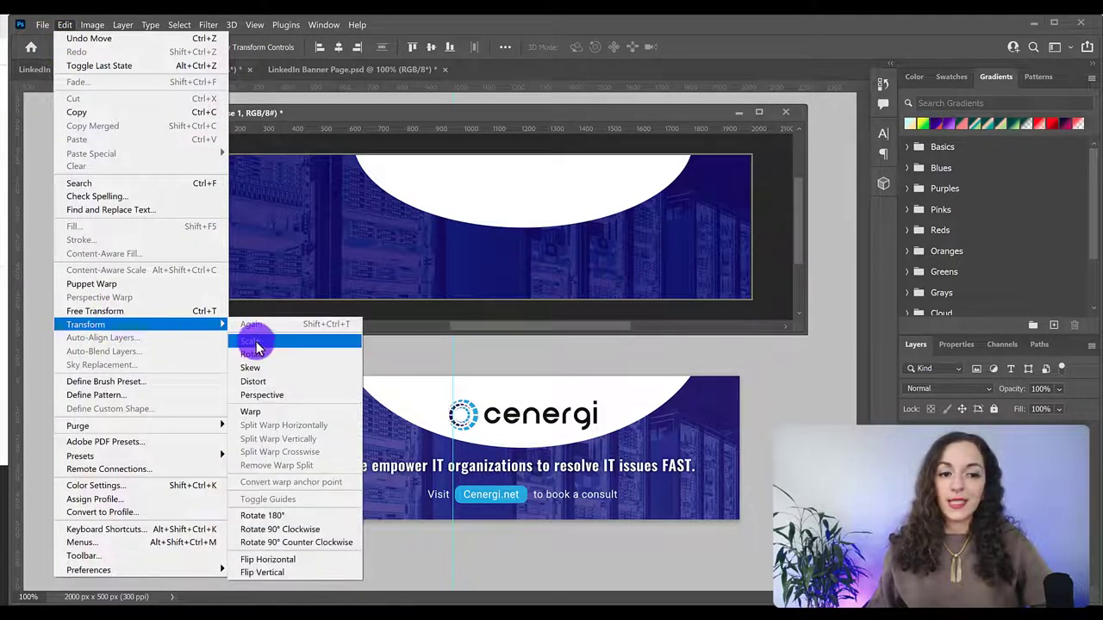
click(250, 342)
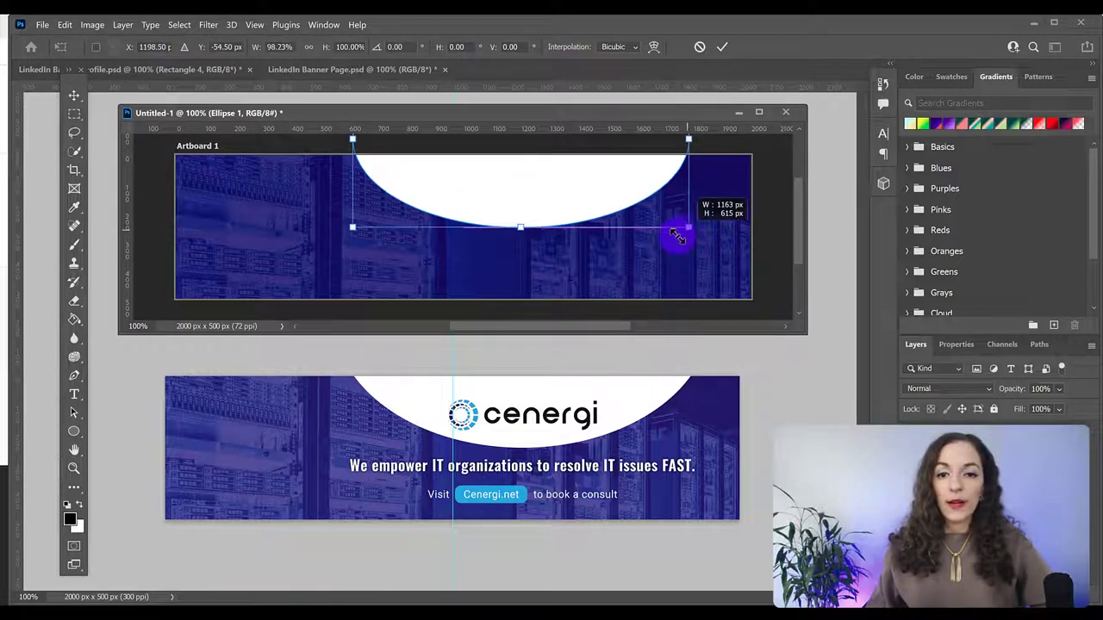
drag(688, 228, 636, 238)
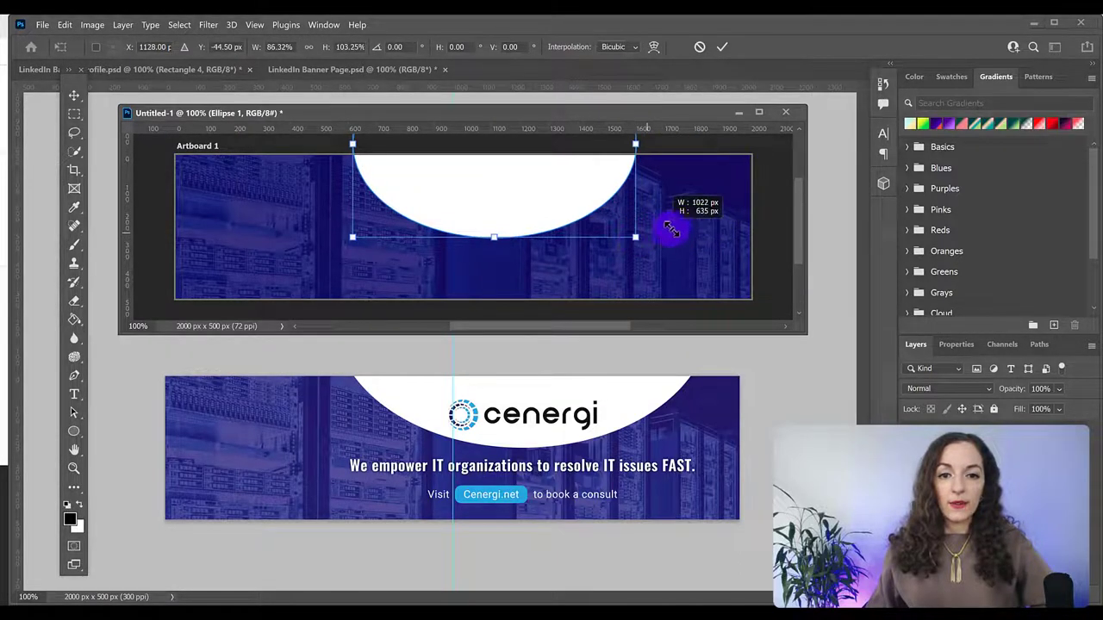
drag(636, 232, 700, 233)
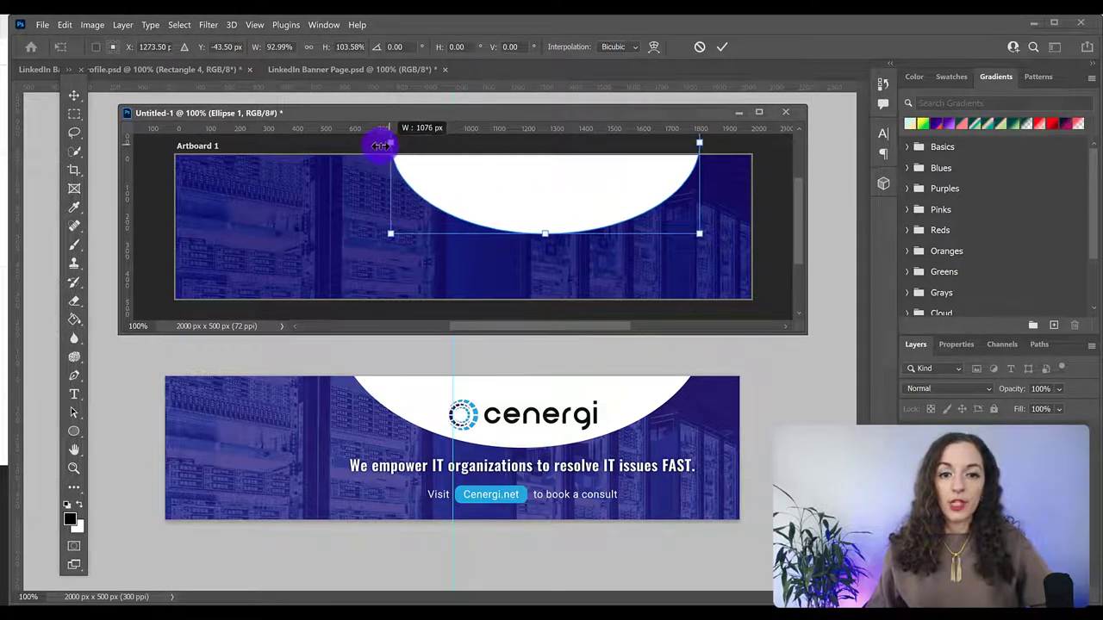
drag(379, 145, 526, 193)
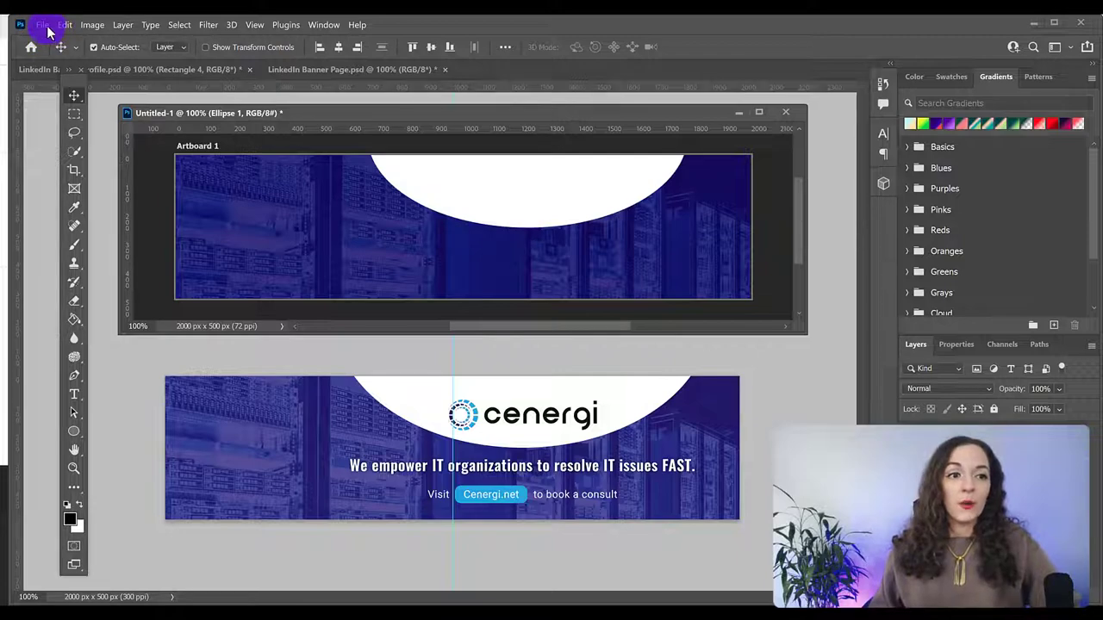
- Place the Cenergi logo PNG into the banner as an embedded image
click(41, 24)
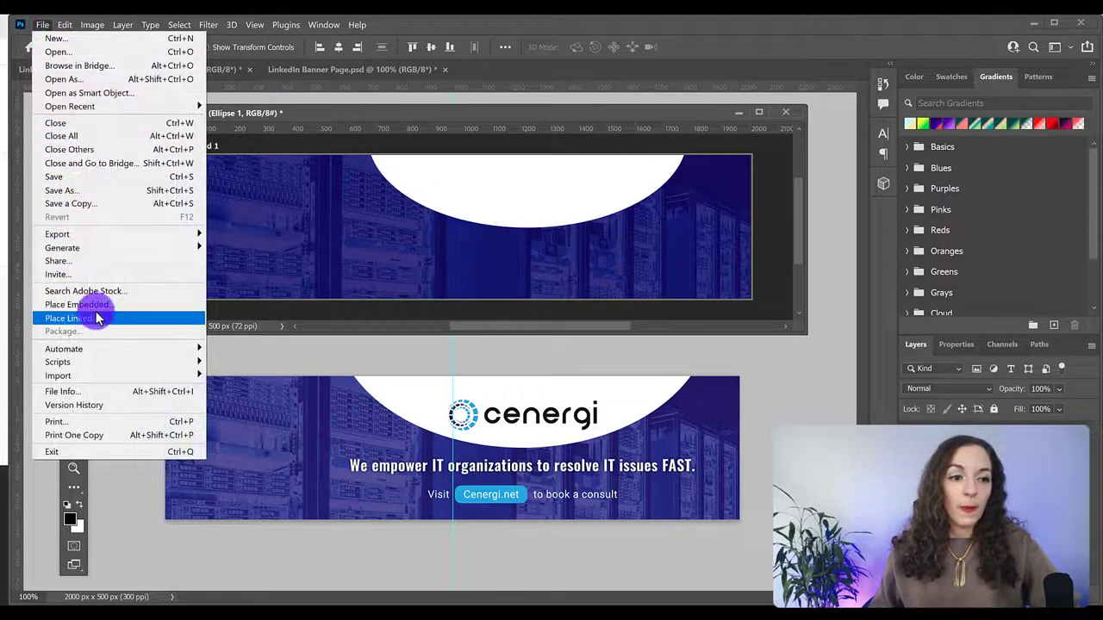
click(78, 305)
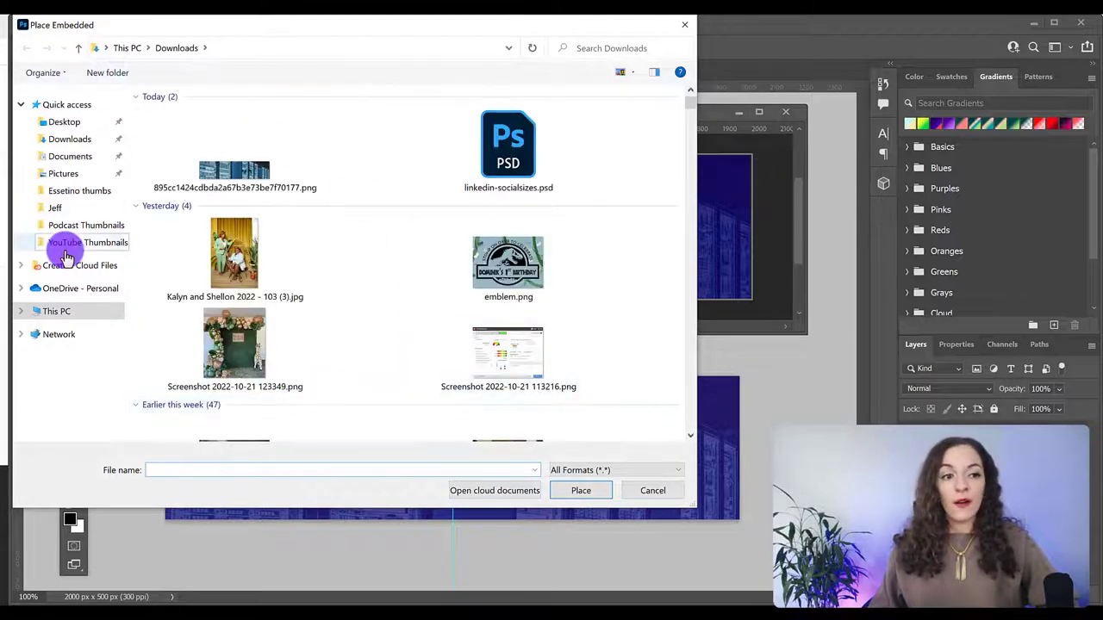
click(55, 207)
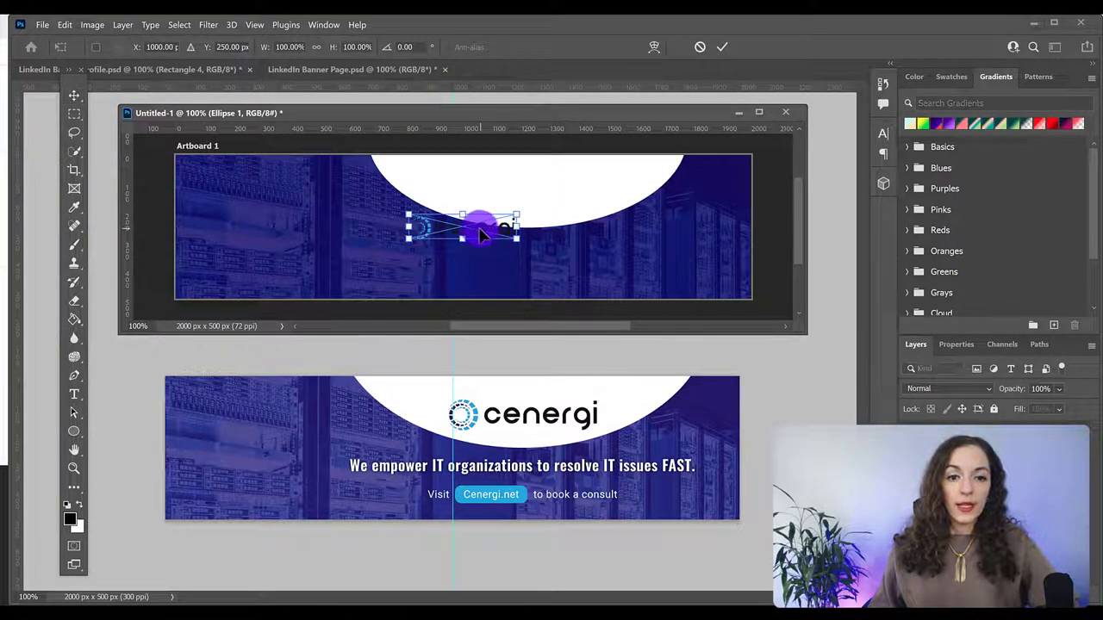
- Scale the logo up and centre it inside the white oval
drag(483, 227, 525, 207)
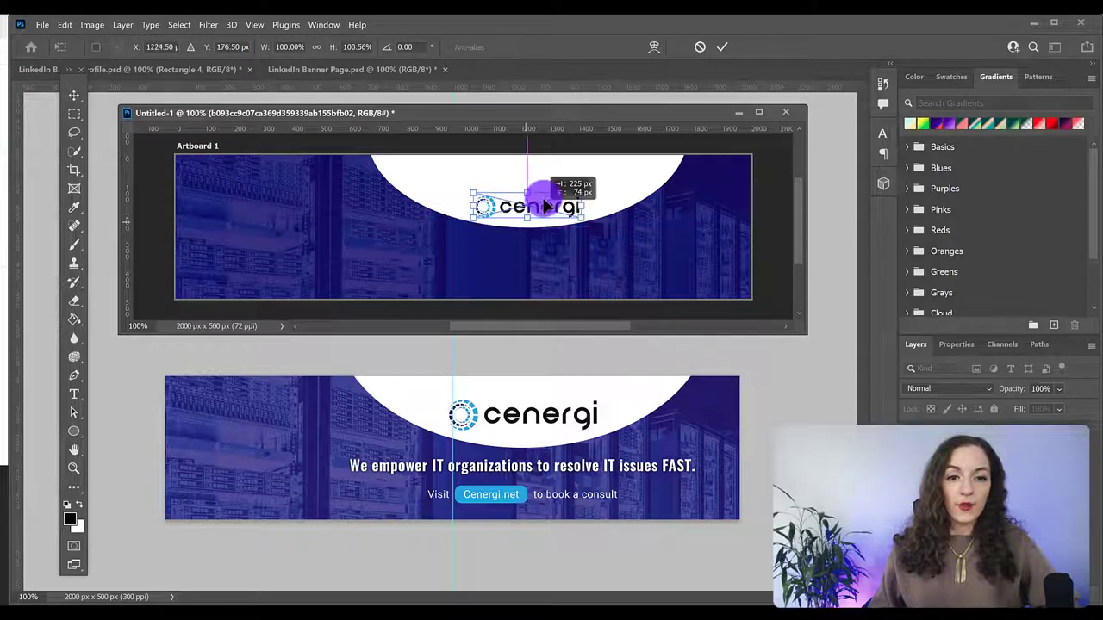
drag(527, 207, 506, 179)
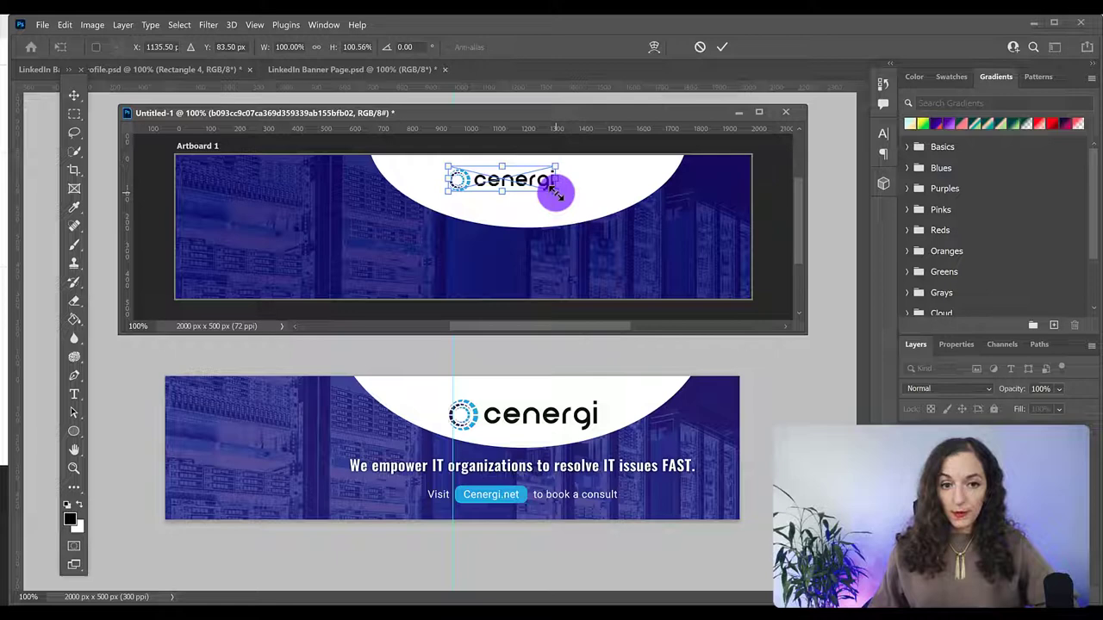
drag(555, 193, 579, 205)
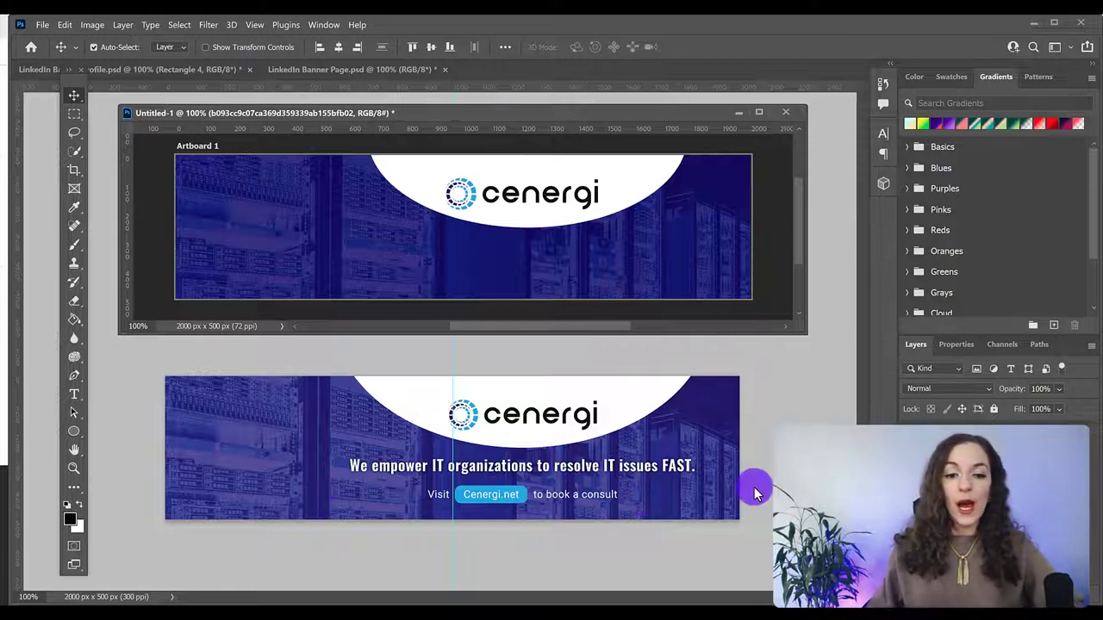
mouse_move(110, 414)
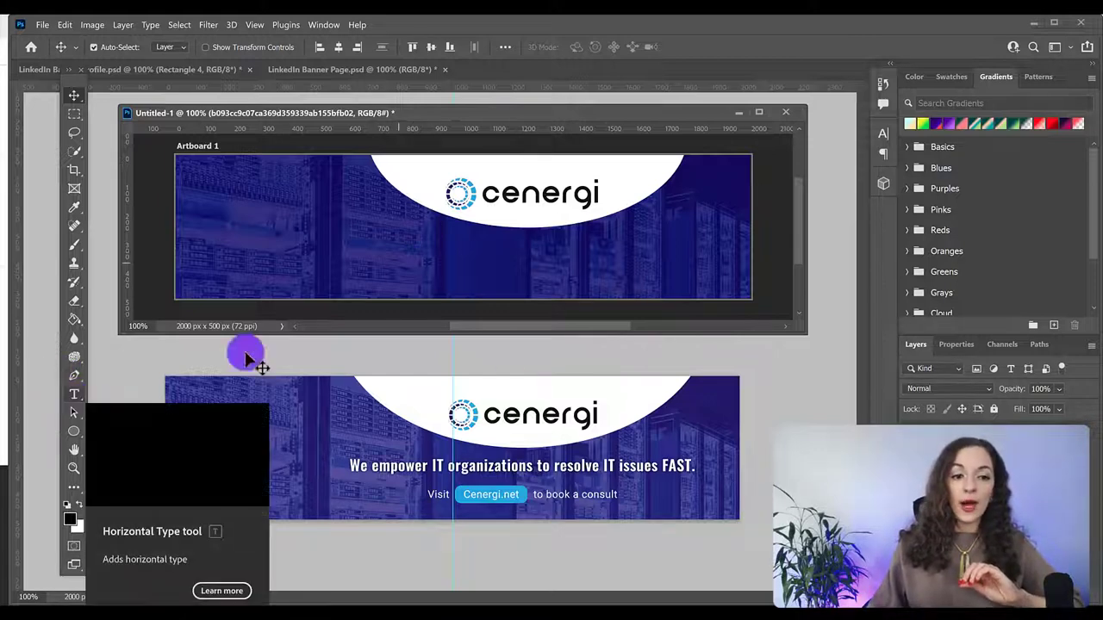
- Start a placeholder text line below the logo with white as the text colour
click(74, 395)
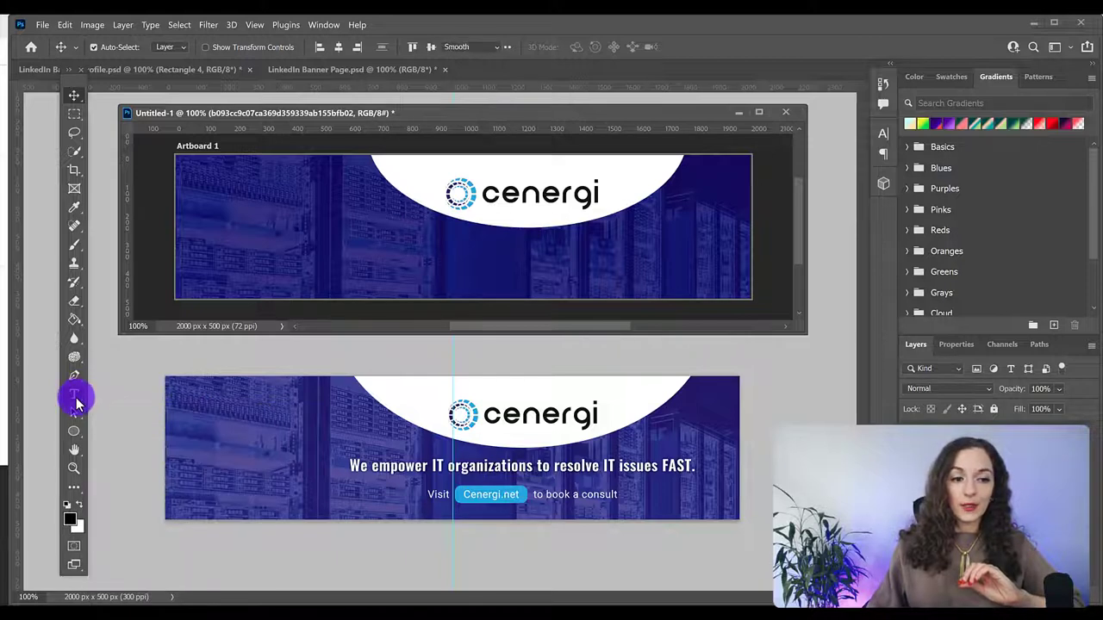
click(74, 395)
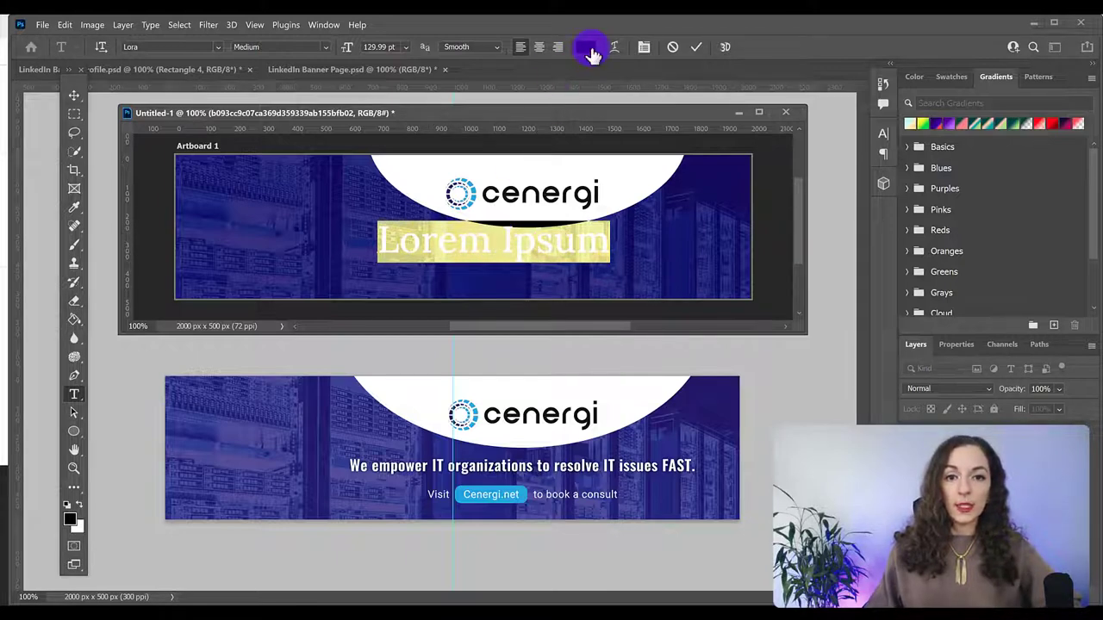
click(586, 48)
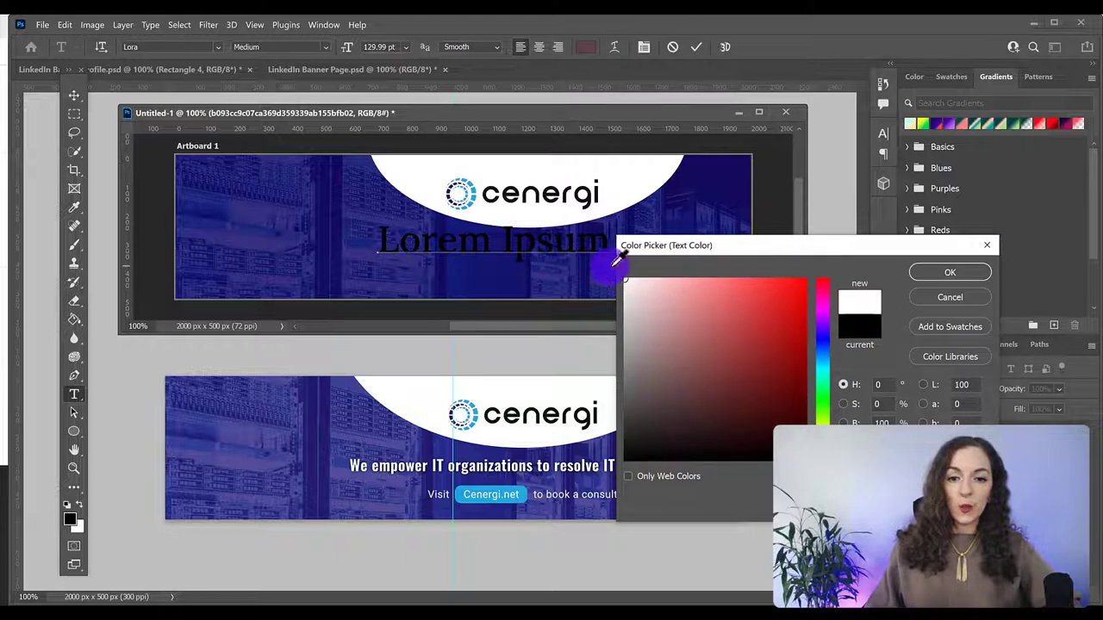
click(950, 273)
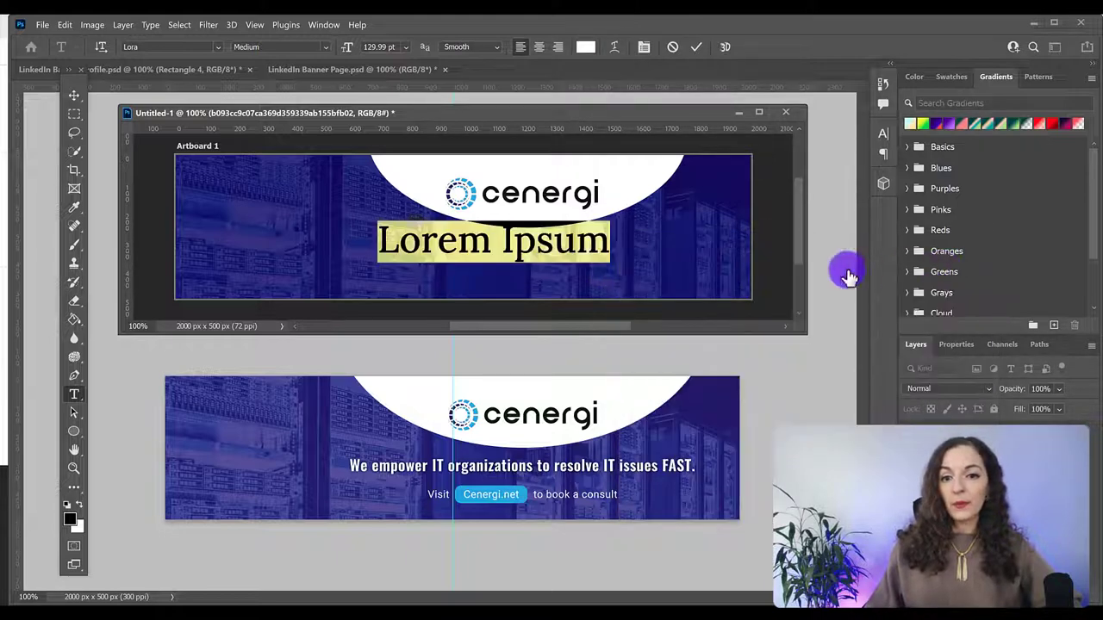
mouse_move(465, 276)
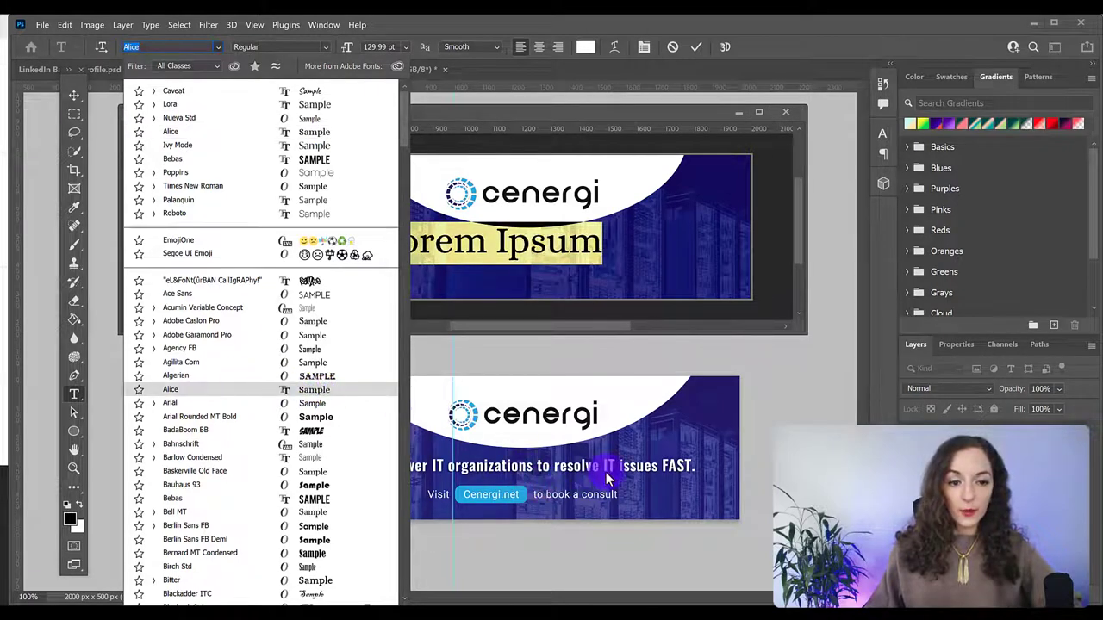
- Search the font list for 'lato' and set the text in Lato Heavy
click(176, 375)
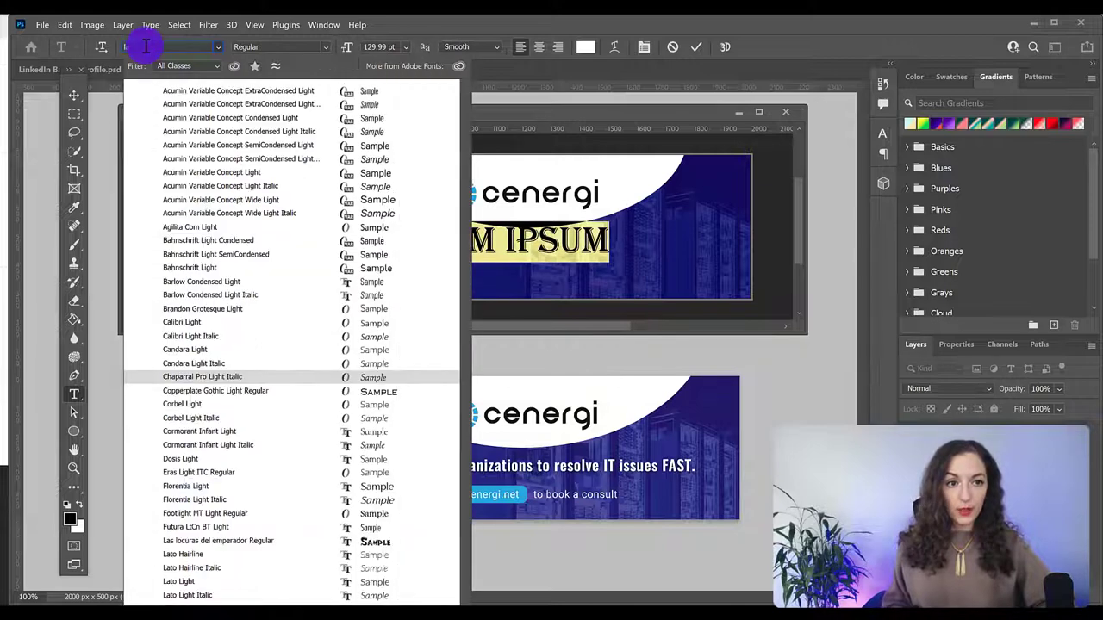
text(lato)
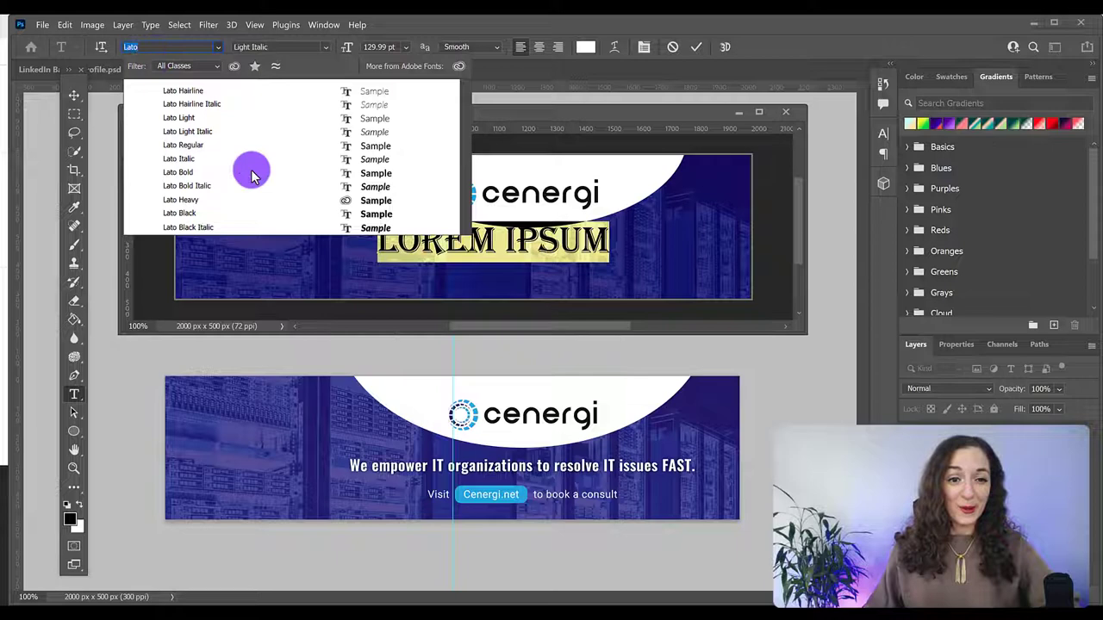
click(179, 200)
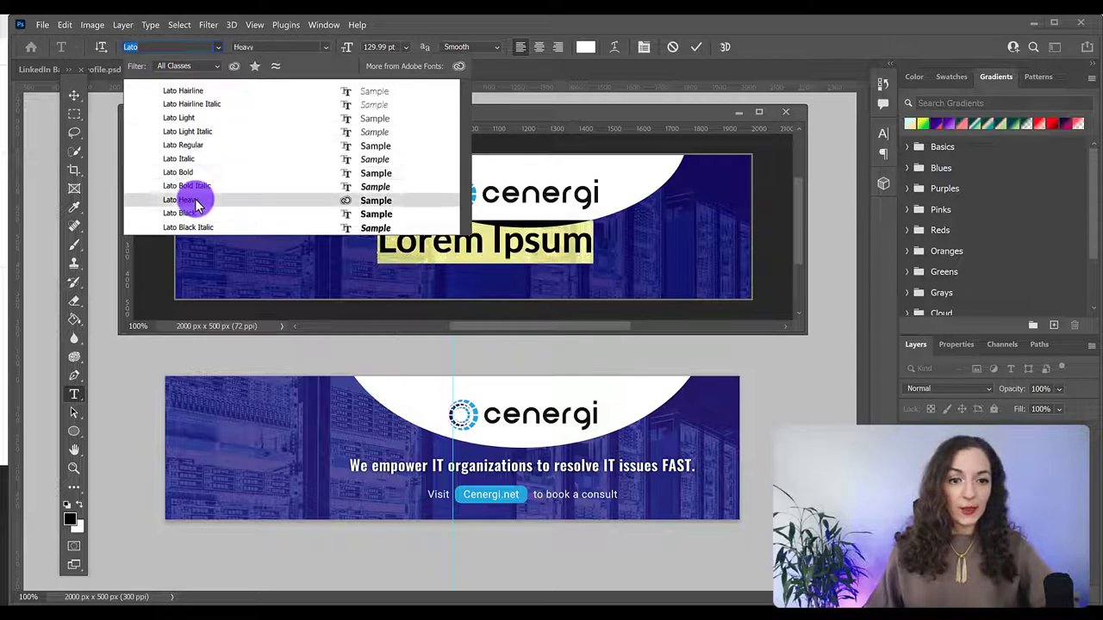
click(180, 200)
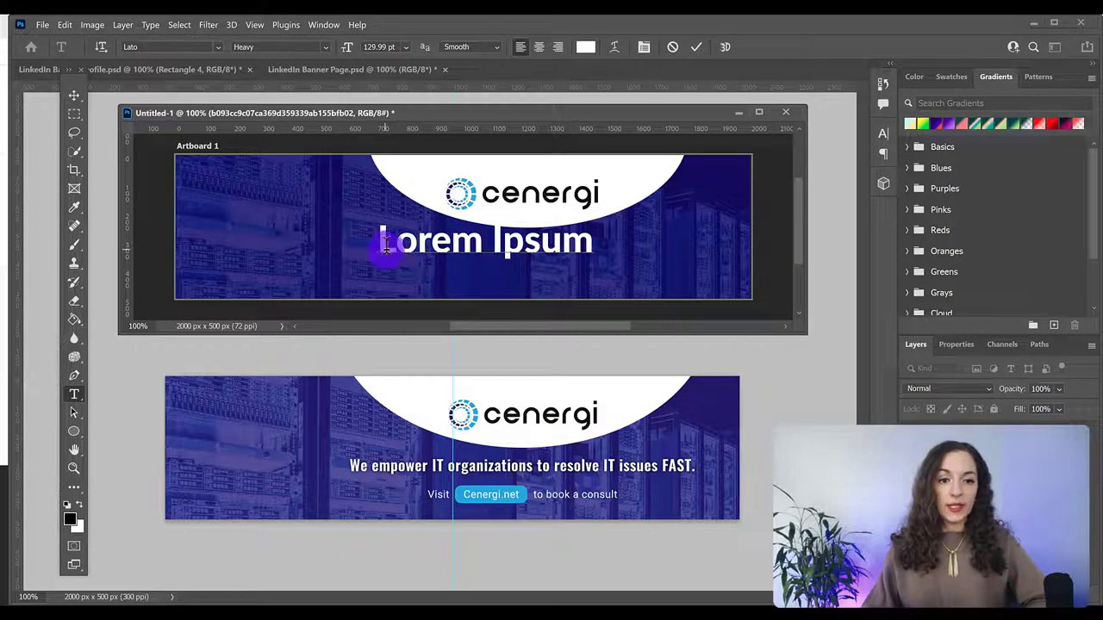
- Replace the placeholder with the tagline 'We empower IT organizations to resolve IT issues FAST.' at a smaller size
triple_click(483, 239)
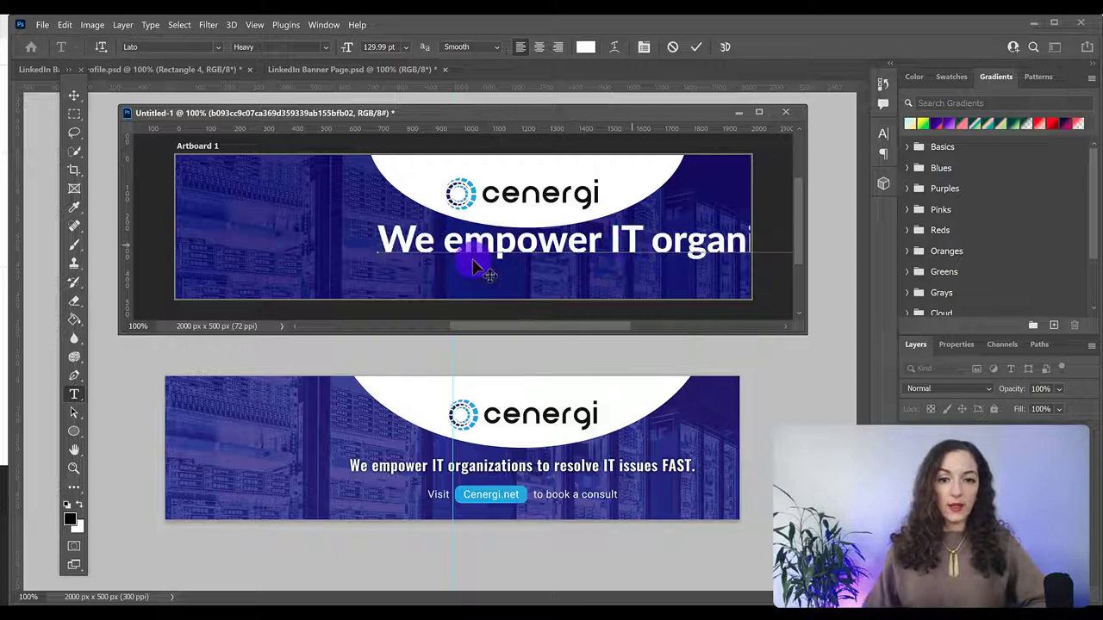
mouse_move(422, 210)
text(93)
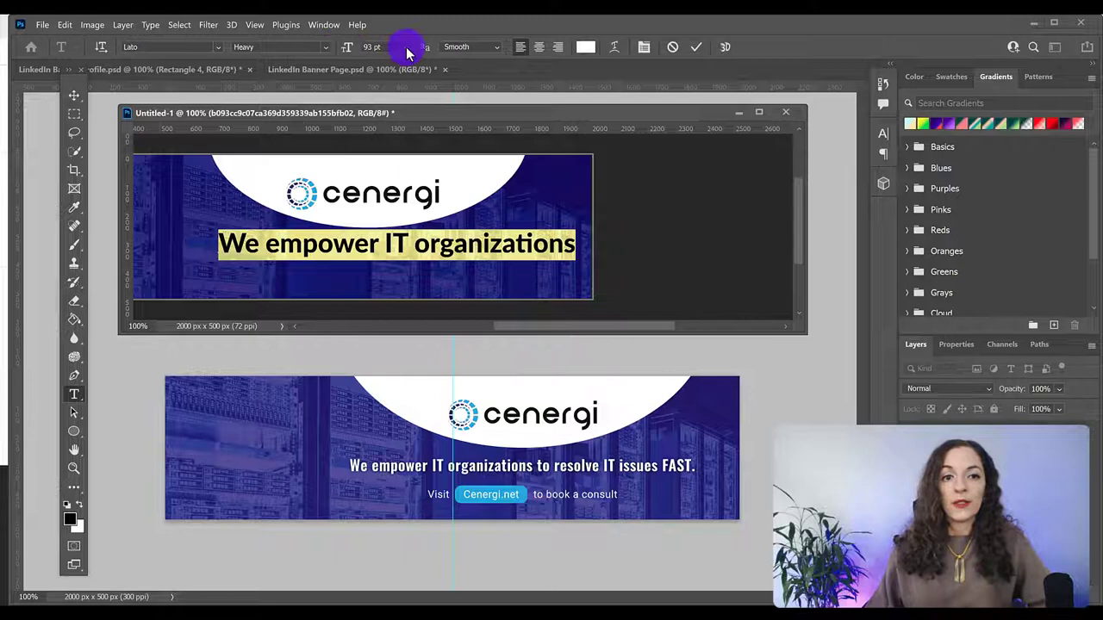
click(386, 46)
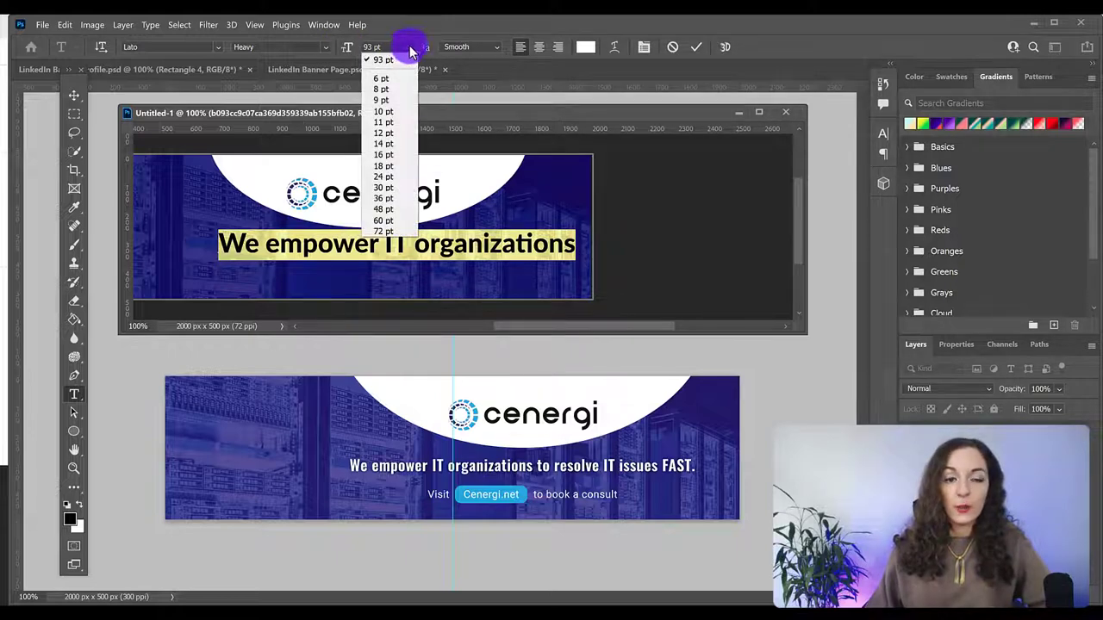
mouse_move(393, 188)
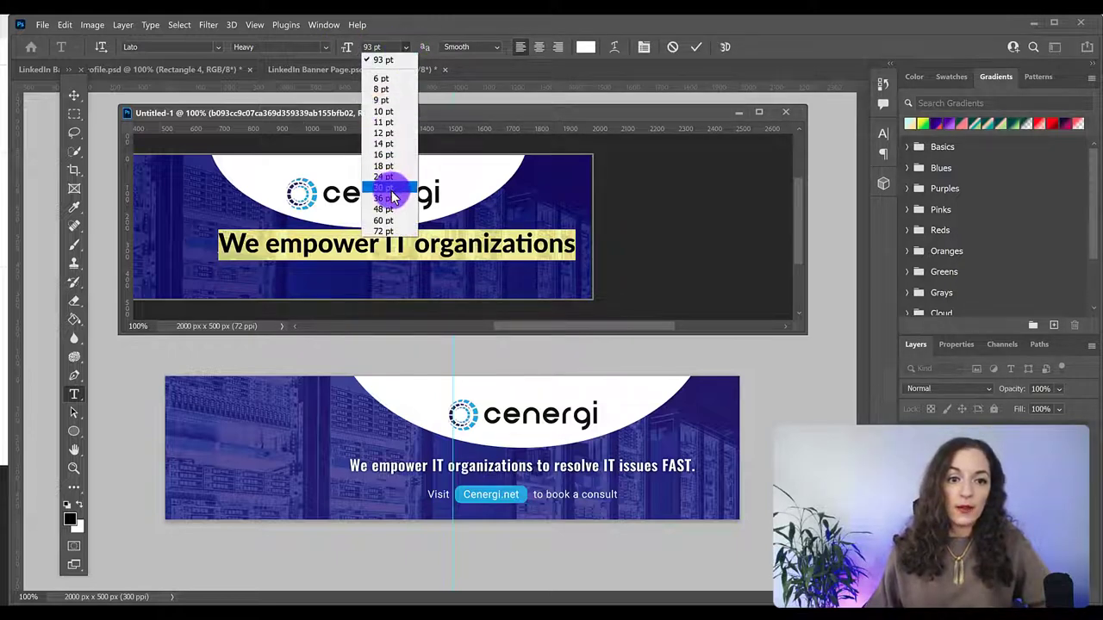
click(379, 198)
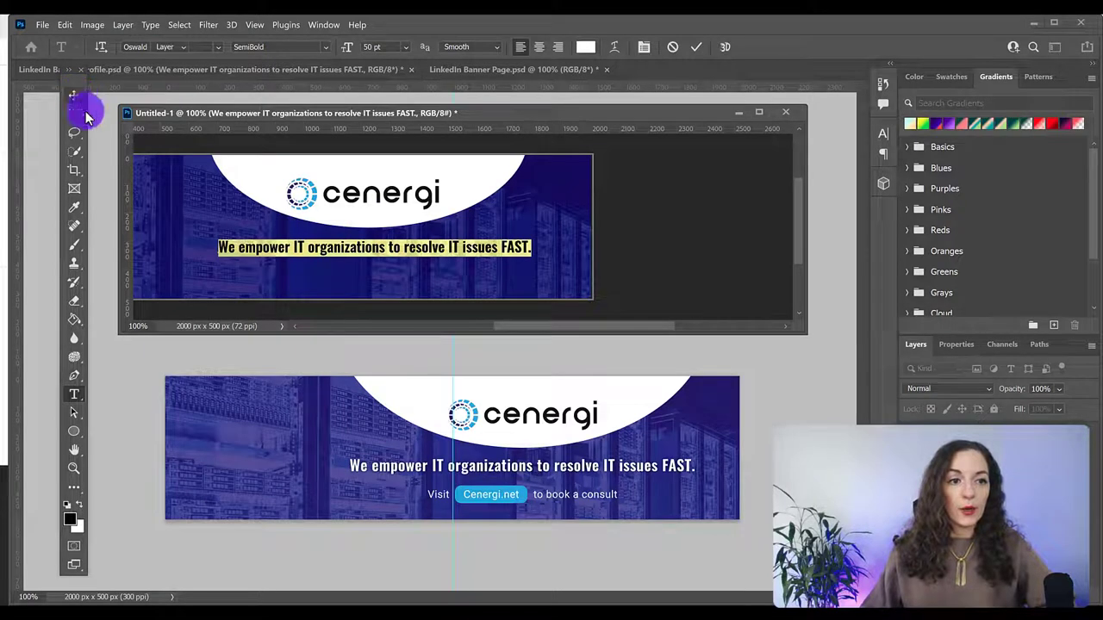
- Commit the tagline and move it to sit centred beneath the Cenergi logo
click(75, 96)
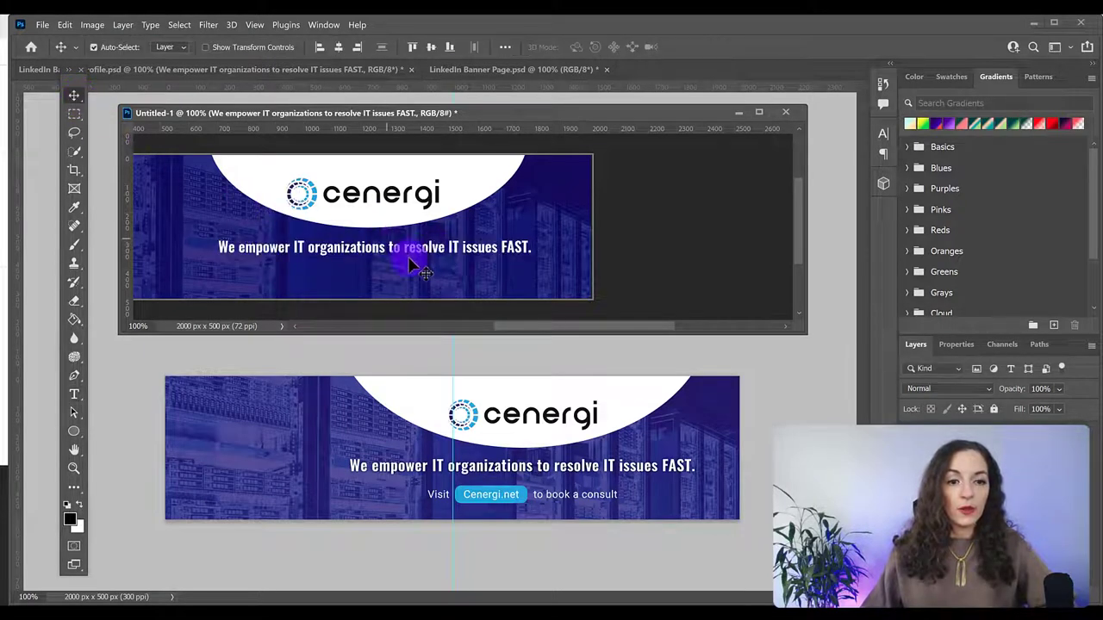
click(410, 248)
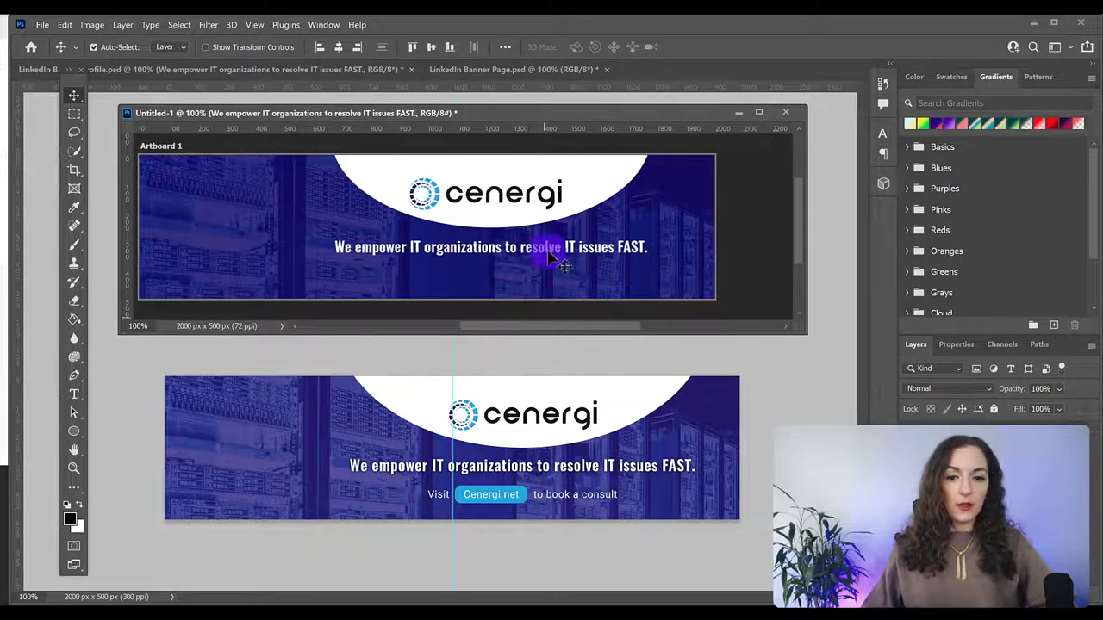
mouse_move(518, 261)
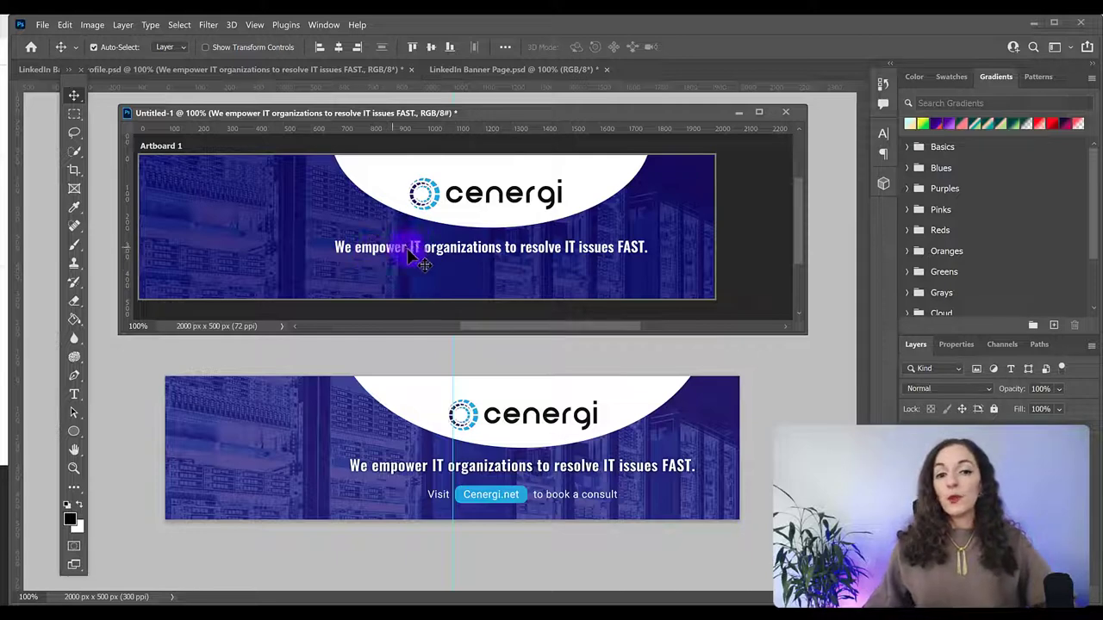
mouse_move(503, 267)
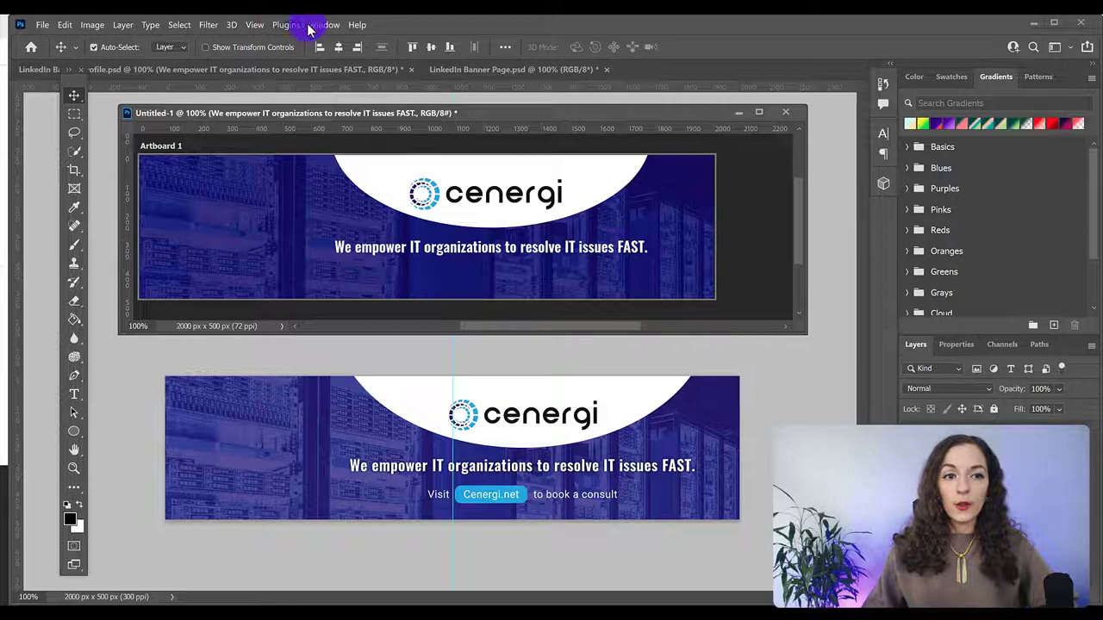
click(324, 24)
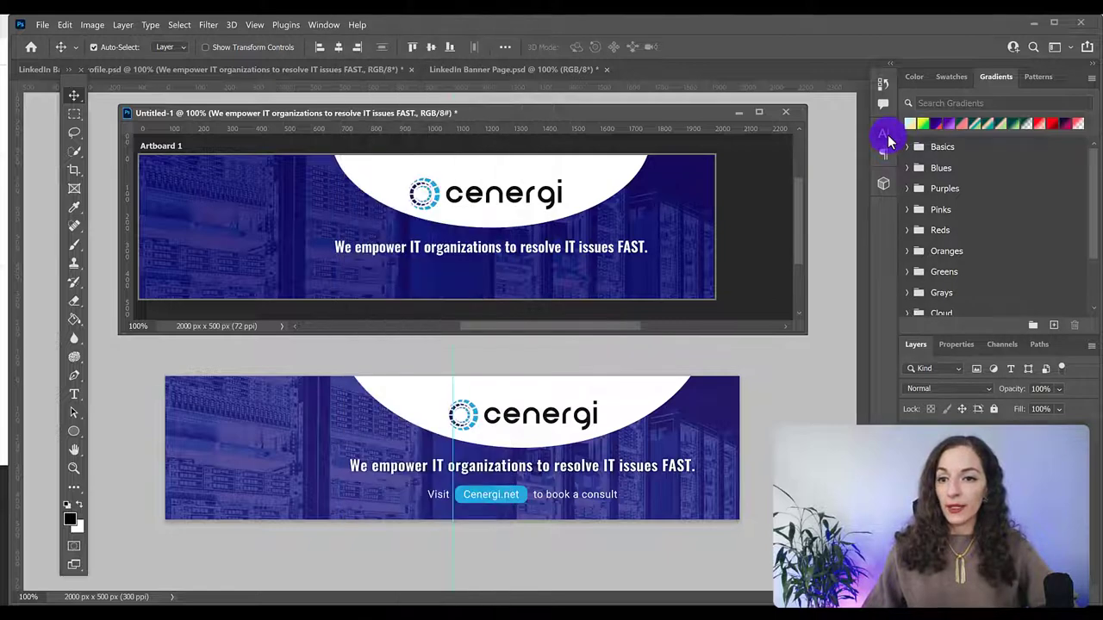
click(882, 135)
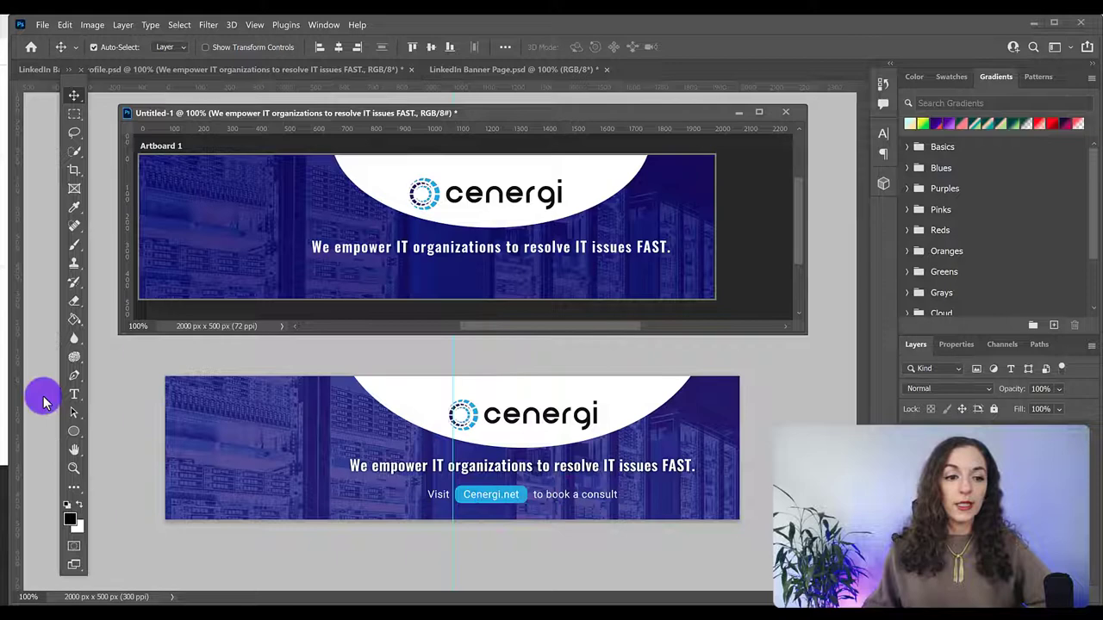
- Add a text line below the tagline reading 'Visit Cenergi.net to book a consult'
click(74, 393)
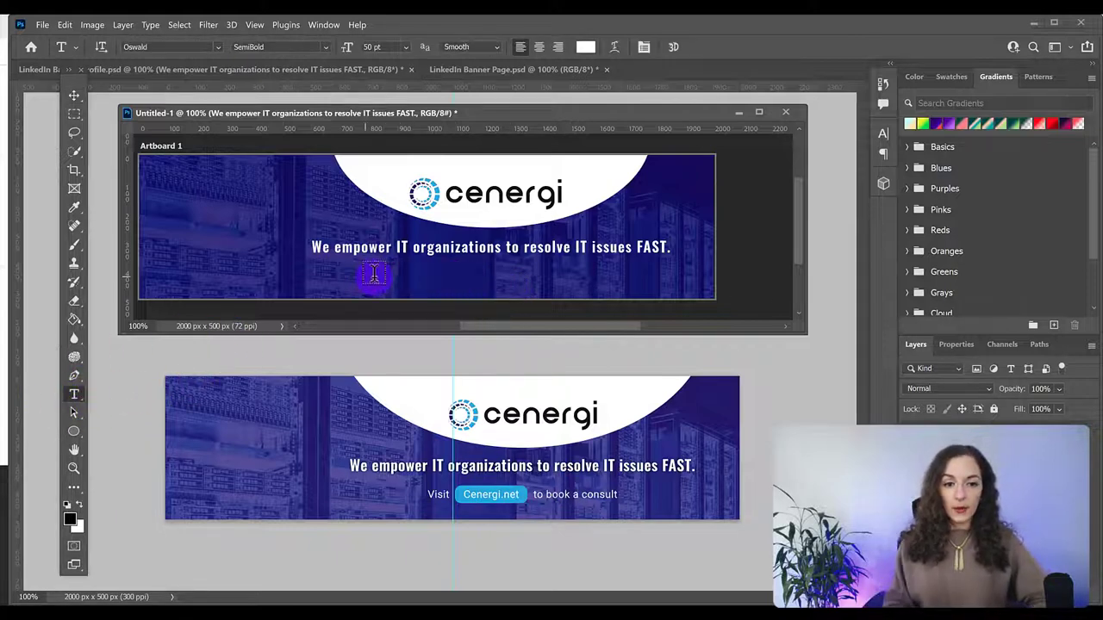
text(Lorem Ipsum)
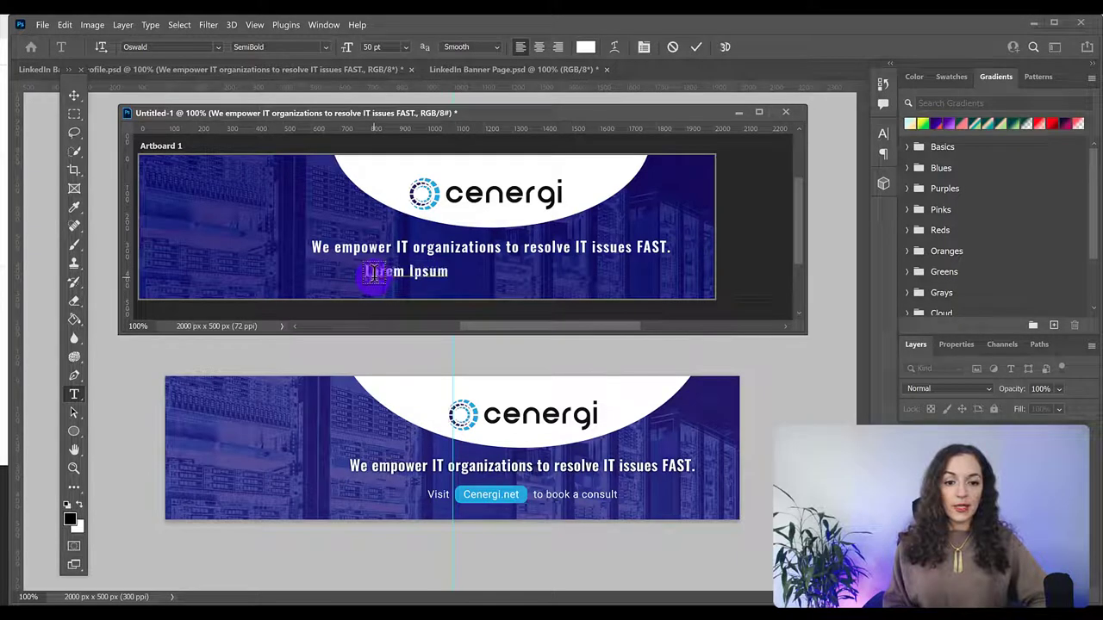
text(Visit)
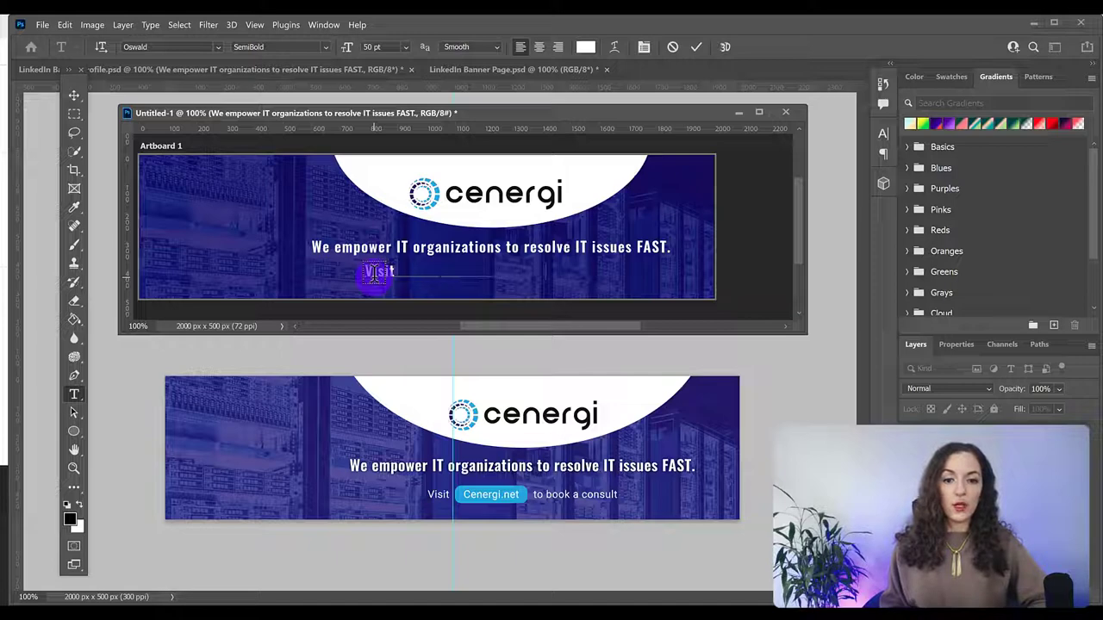
text(Cenergi.net to book a consult)
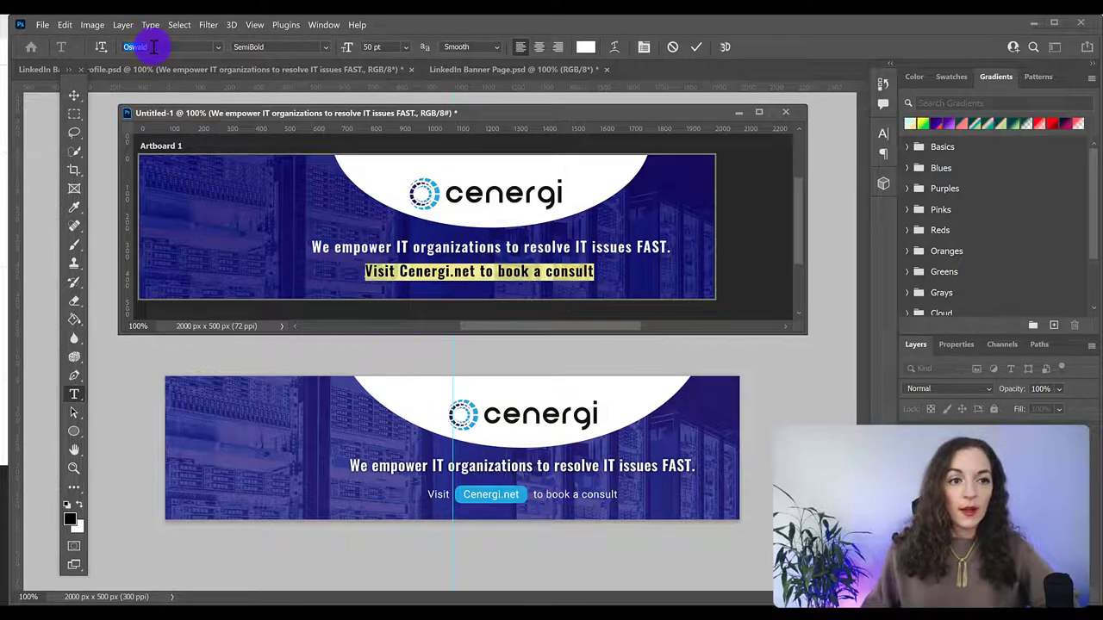
- Set the call-to-action line in Open Sans Regular at a smaller preset size
click(158, 46)
text(Open Sans)
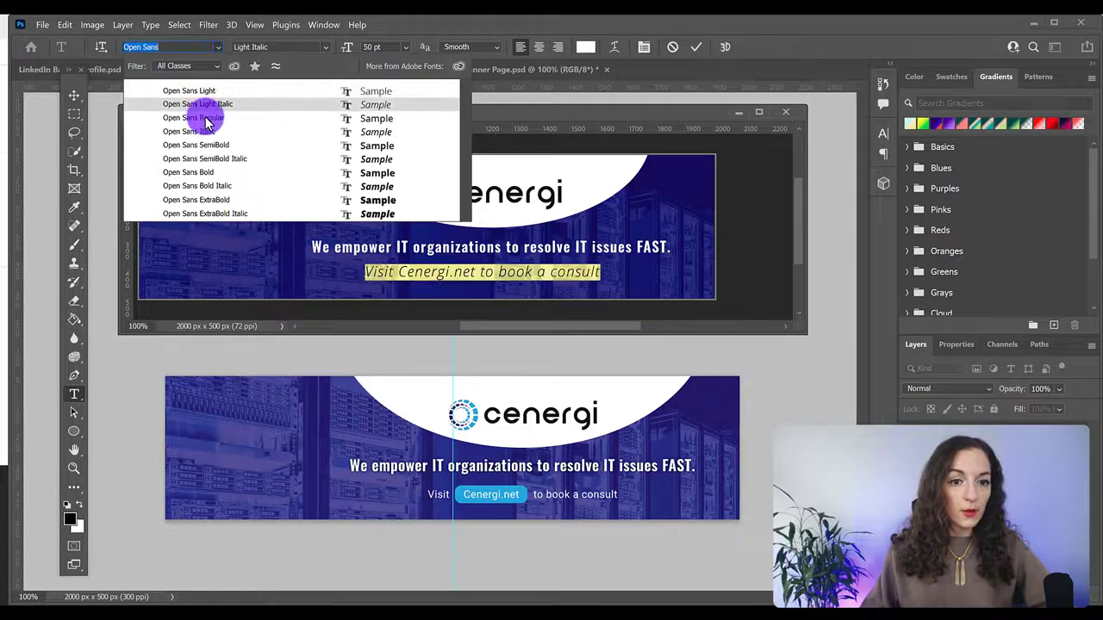
click(193, 118)
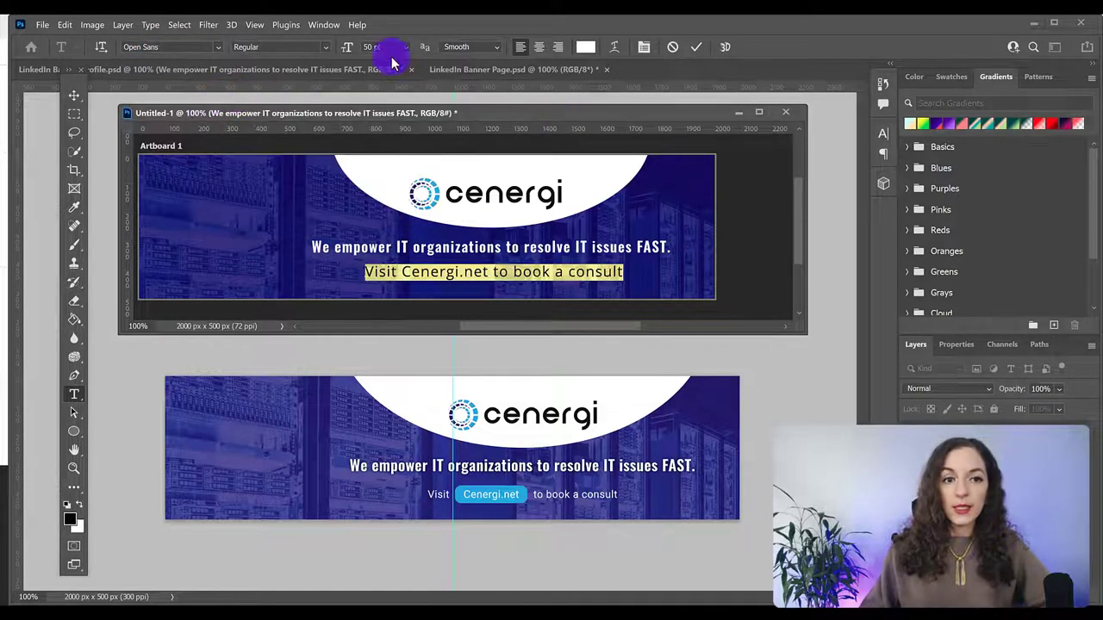
click(383, 46)
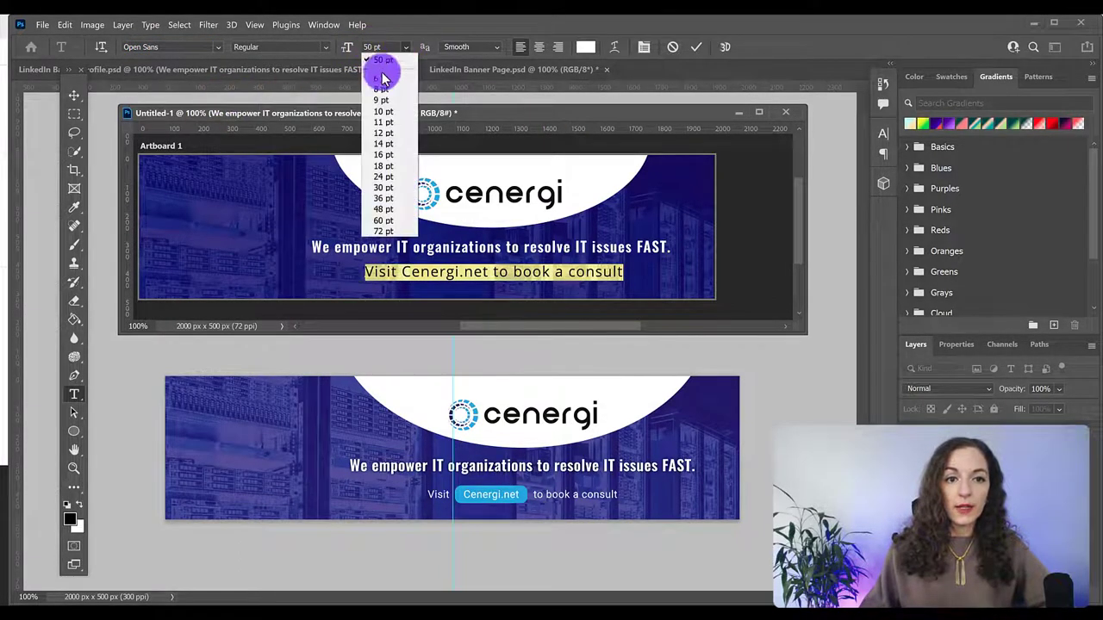
click(383, 176)
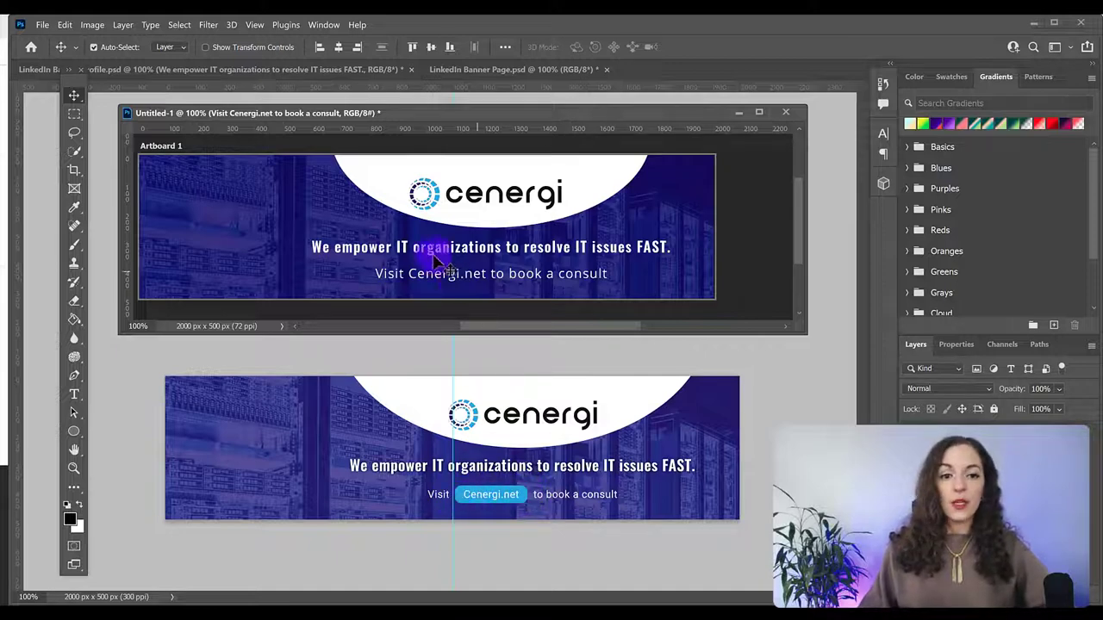
mouse_move(422, 289)
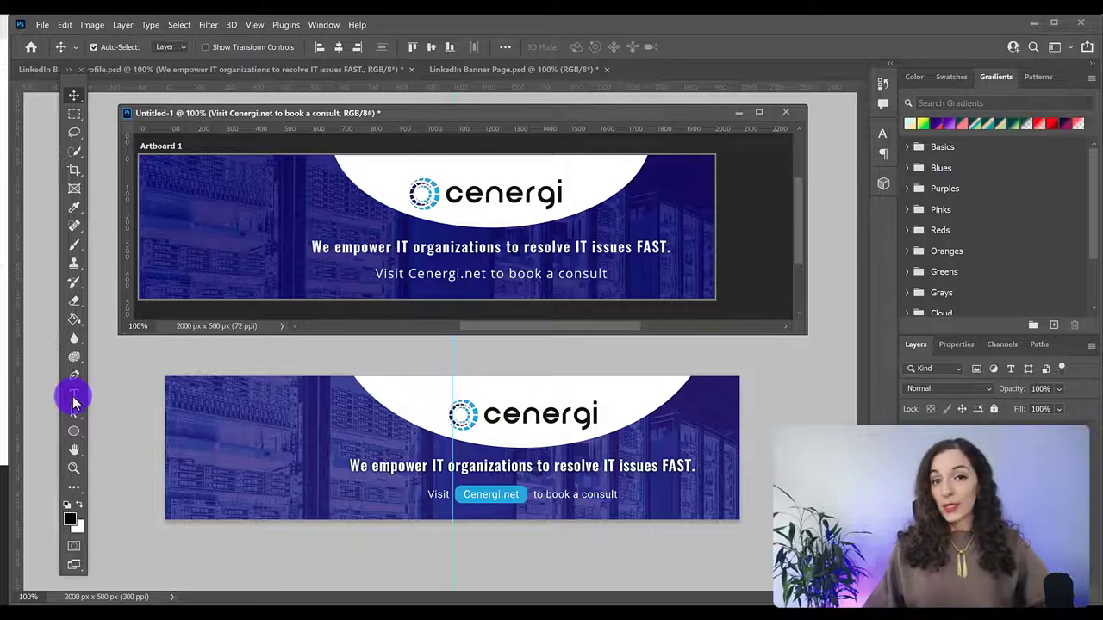
- Add extra spaces on both sides of 'Cenergi.net' in the call-to-action line
click(74, 396)
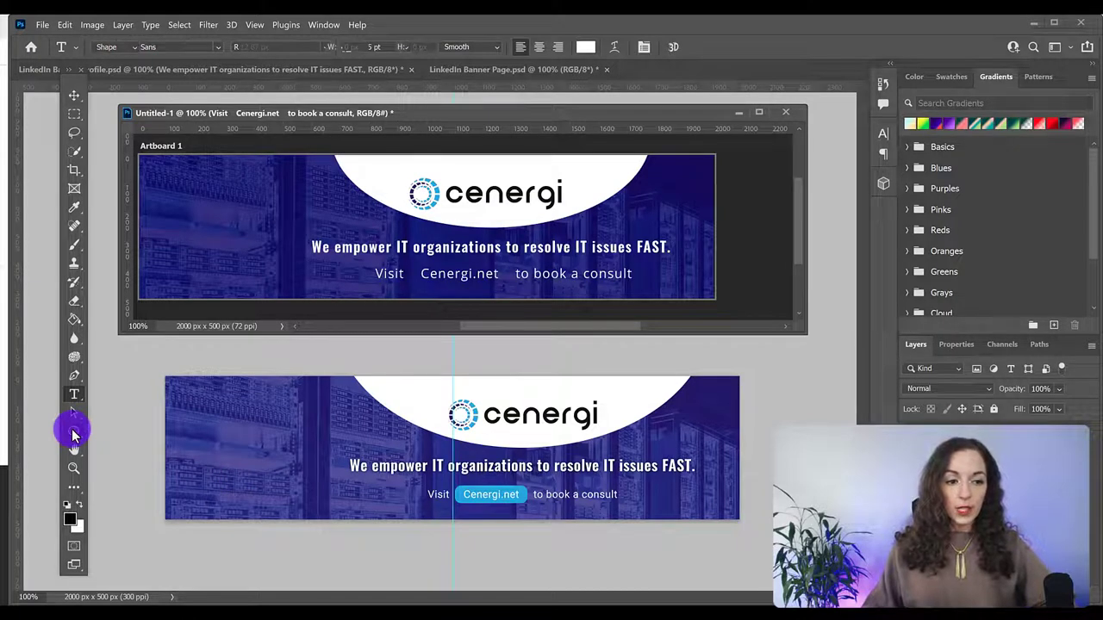
click(74, 431)
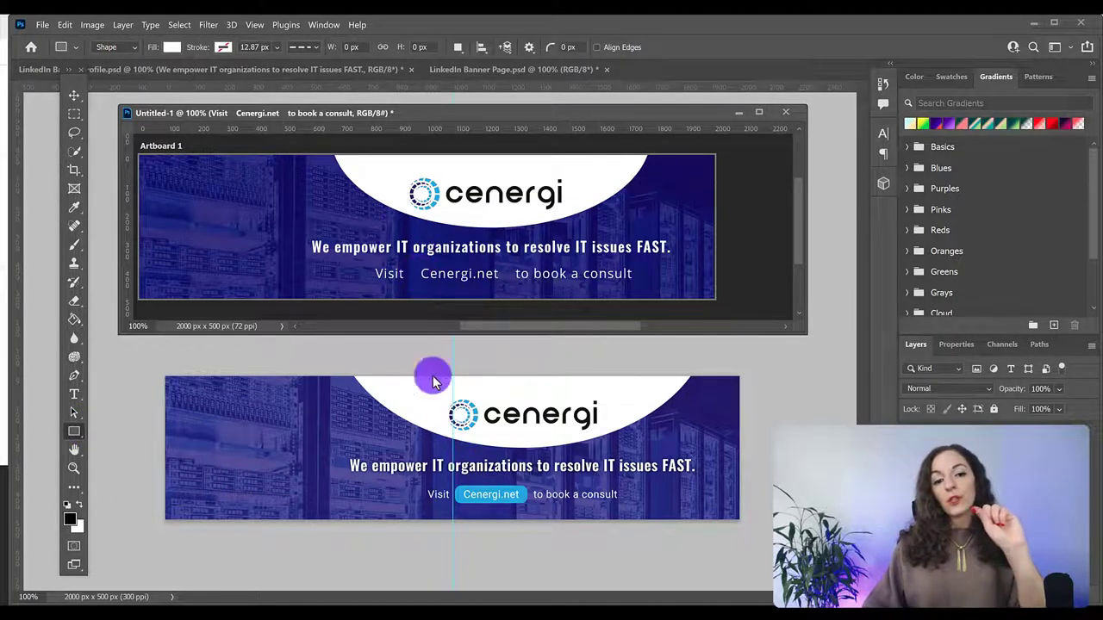
mouse_move(551, 41)
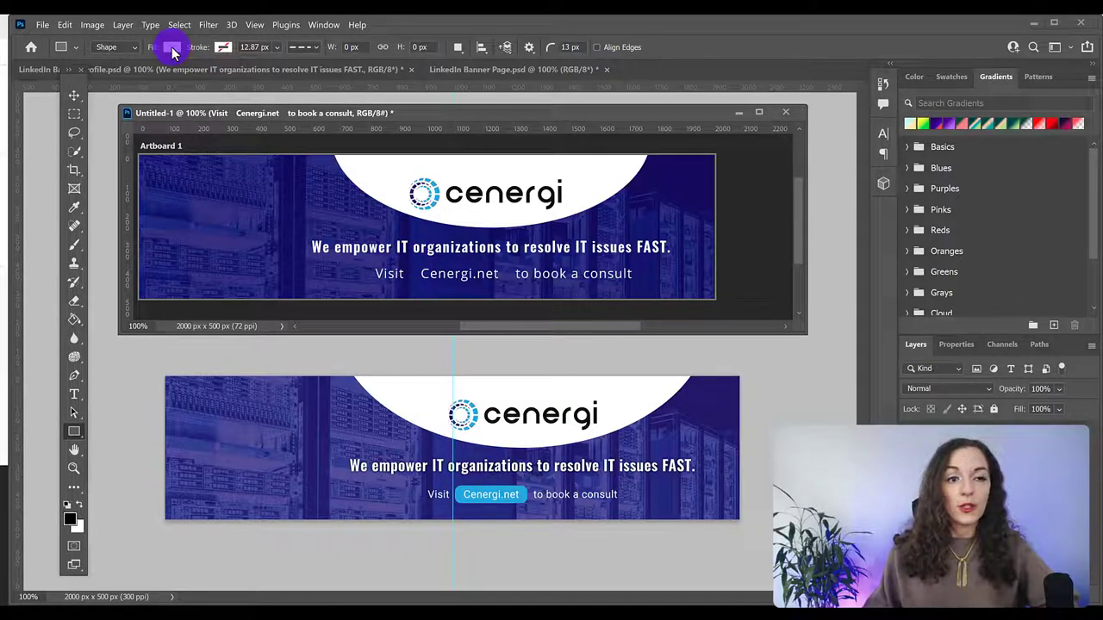
- Set a light blue fill for new shapes for the button behind Cenergi.net
click(172, 48)
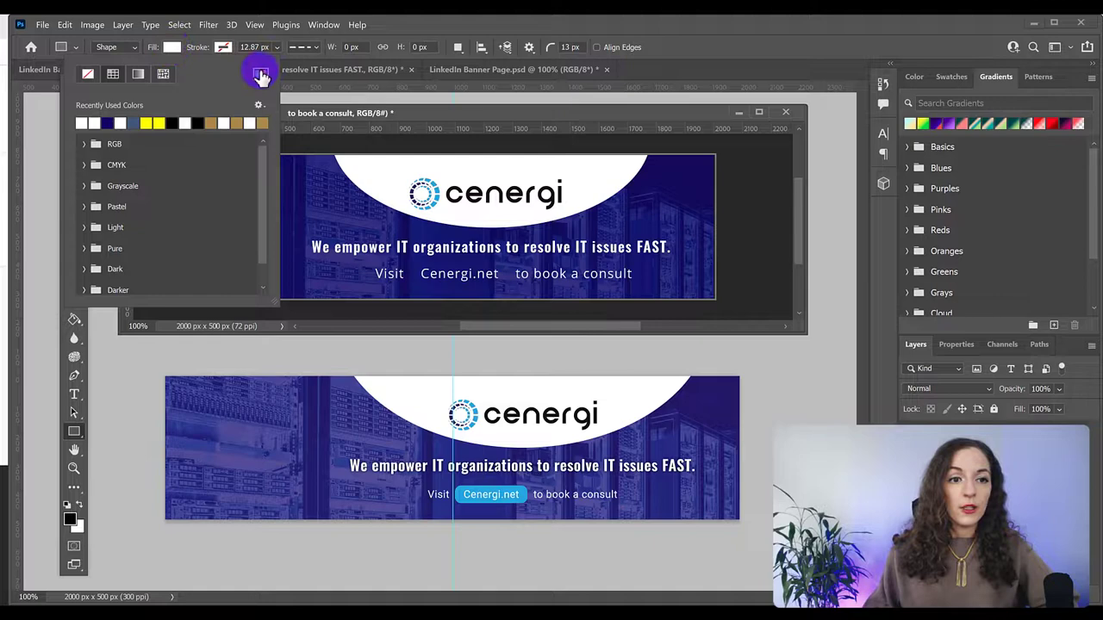
click(260, 72)
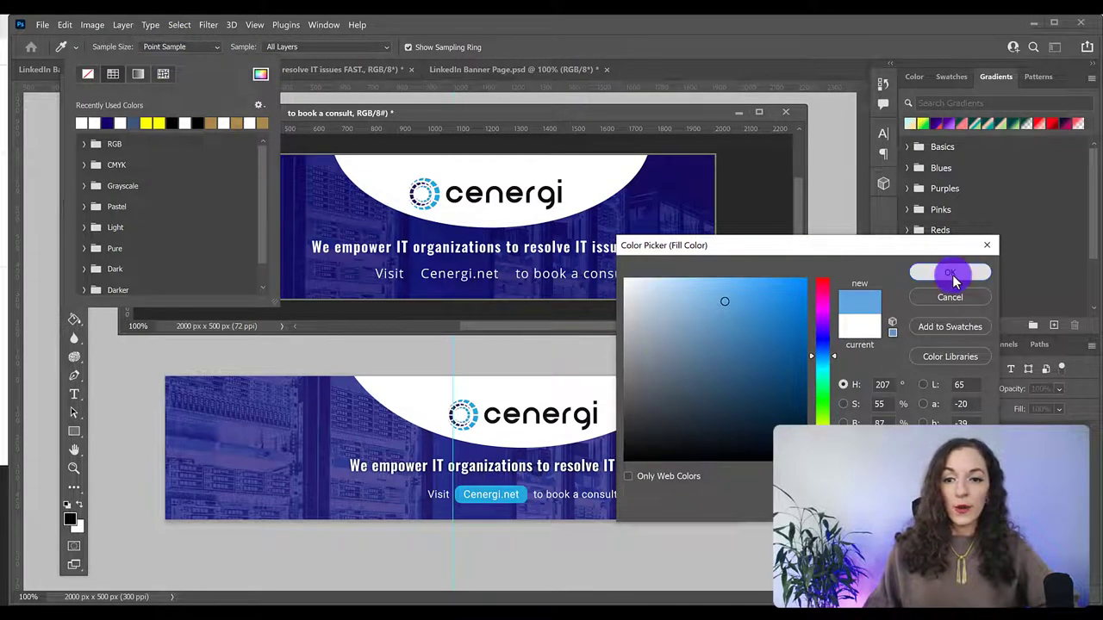
click(950, 272)
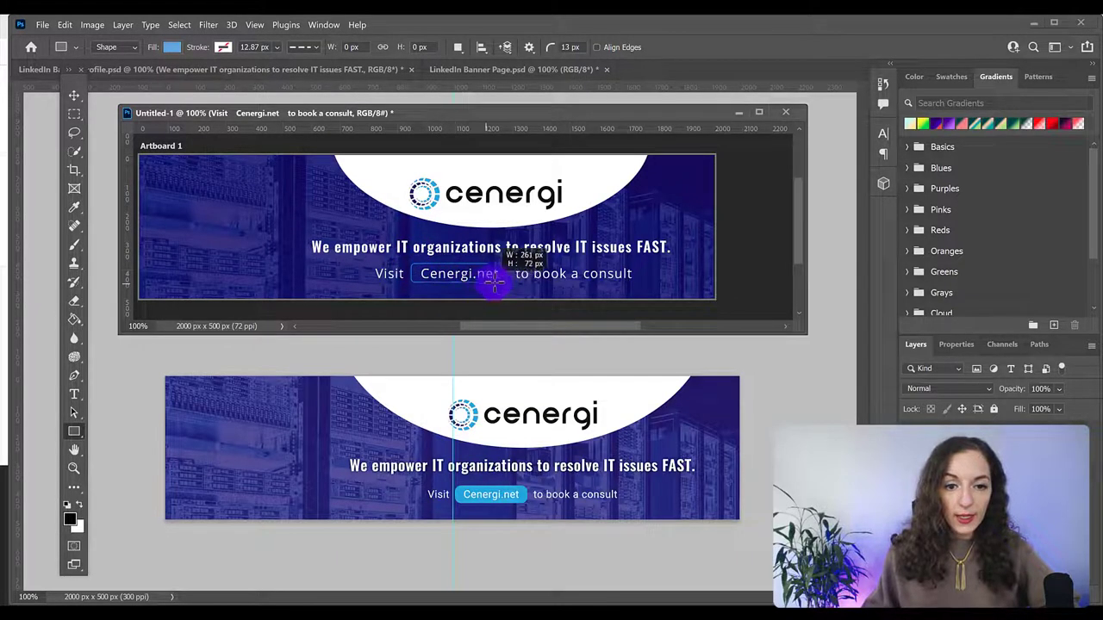
- Round the blue rectangle's corners and stretch it to frame 'Cenergi.net' as a button
click(459, 272)
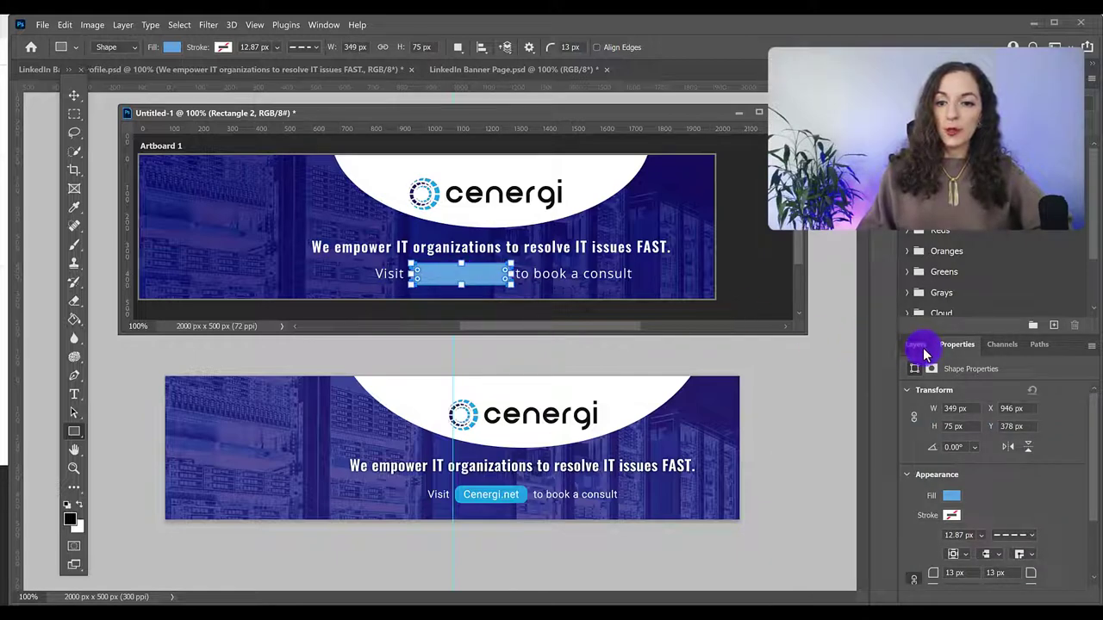
click(916, 345)
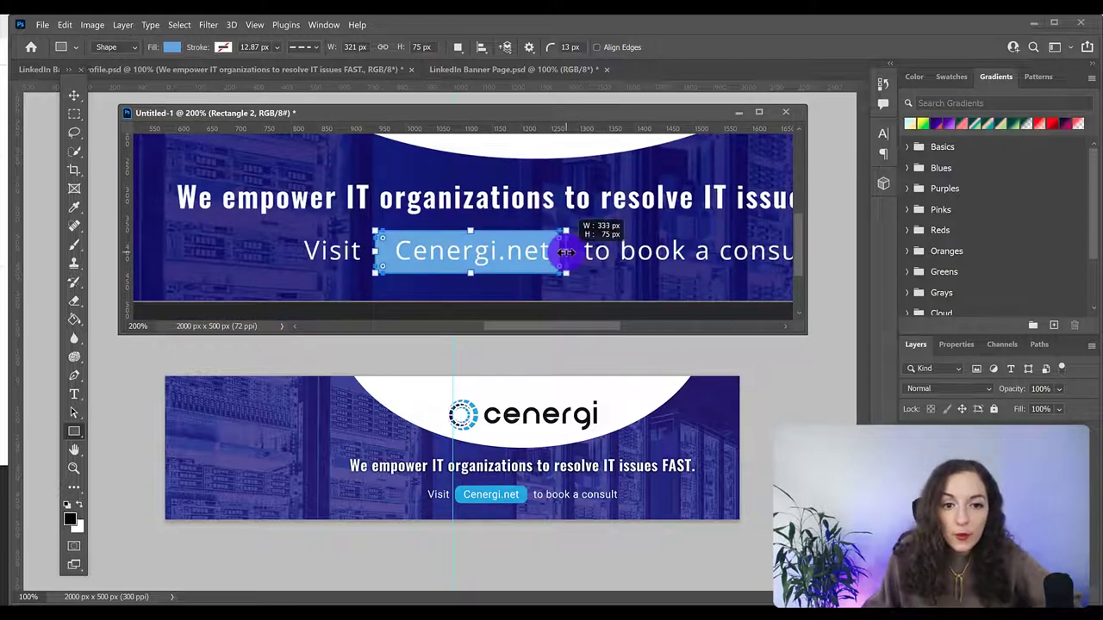
drag(565, 250, 382, 250)
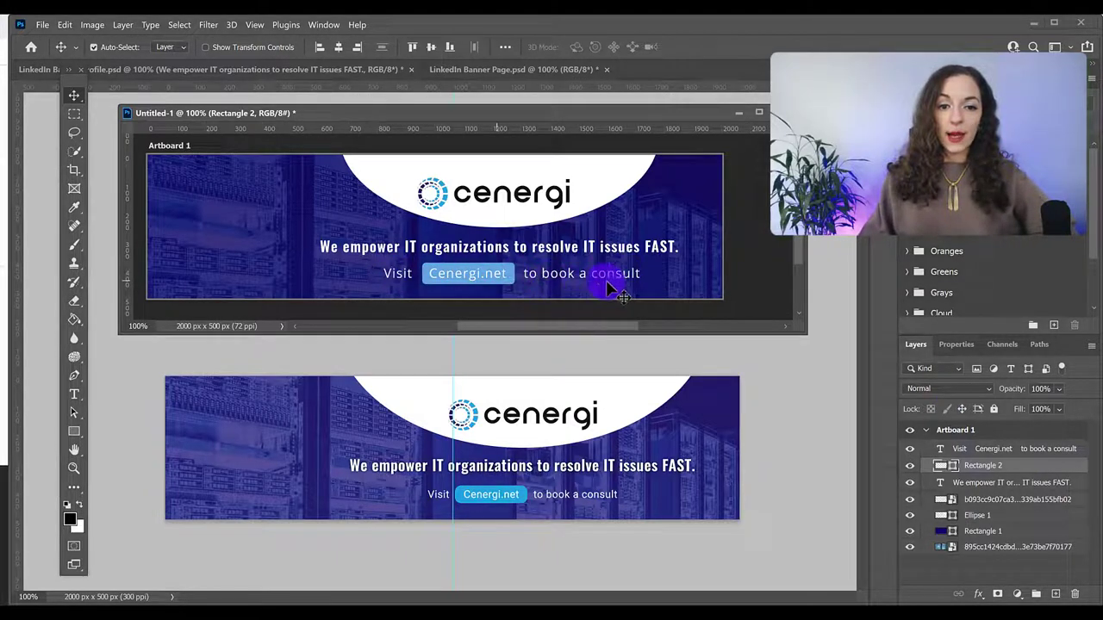
mouse_move(513, 262)
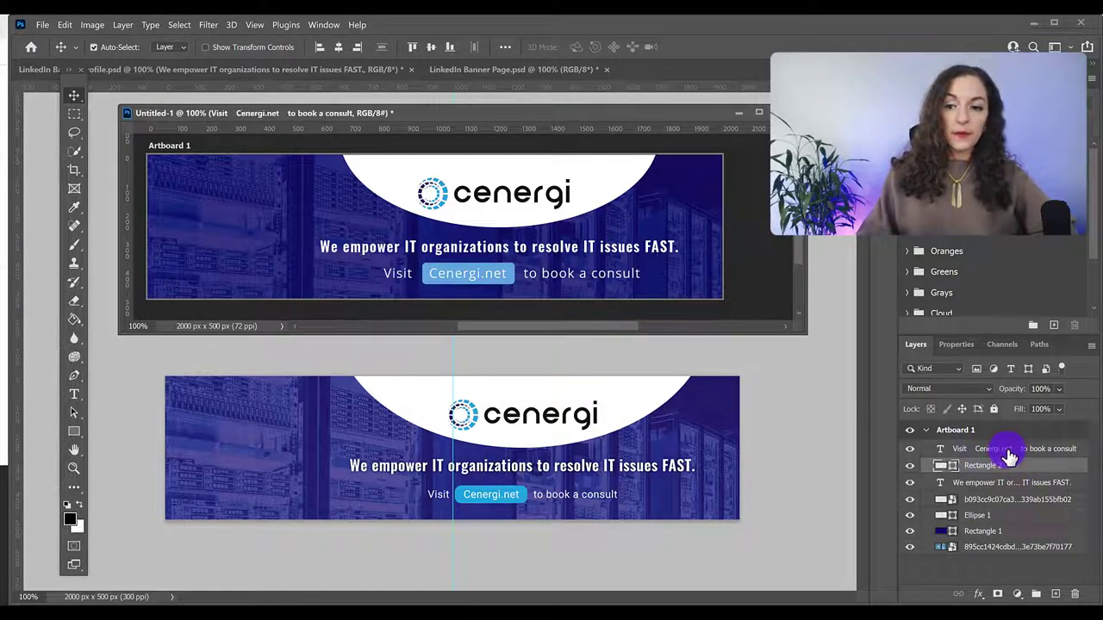
- Select the call-to-action text layer together with its blue button rectangle layer
right_click(1008, 448)
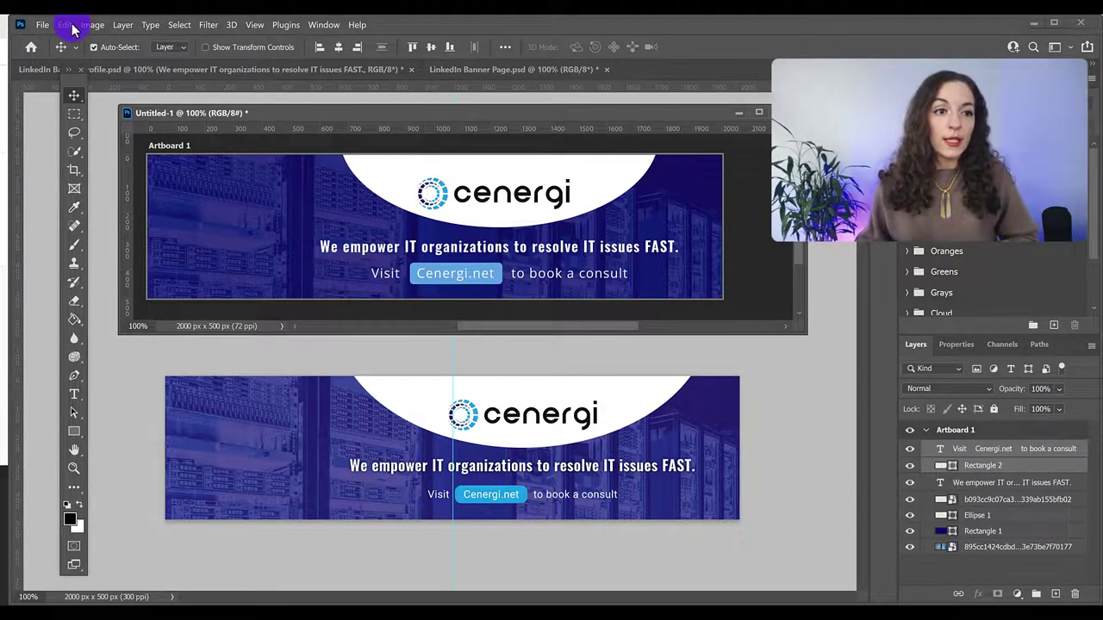
- Free-transform the call-to-action line and button down to about 87% and commit
click(63, 25)
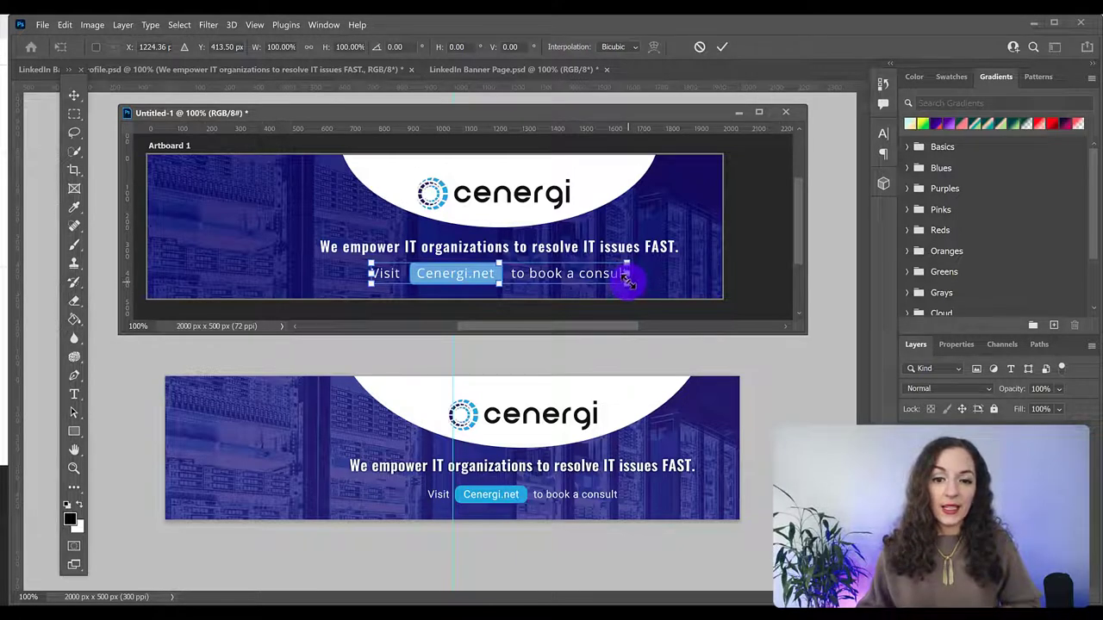
drag(627, 283, 617, 276)
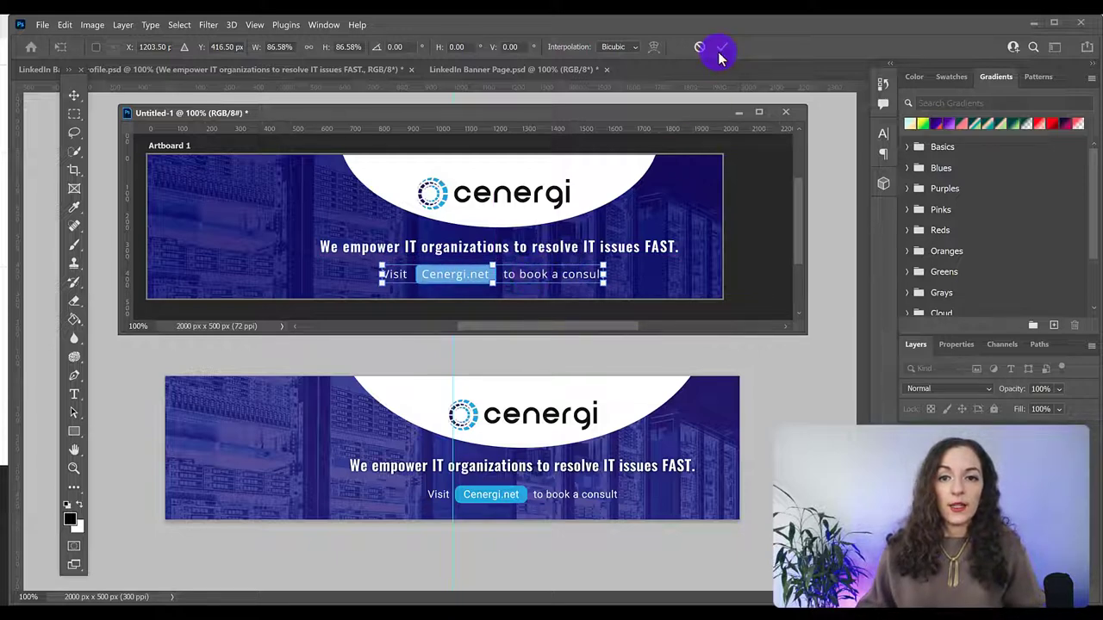
click(721, 49)
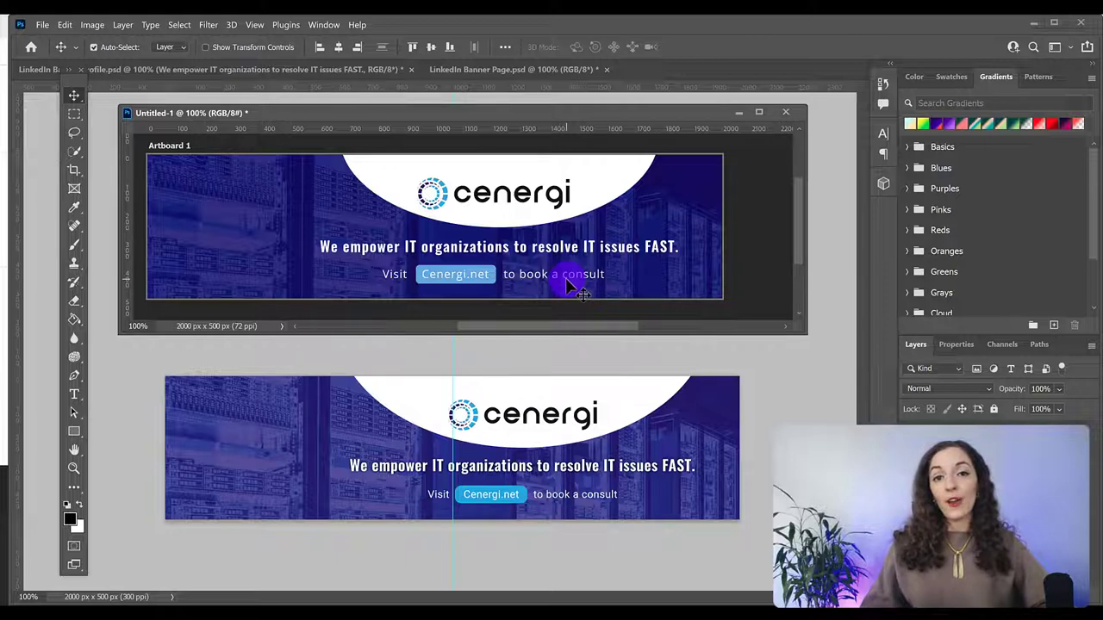
mouse_move(560, 301)
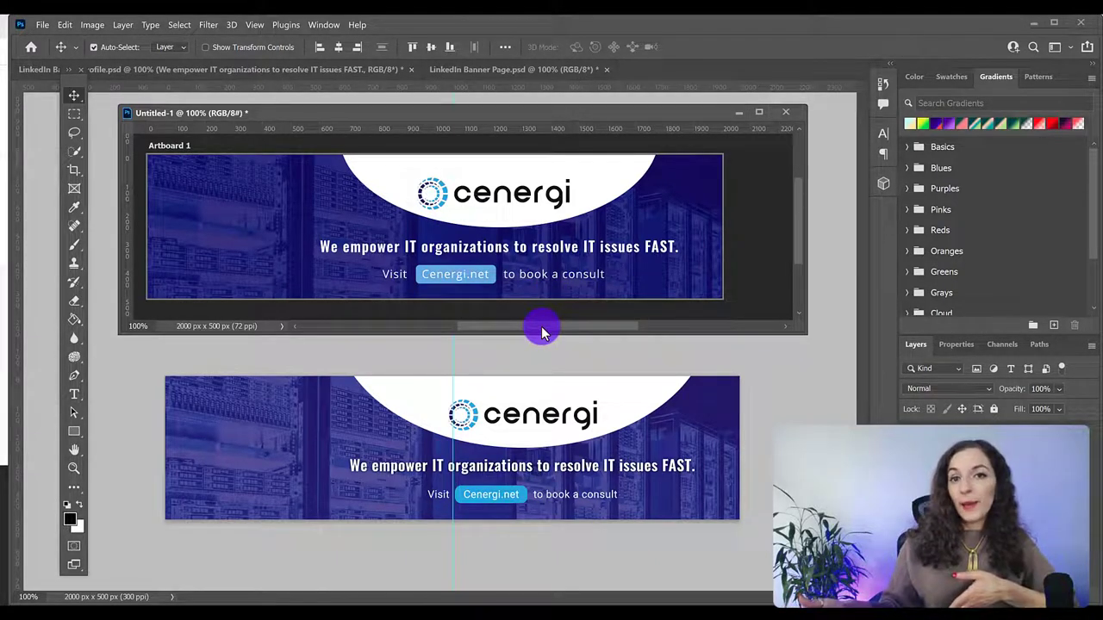
mouse_move(538, 314)
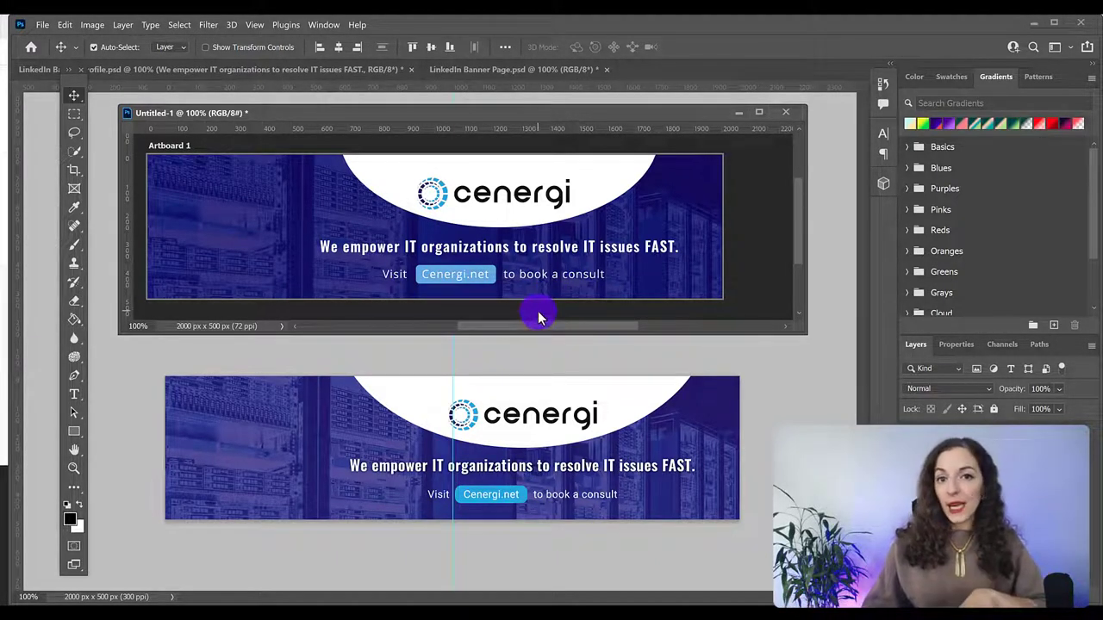
mouse_move(692, 273)
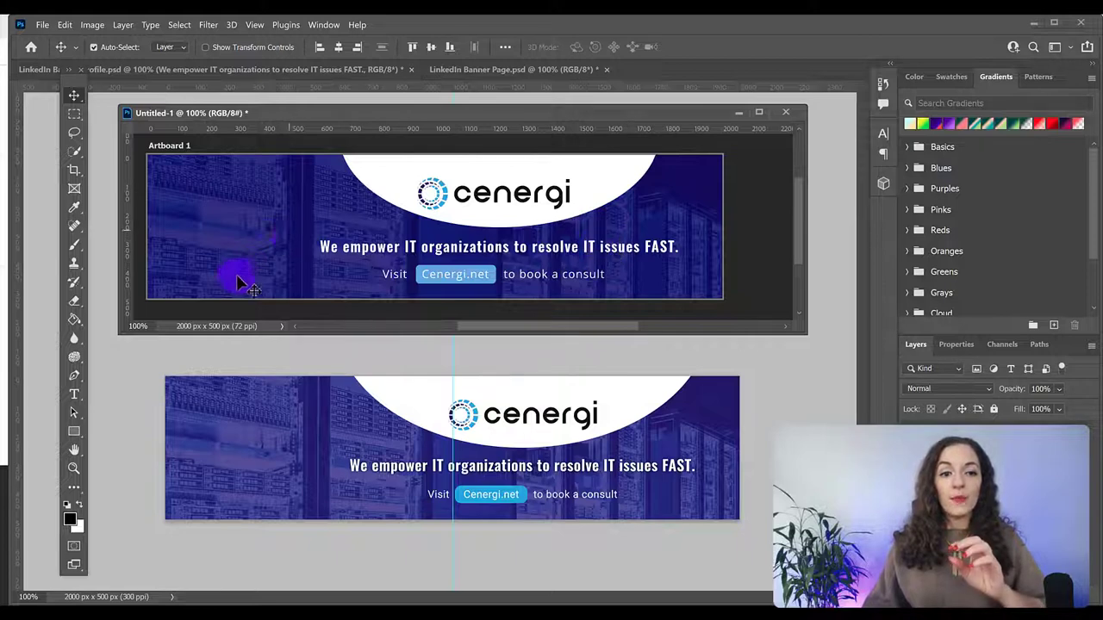
mouse_move(235, 312)
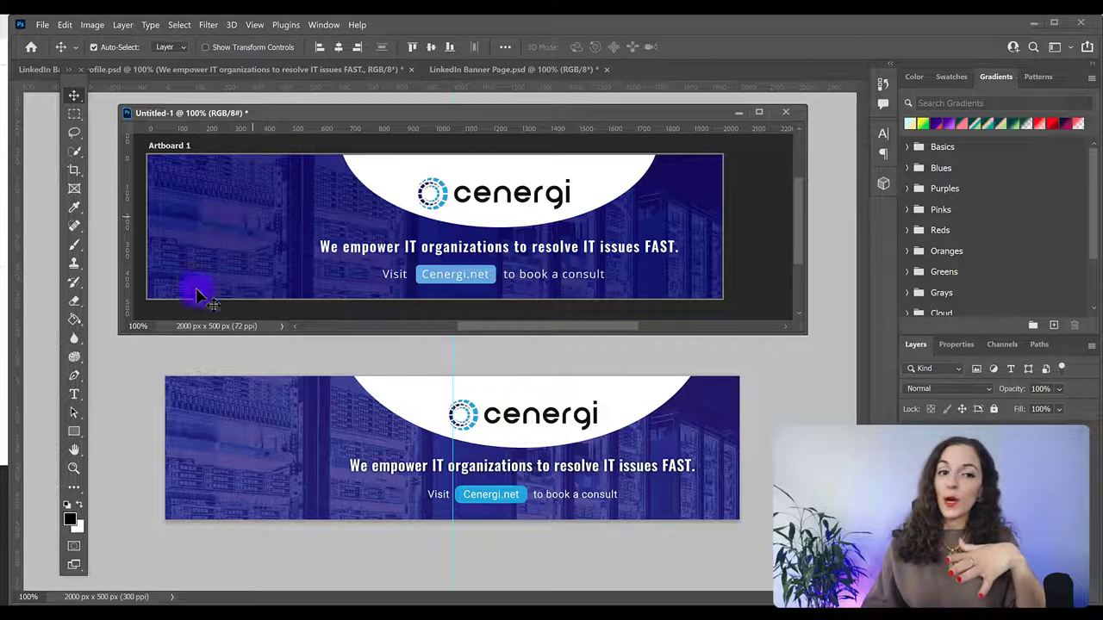
mouse_move(215, 262)
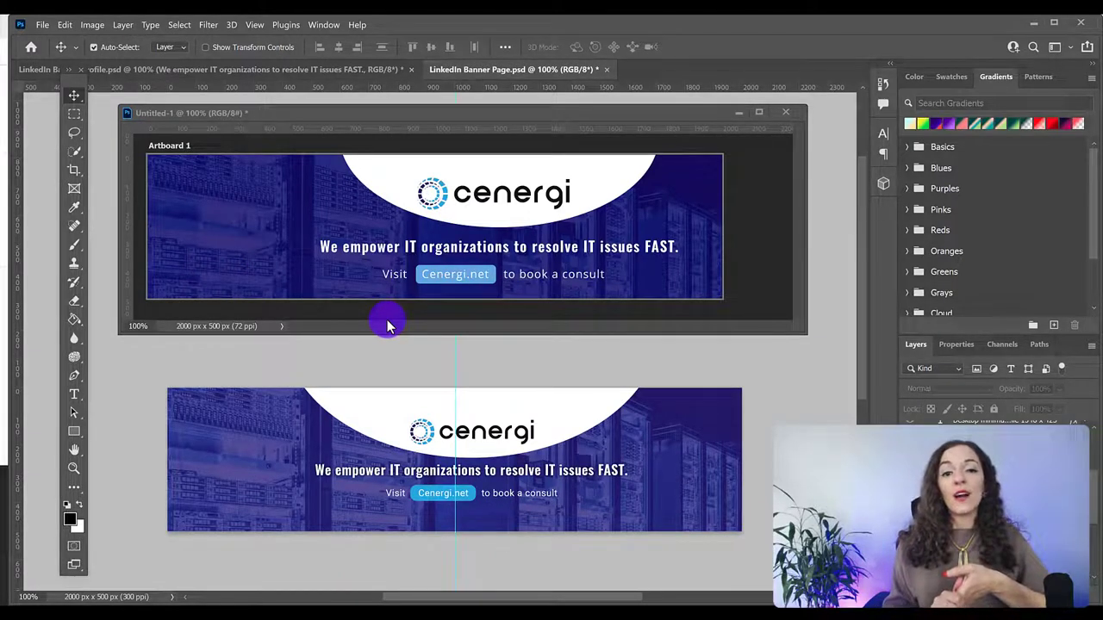
mouse_move(480, 345)
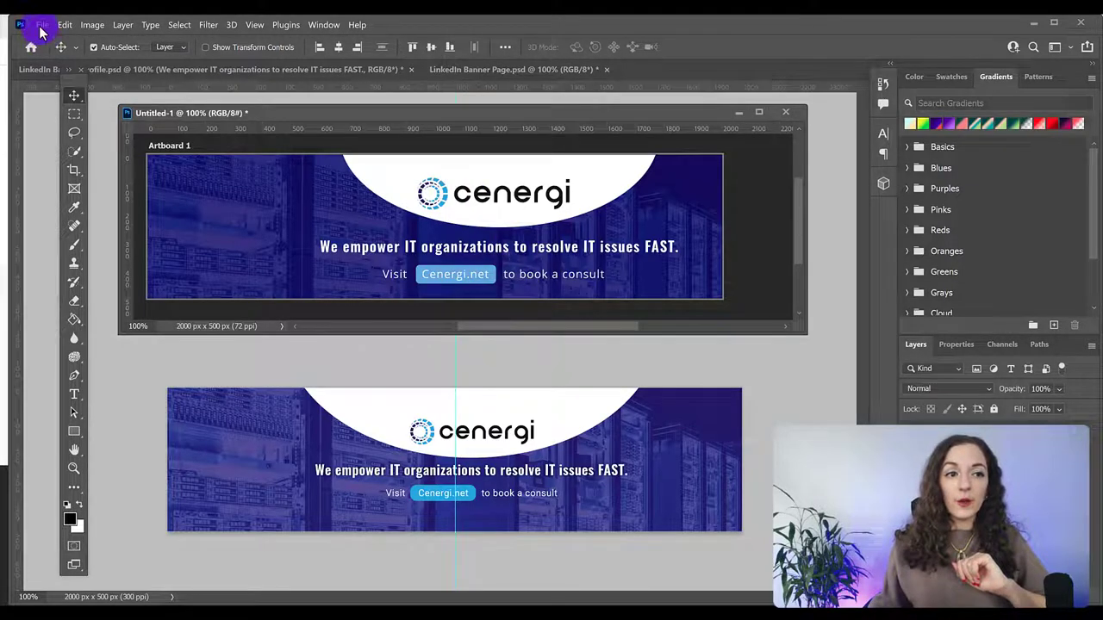
mouse_move(79, 214)
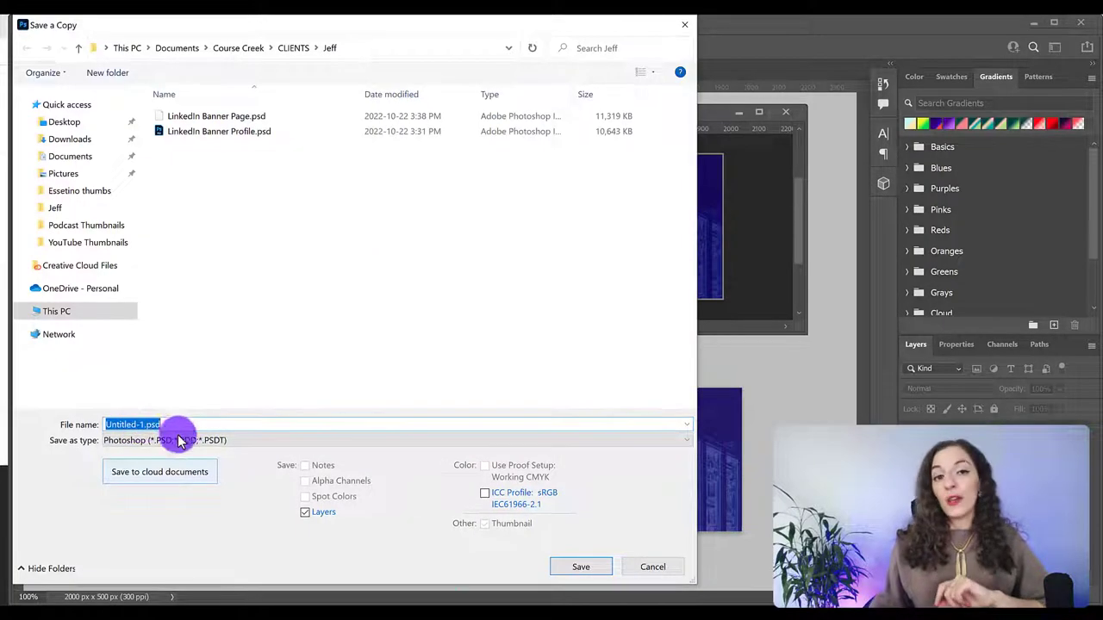
text(Te)
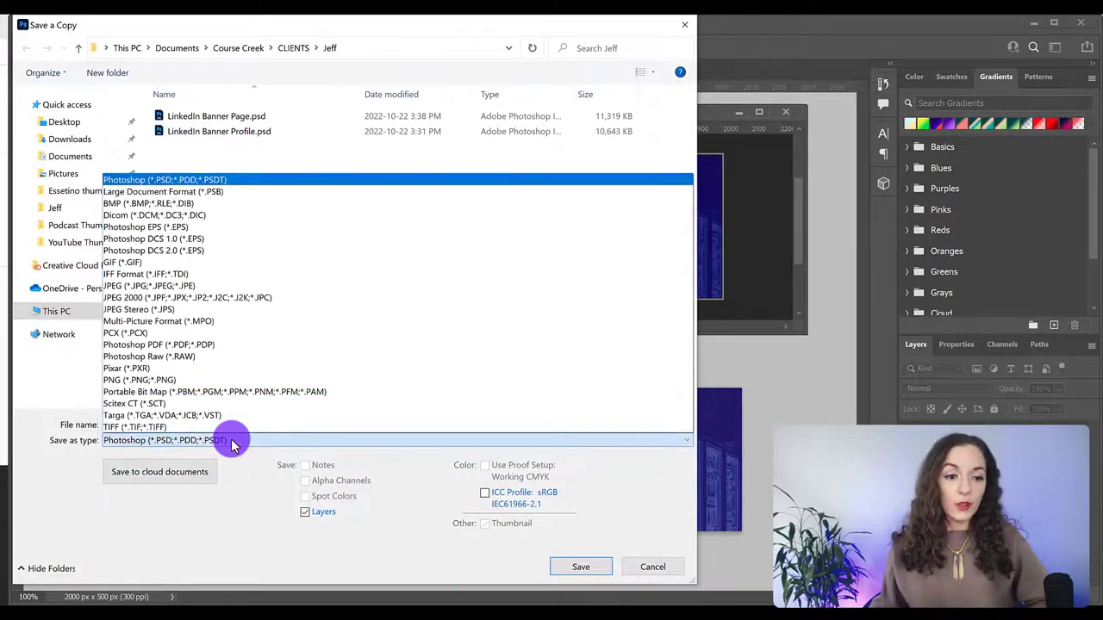
click(138, 381)
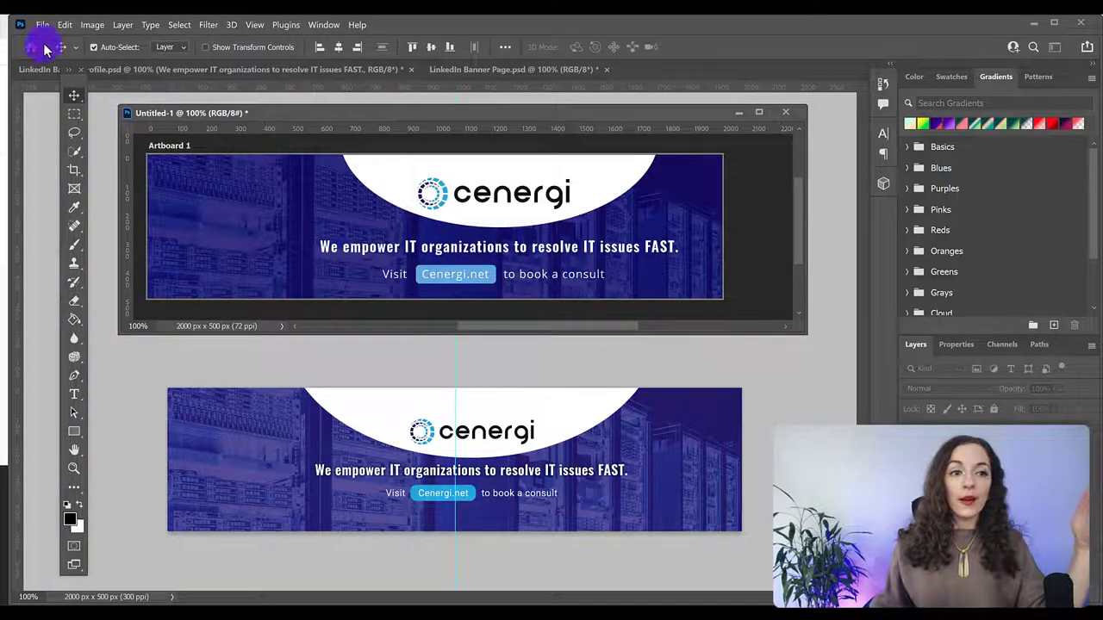
- Start Save As and choose to save the banner on the local computer instead of Creative Cloud
click(41, 25)
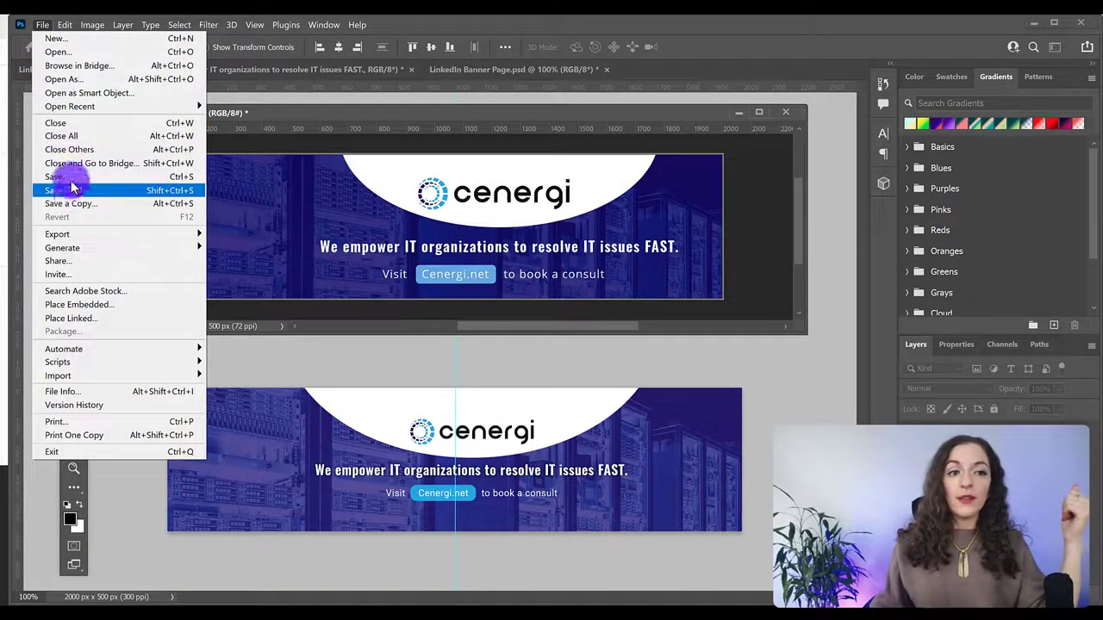
click(55, 189)
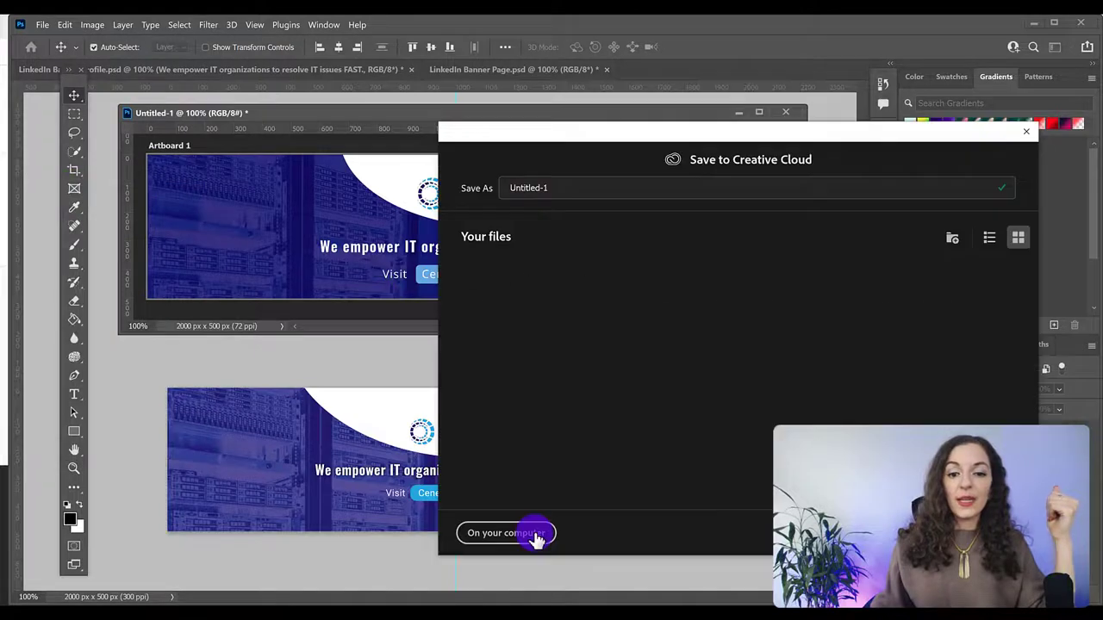
click(507, 533)
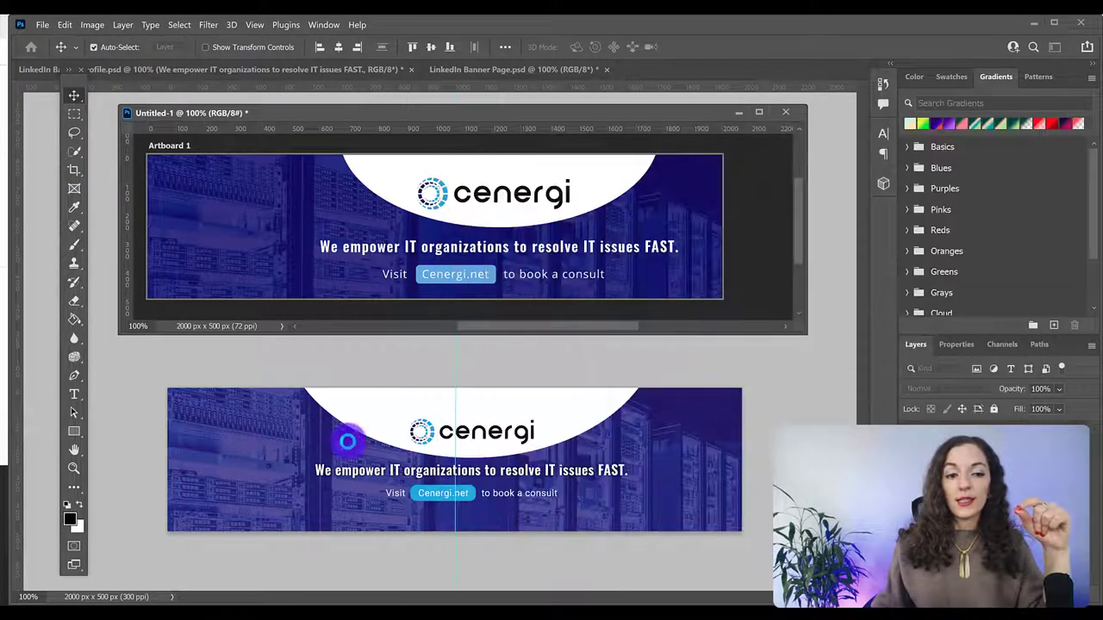